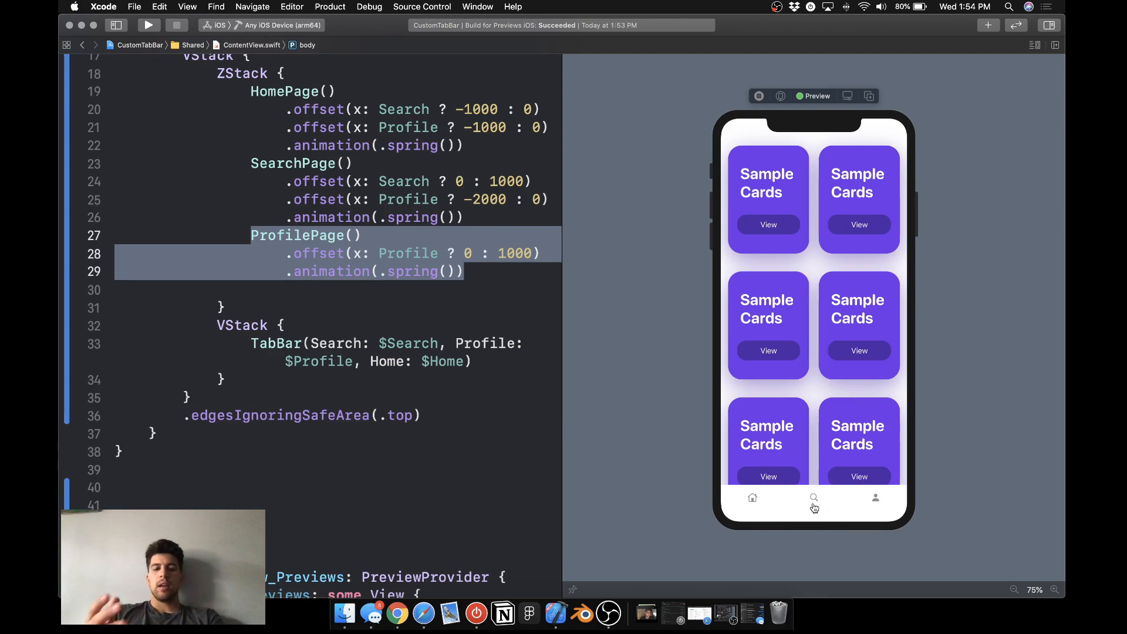
mouse_move(805, 527)
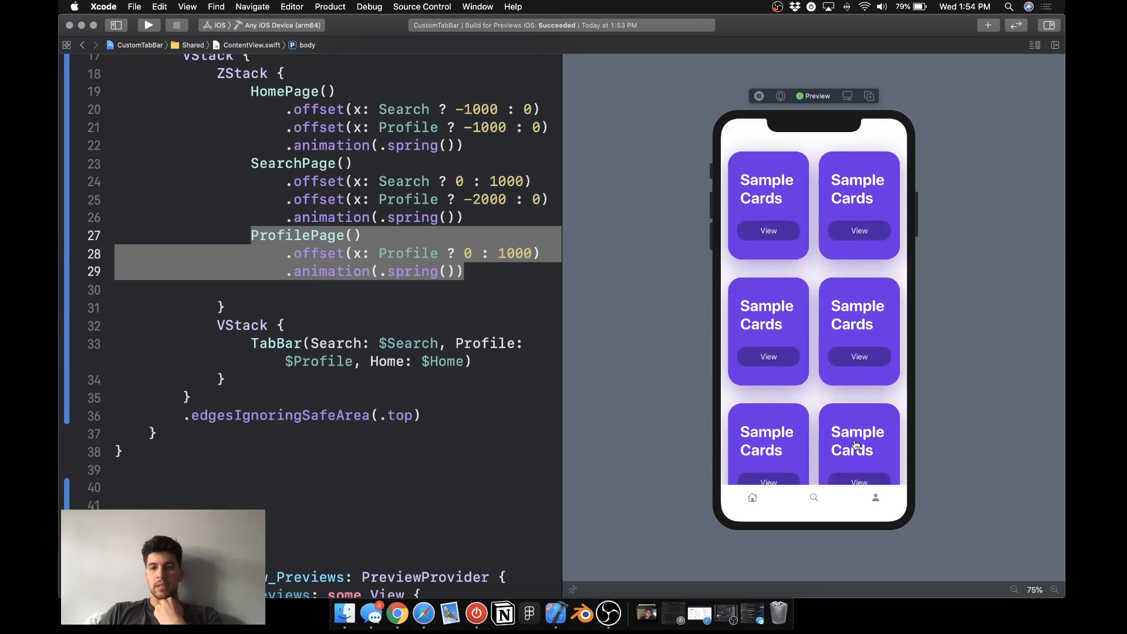
Switch the finished app's preview between the home grid, search page and profile page.
click(813, 498)
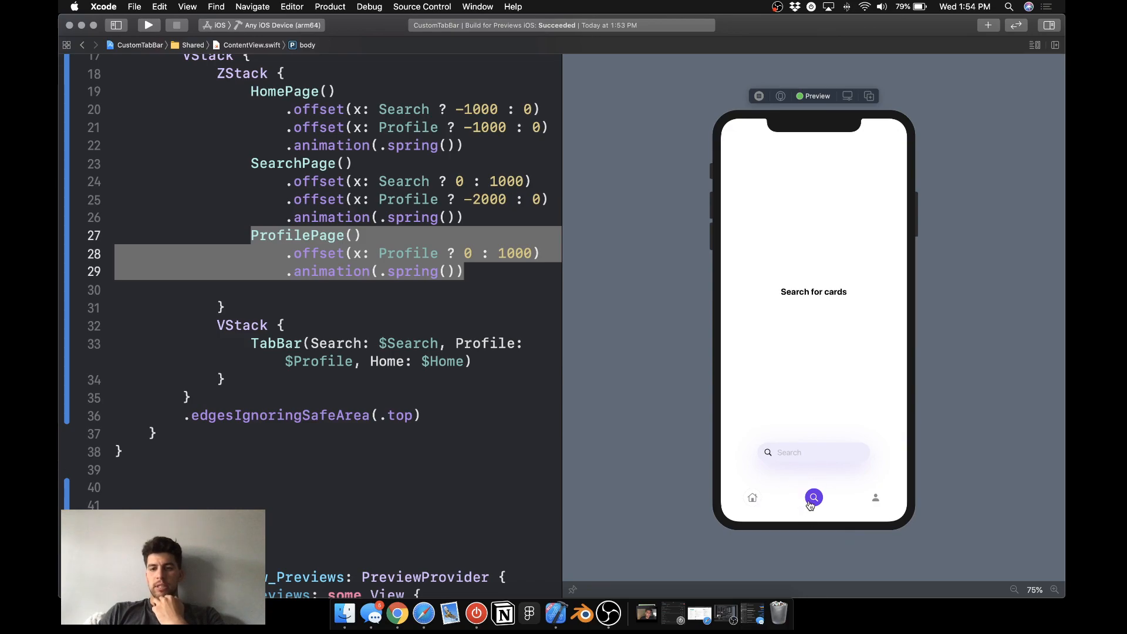
mouse_move(855, 459)
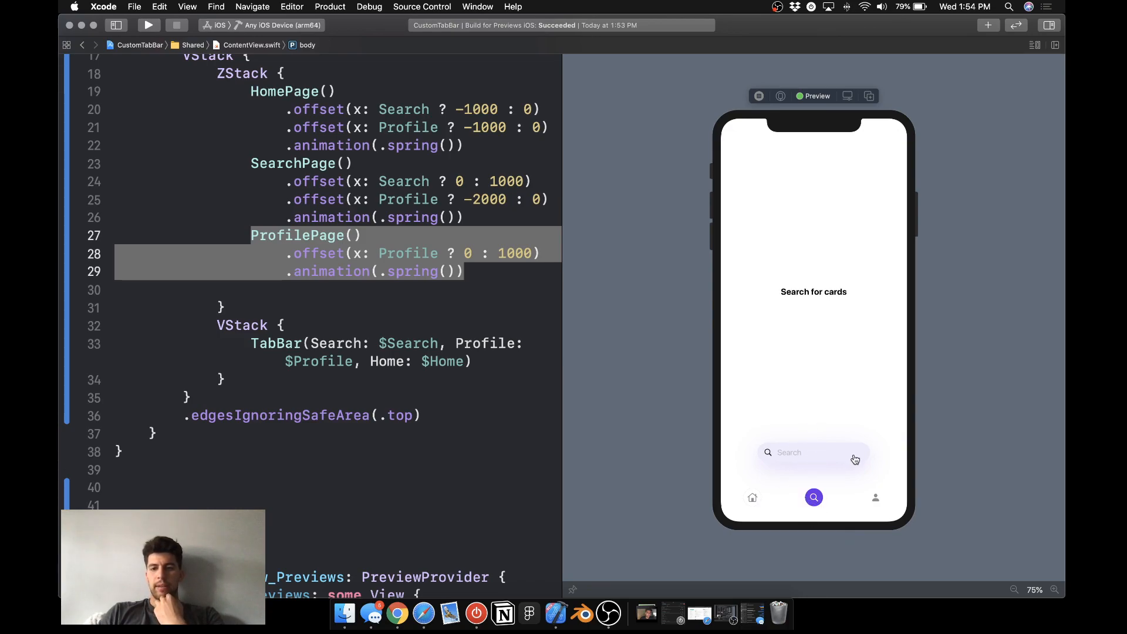
mouse_move(830, 280)
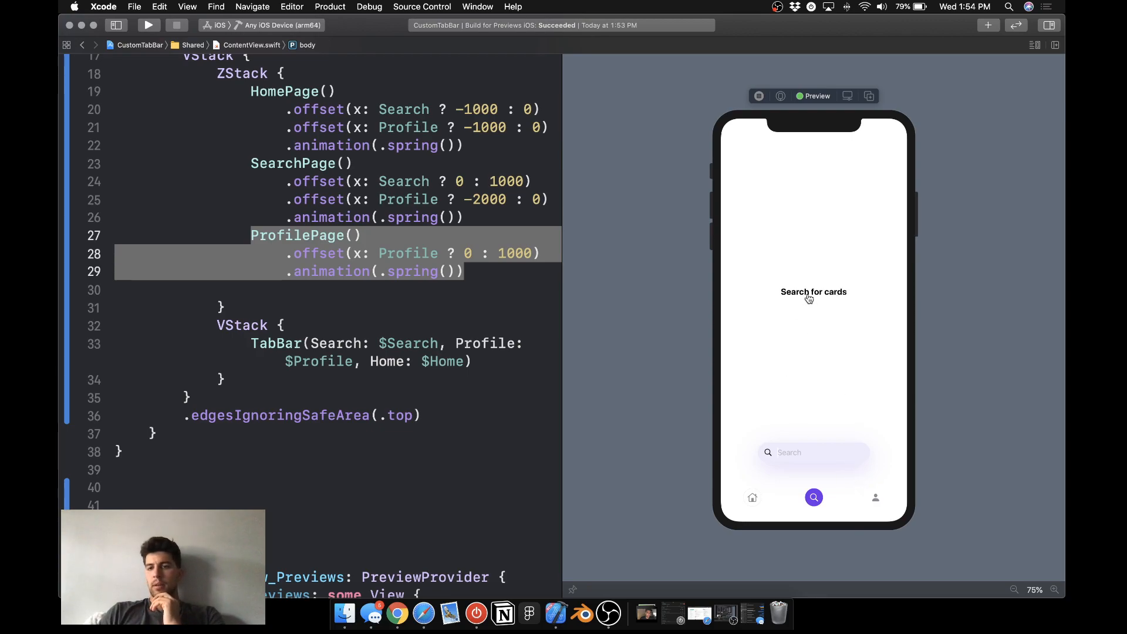
click(875, 498)
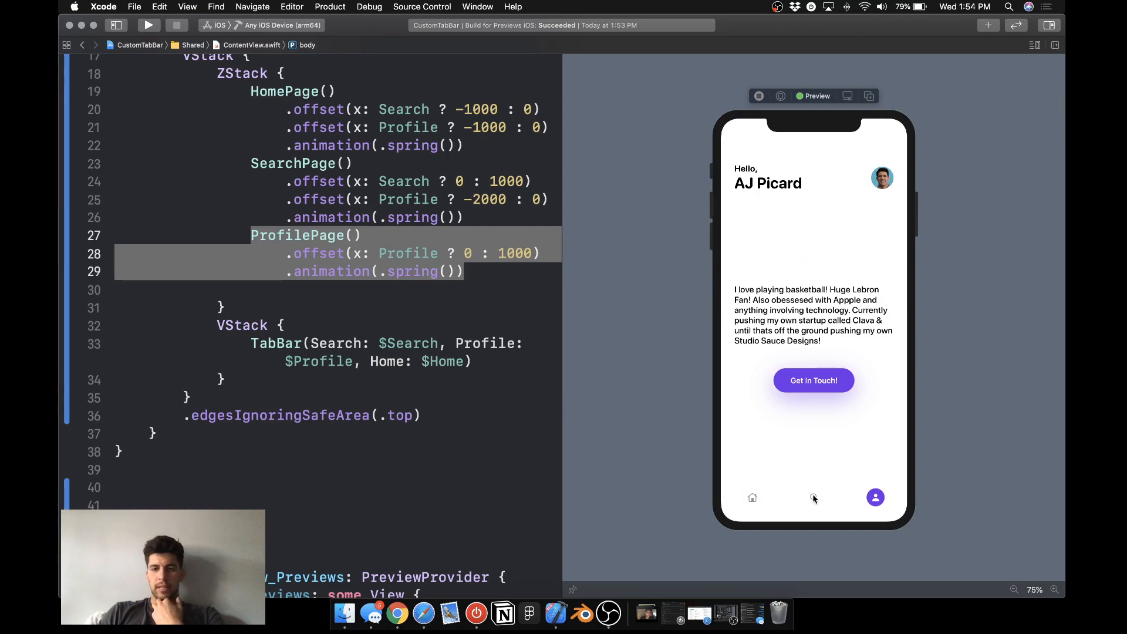
click(751, 498)
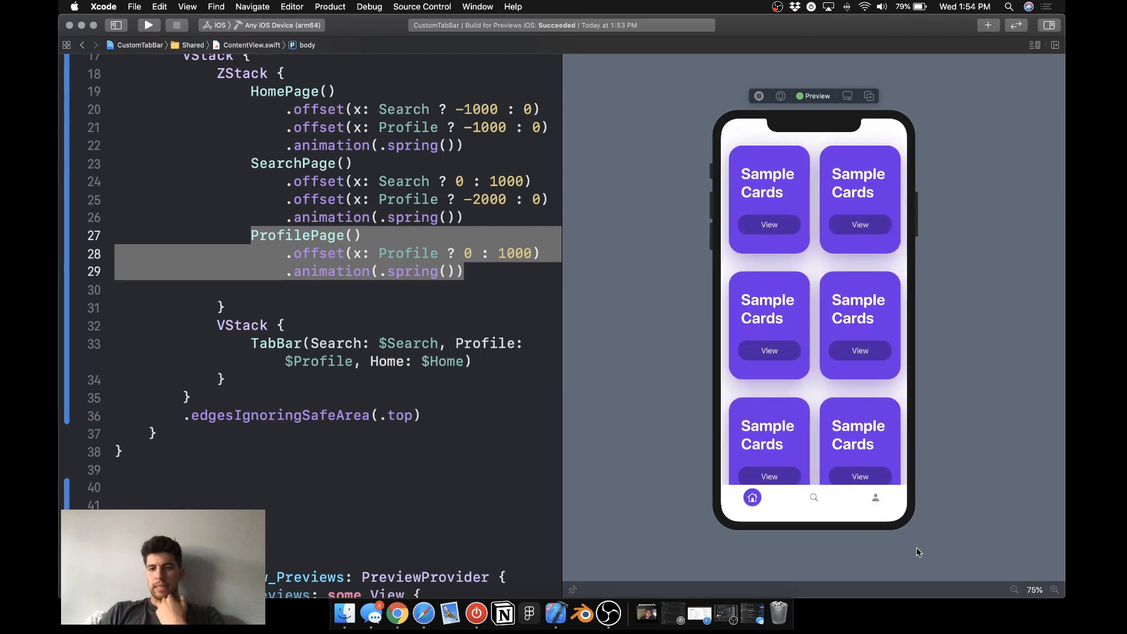
click(876, 498)
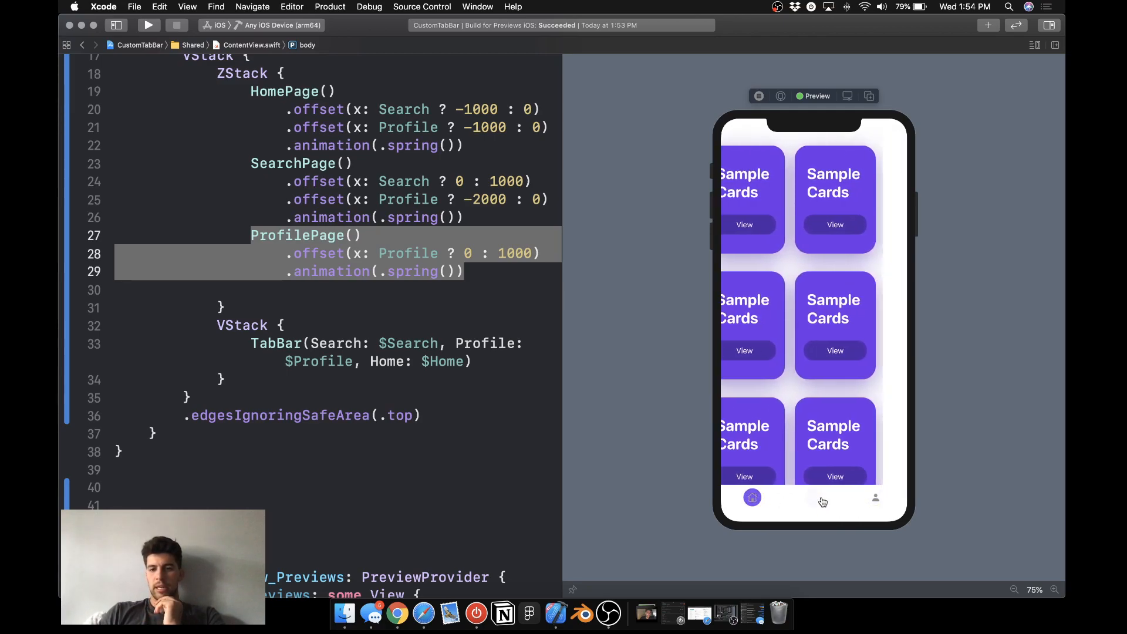
click(813, 498)
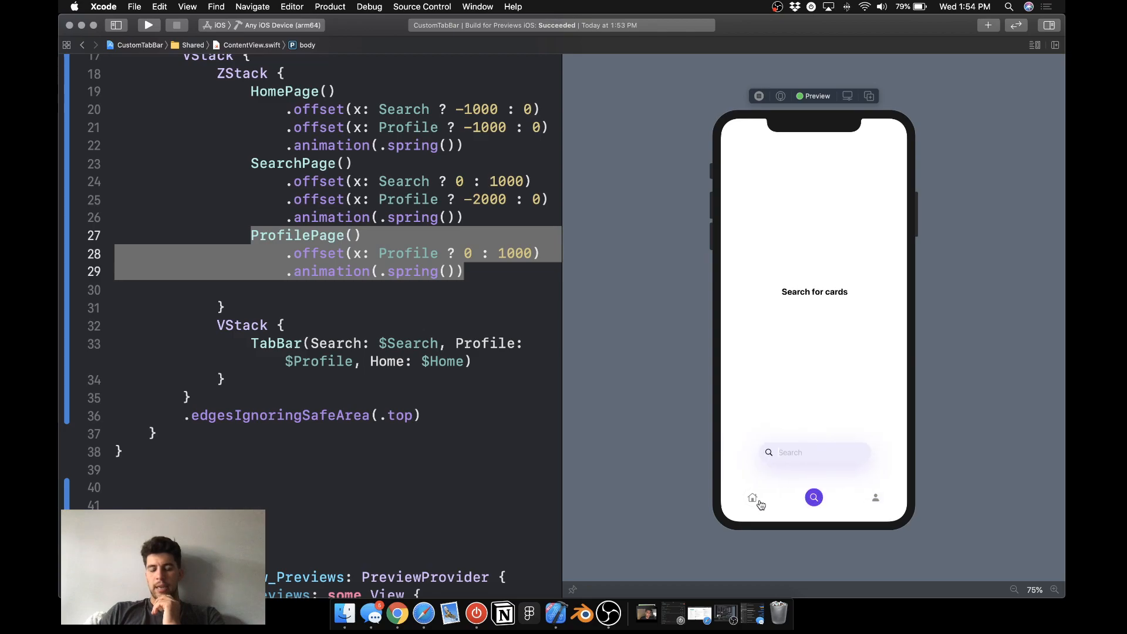
click(751, 498)
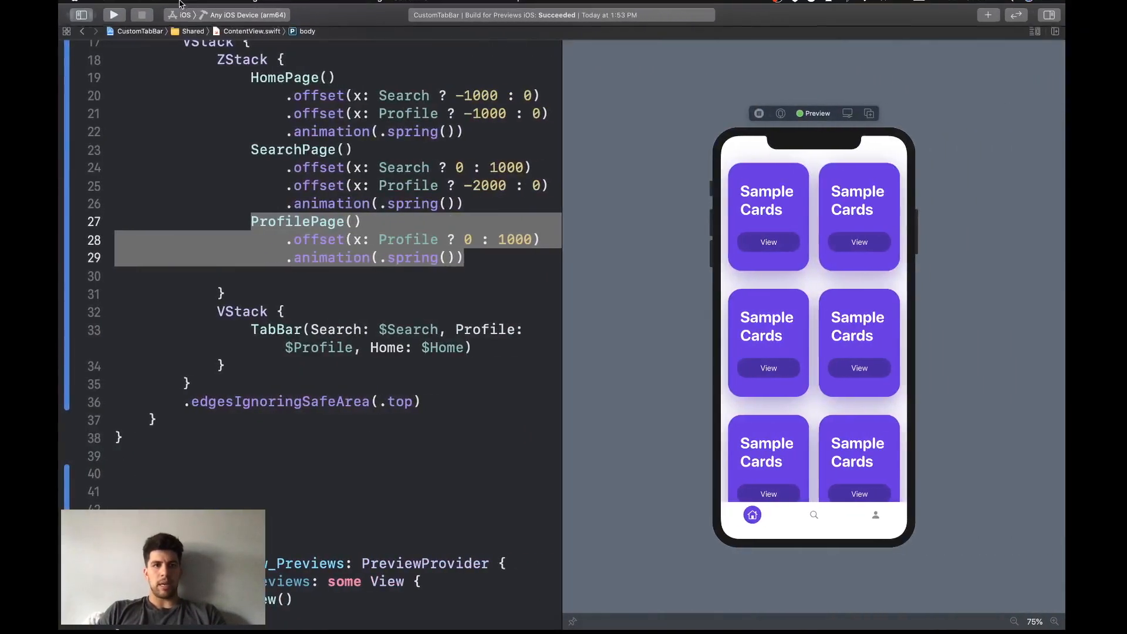
Create a new Multiplatform App project named SwiftUIAnimation in the SwiftUI folder.
click(134, 7)
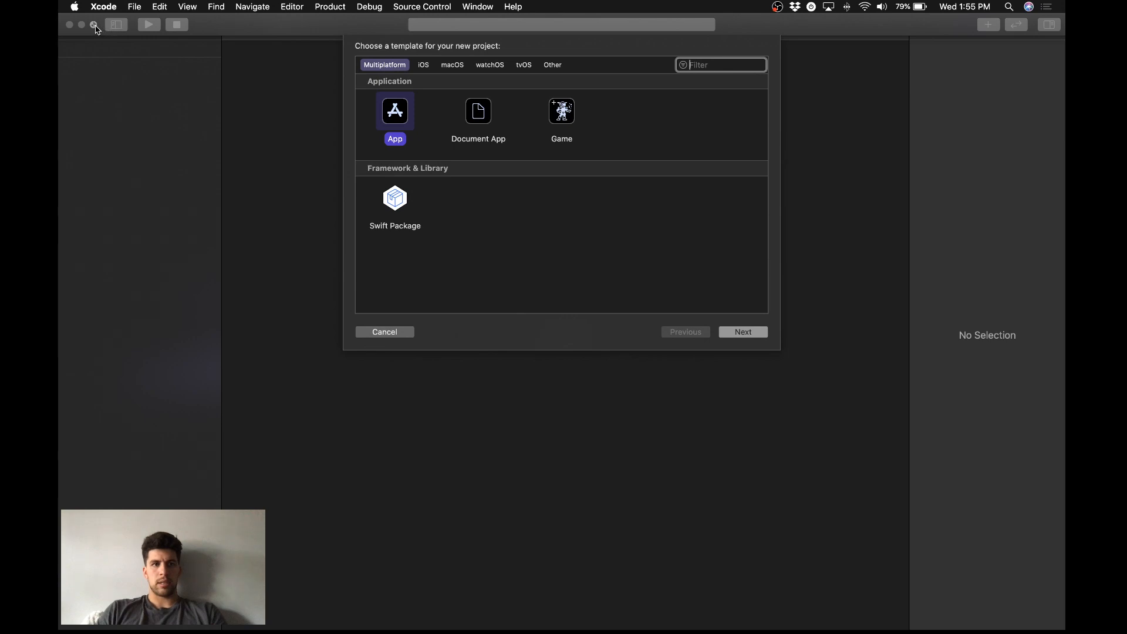
click(742, 331)
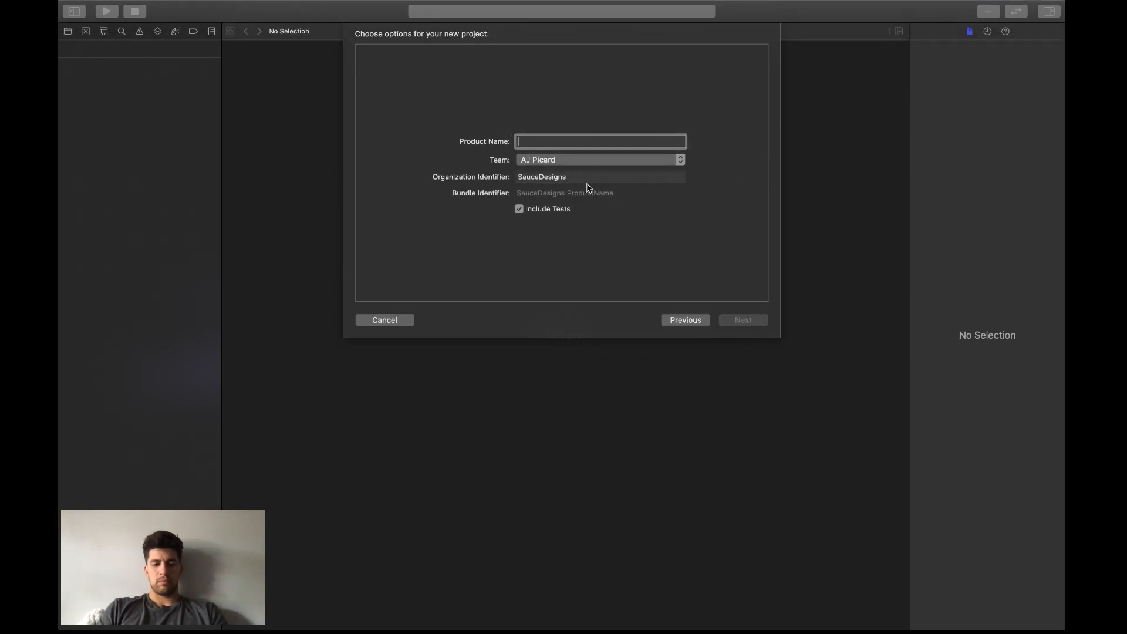
text(SwiftUIAnima)
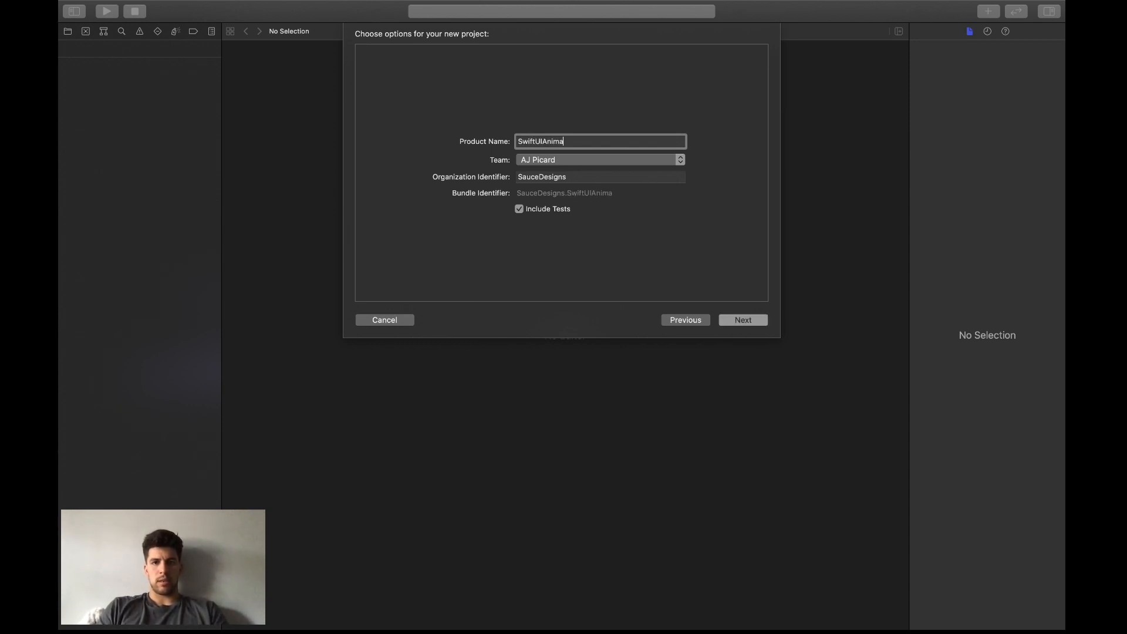
click(742, 320)
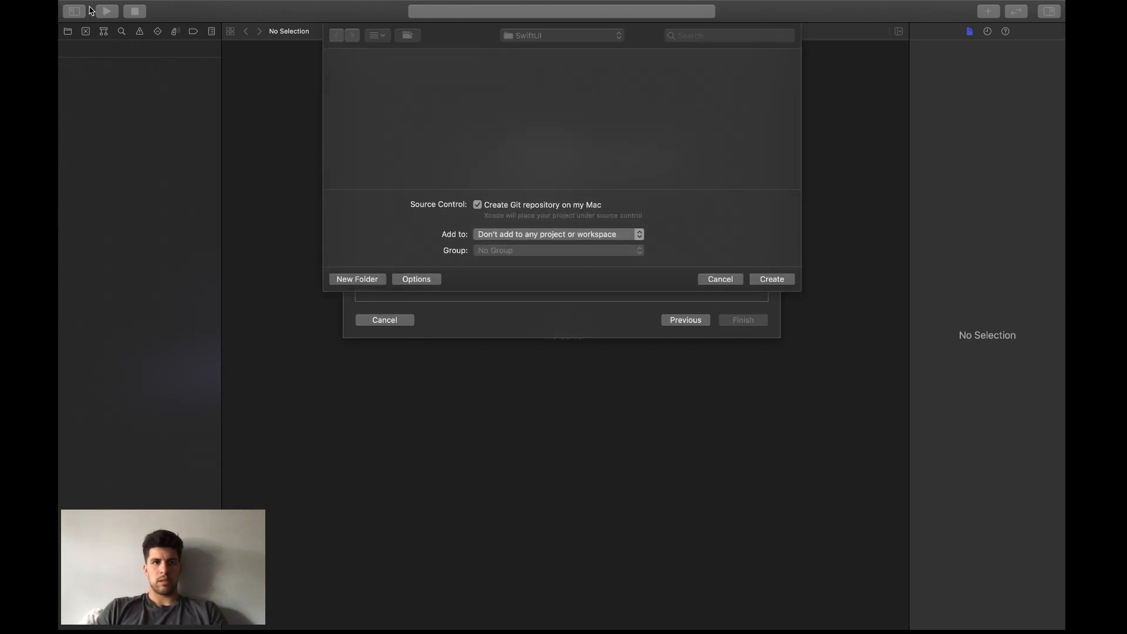
click(770, 280)
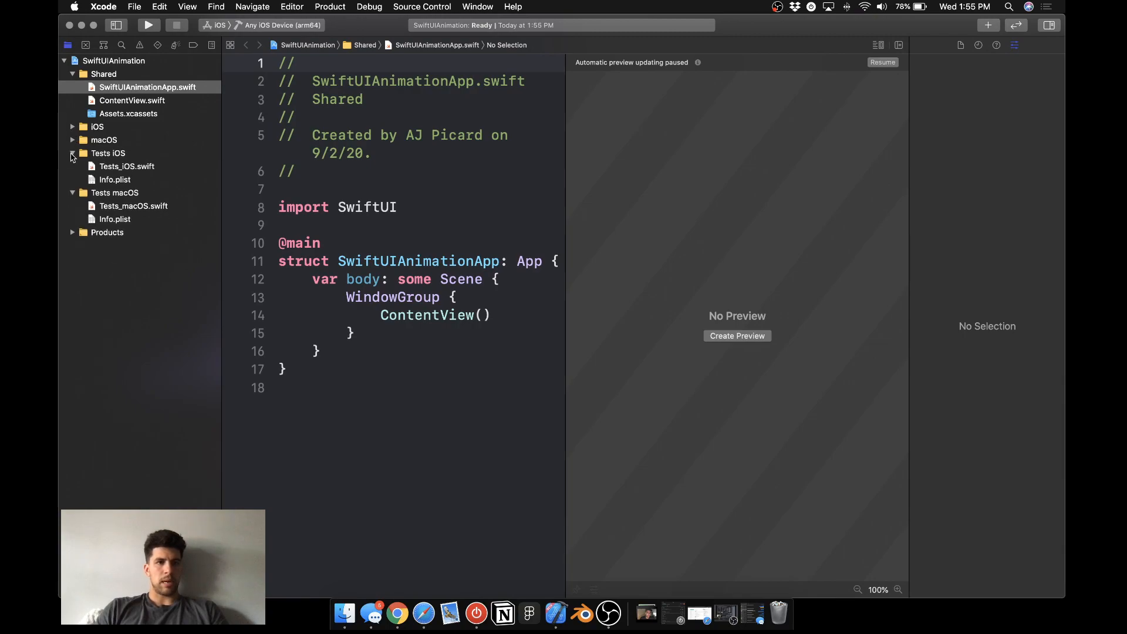
Collapse the Products group and open ContentView.swift in the editor.
click(108, 152)
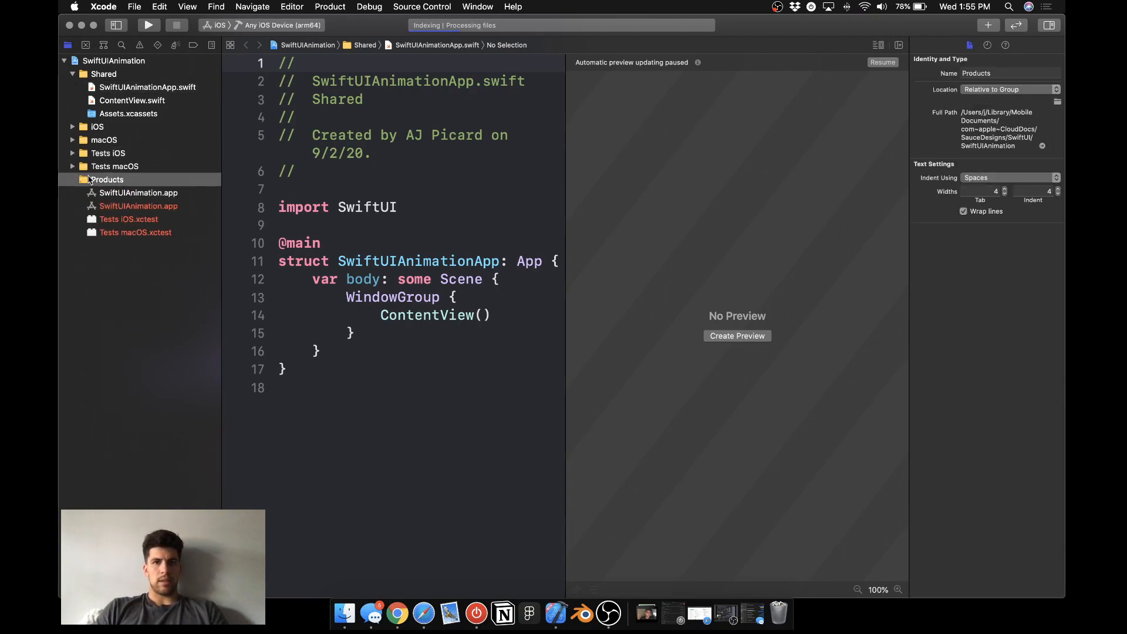
click(86, 178)
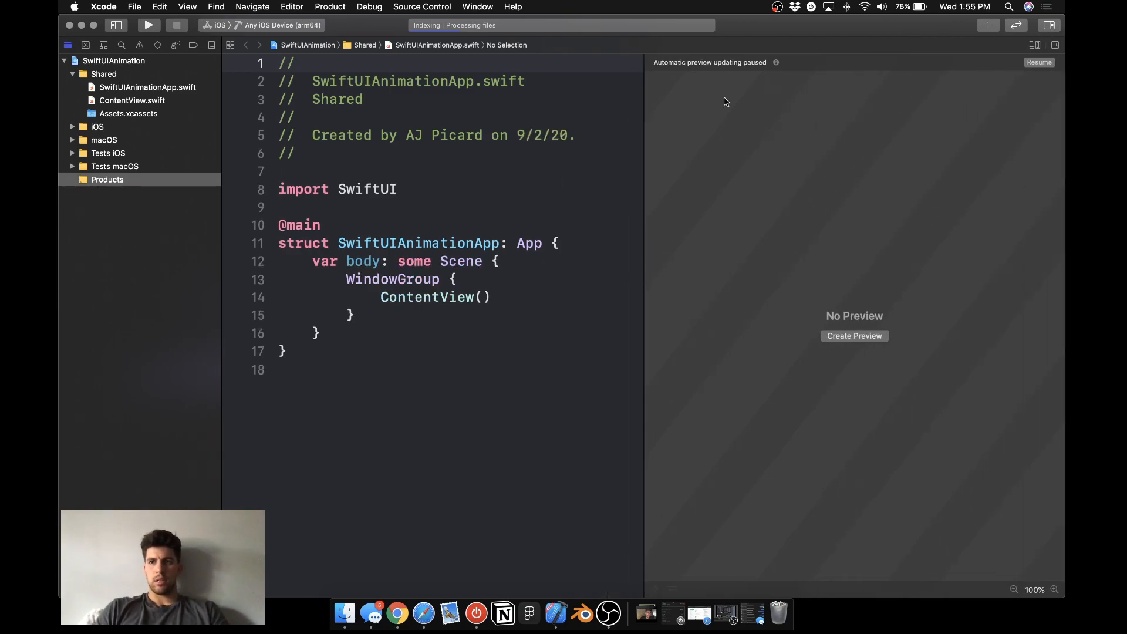
click(132, 100)
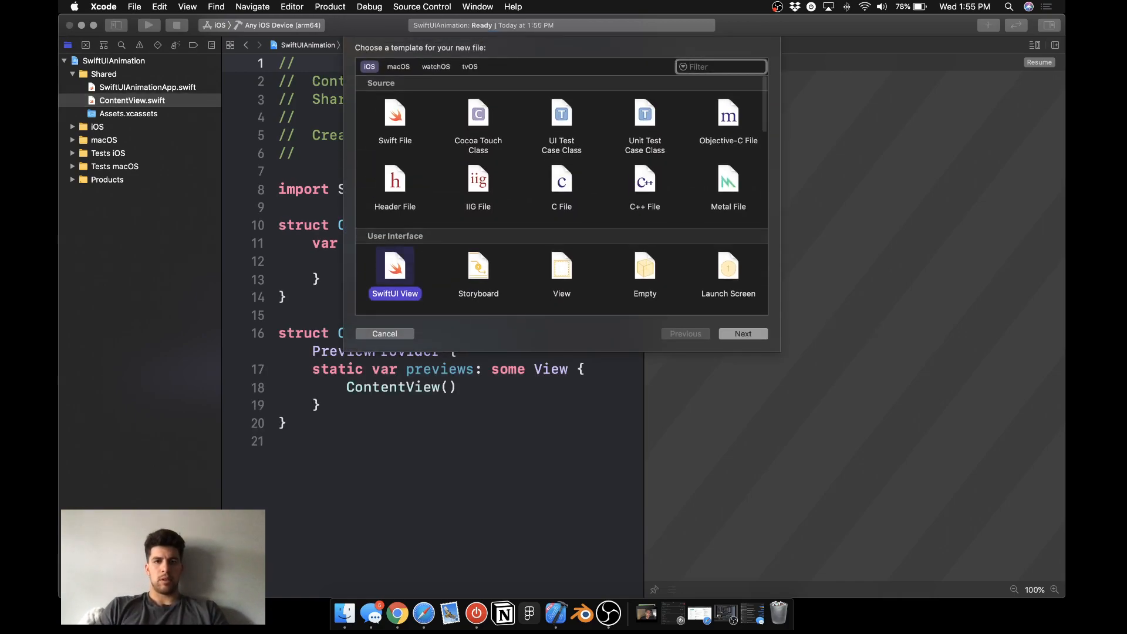
Create a new SwiftUI View file named TabBar in the Shared group.
click(742, 333)
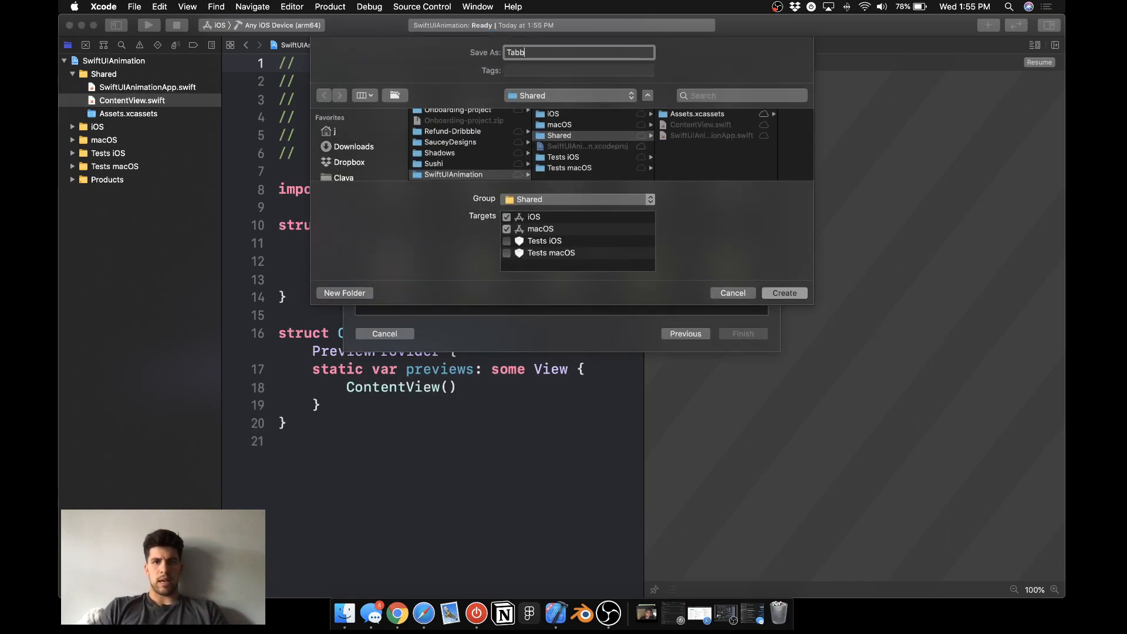
click(732, 292)
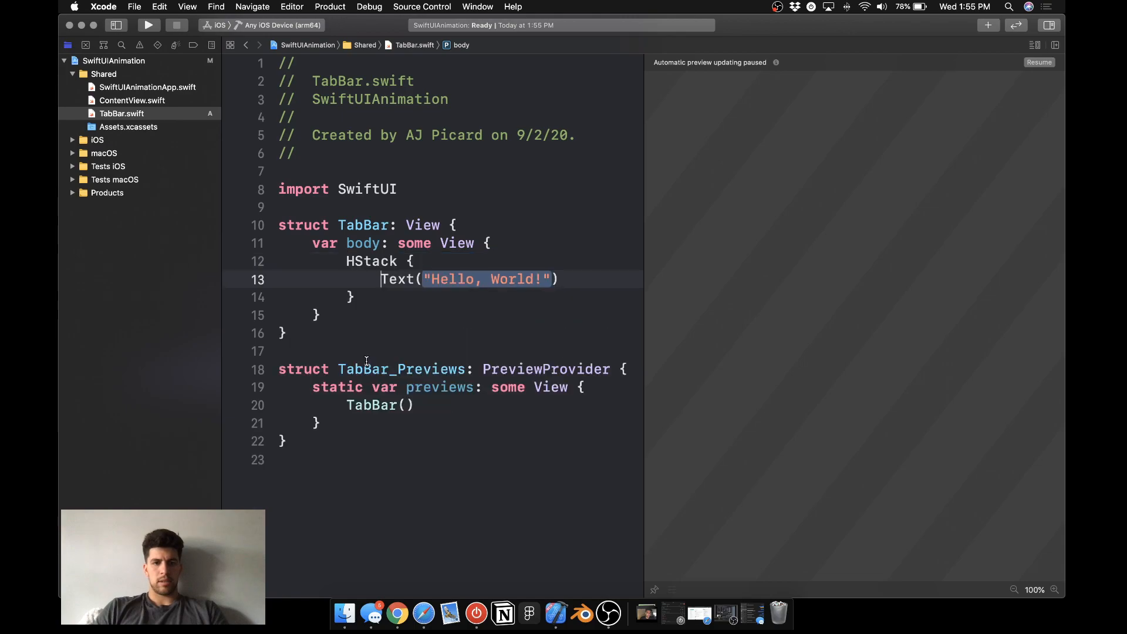
Embed the Text in a VStack and replace it with Image(systemName: "house").
click(398, 279)
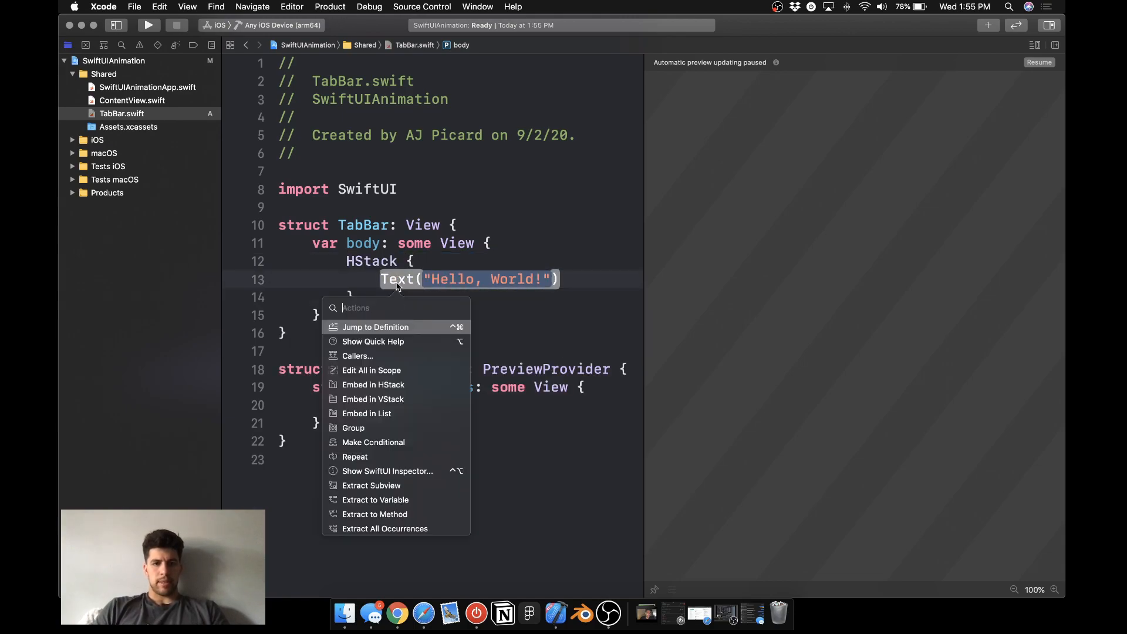
click(373, 399)
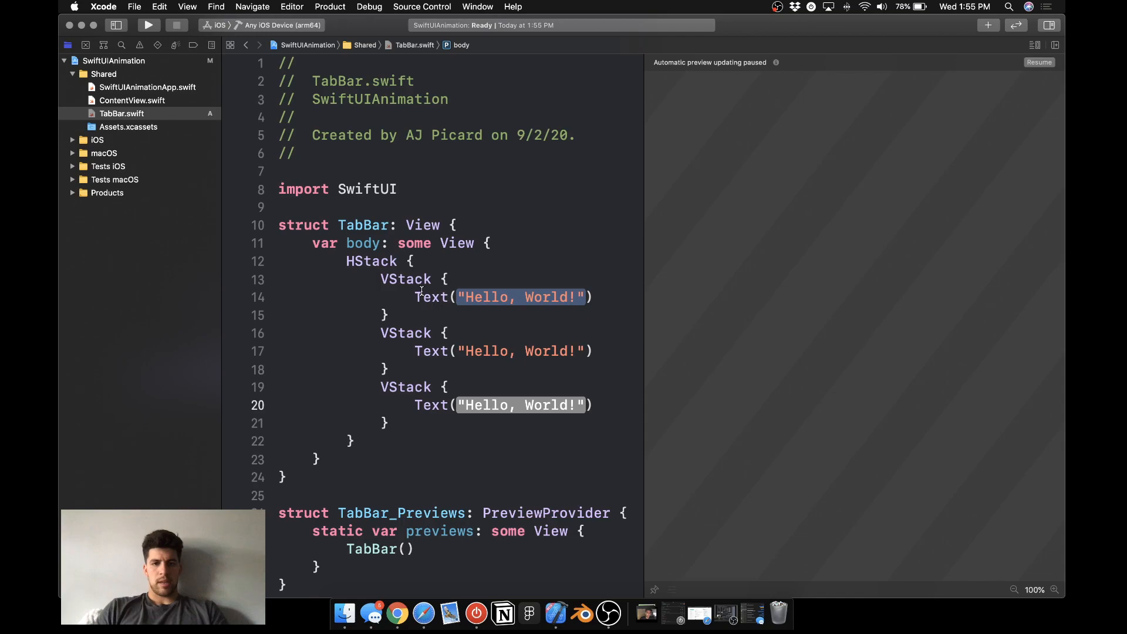
text(Image(systemName: "H)
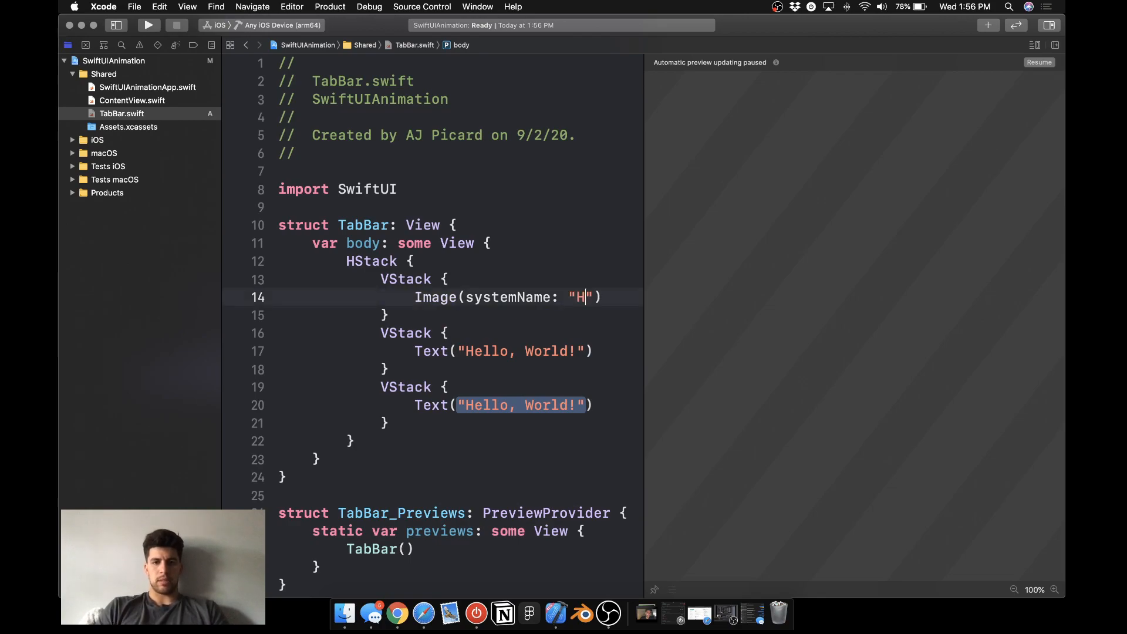
text(ouse)
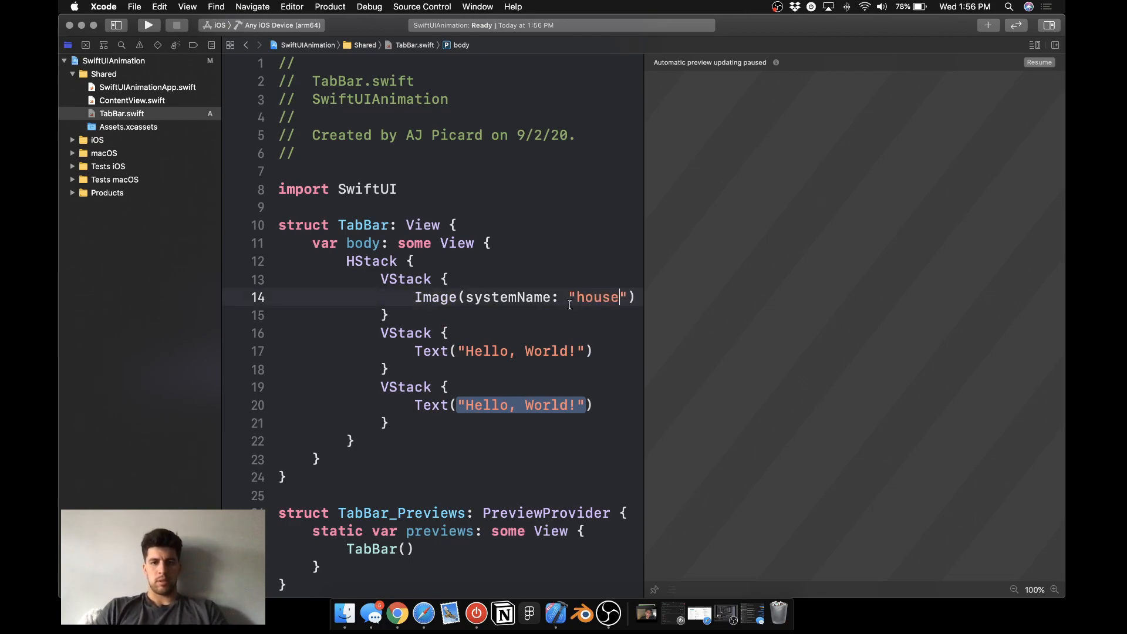
Duplicate the VStack for magnifyingglass and person.fill images and resume the preview.
triple_click(521, 297)
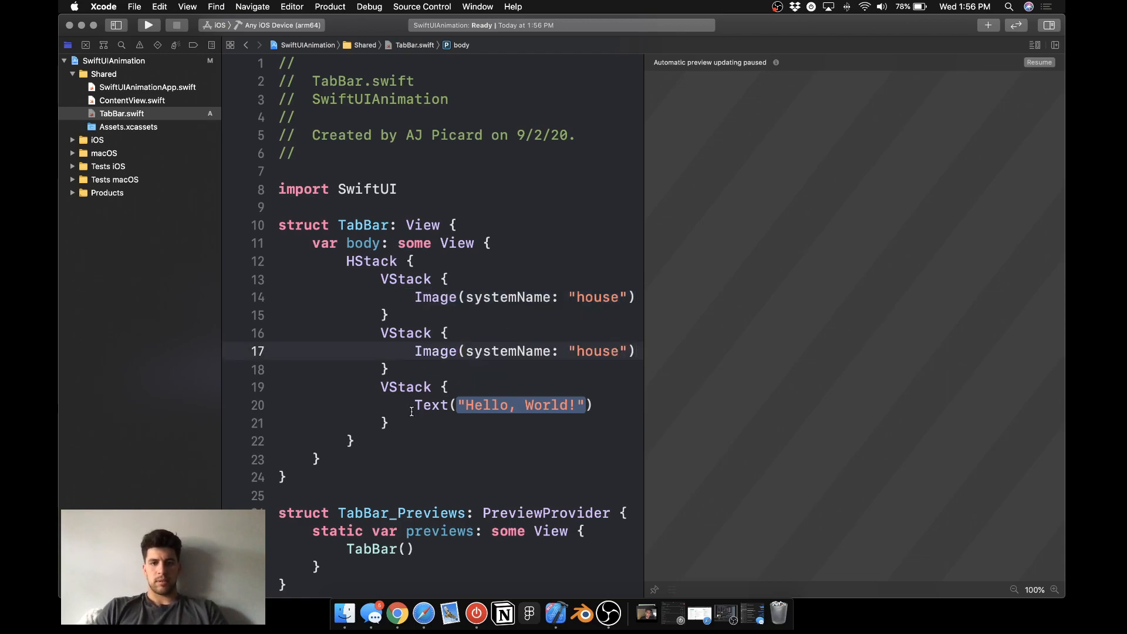
text(M)
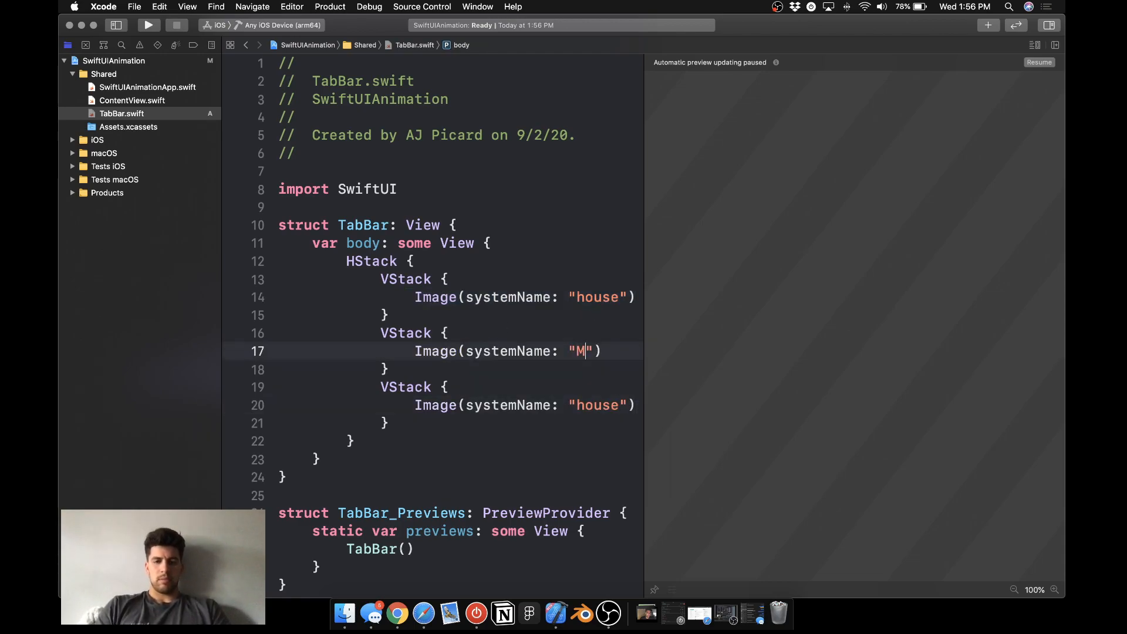
text(agnifyingglass)
click(524, 405)
text(per)
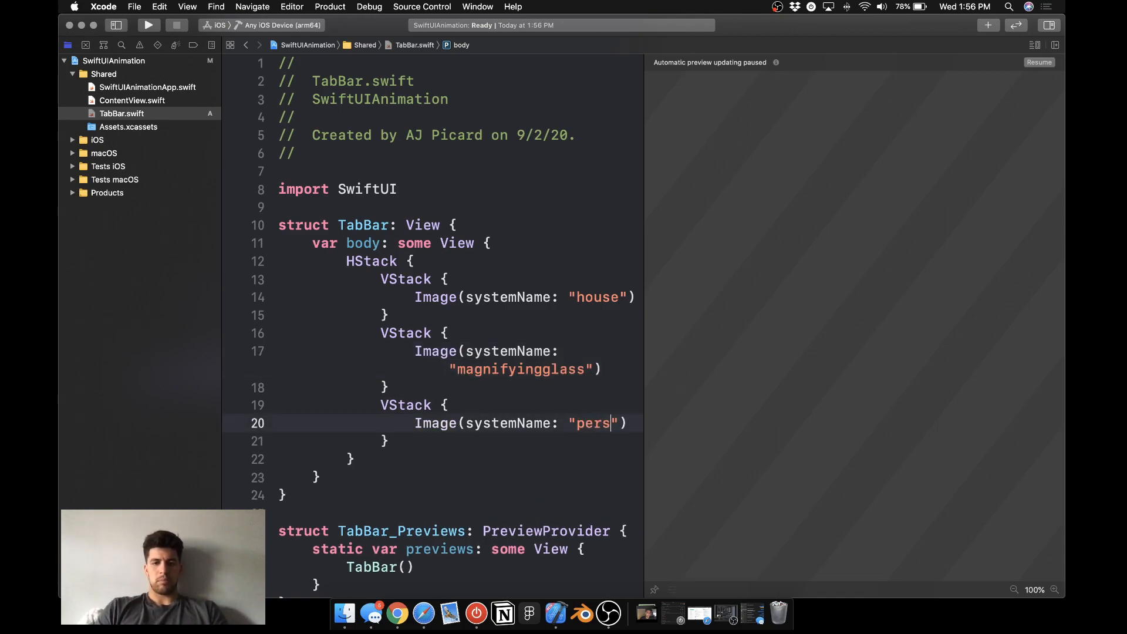
text(on.fill)
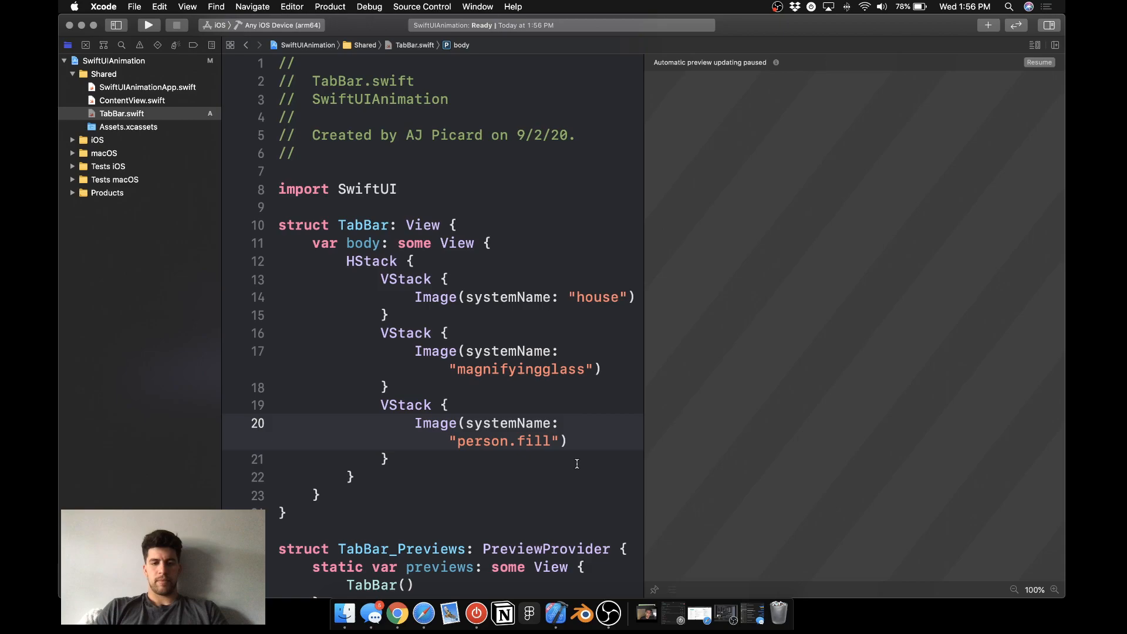
click(415, 261)
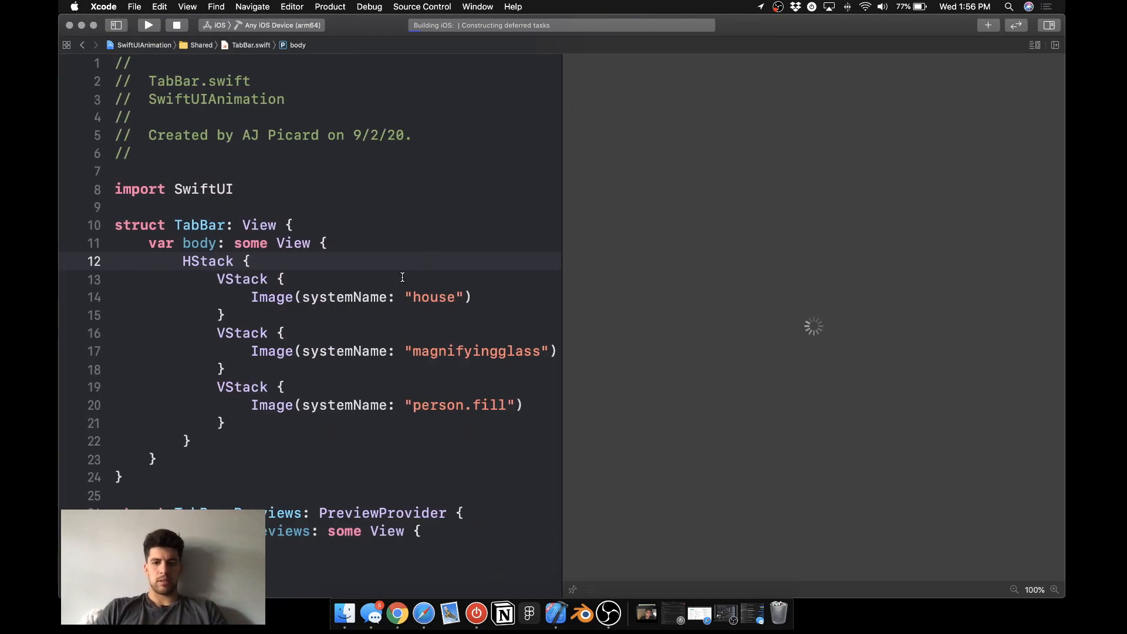
Open ContentView.swift and delete TabBar.swift from the Shared group.
scroll(down, 3)
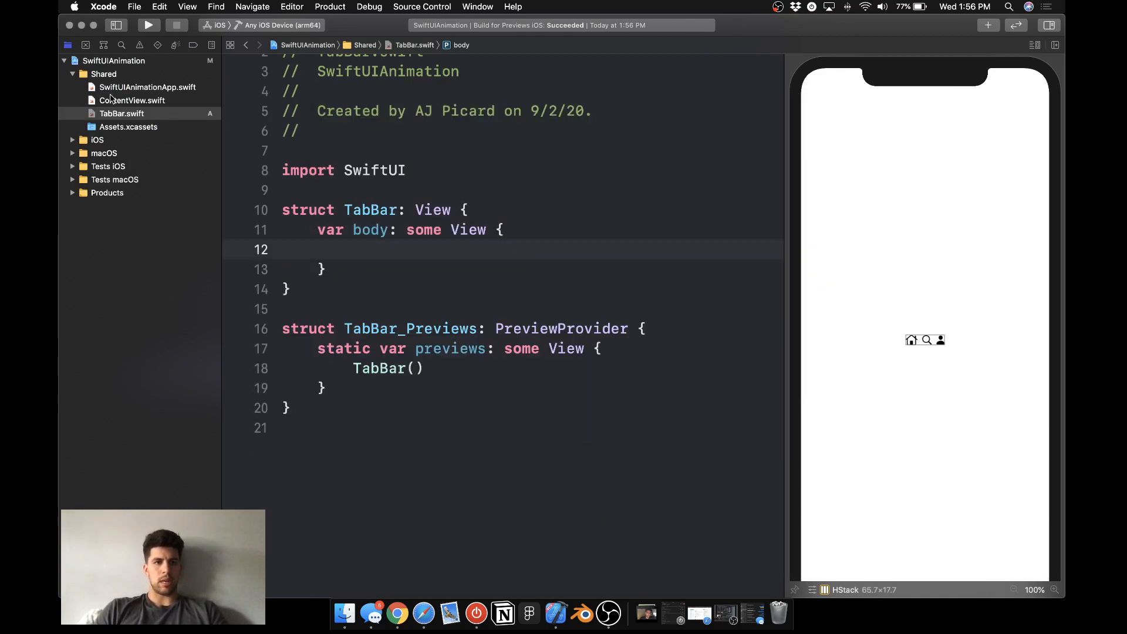
click(133, 101)
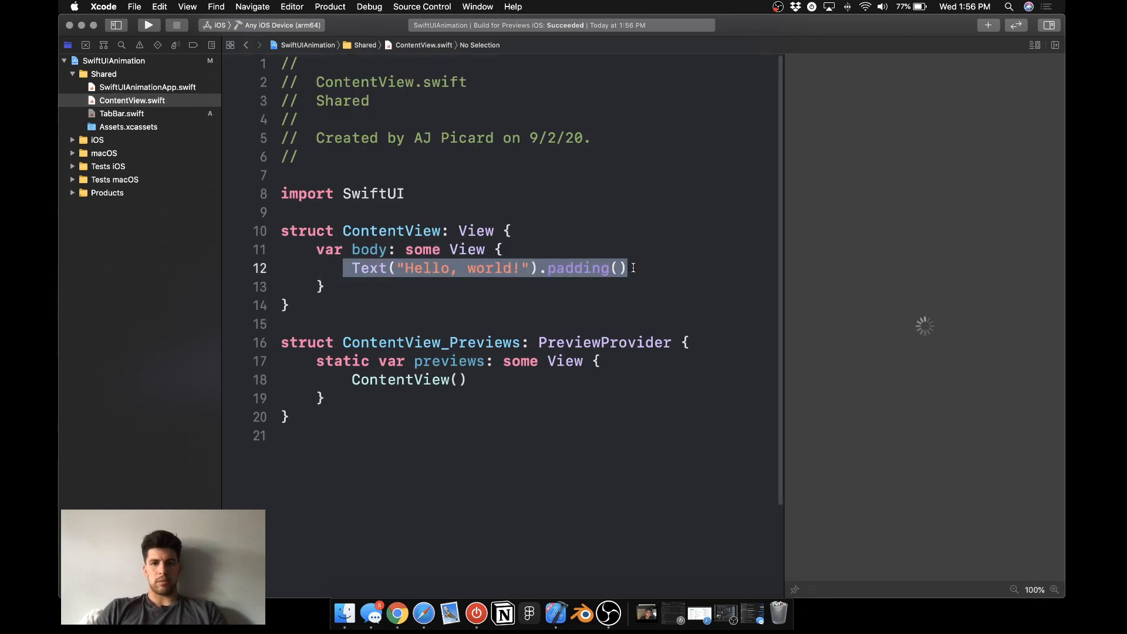
right_click(121, 114)
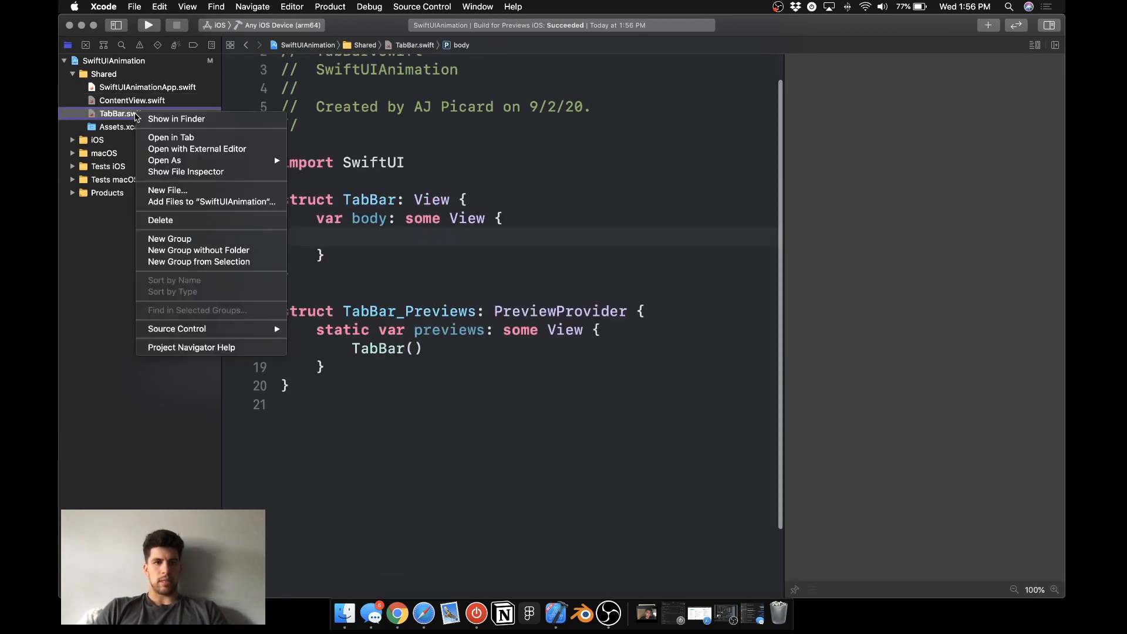
click(160, 220)
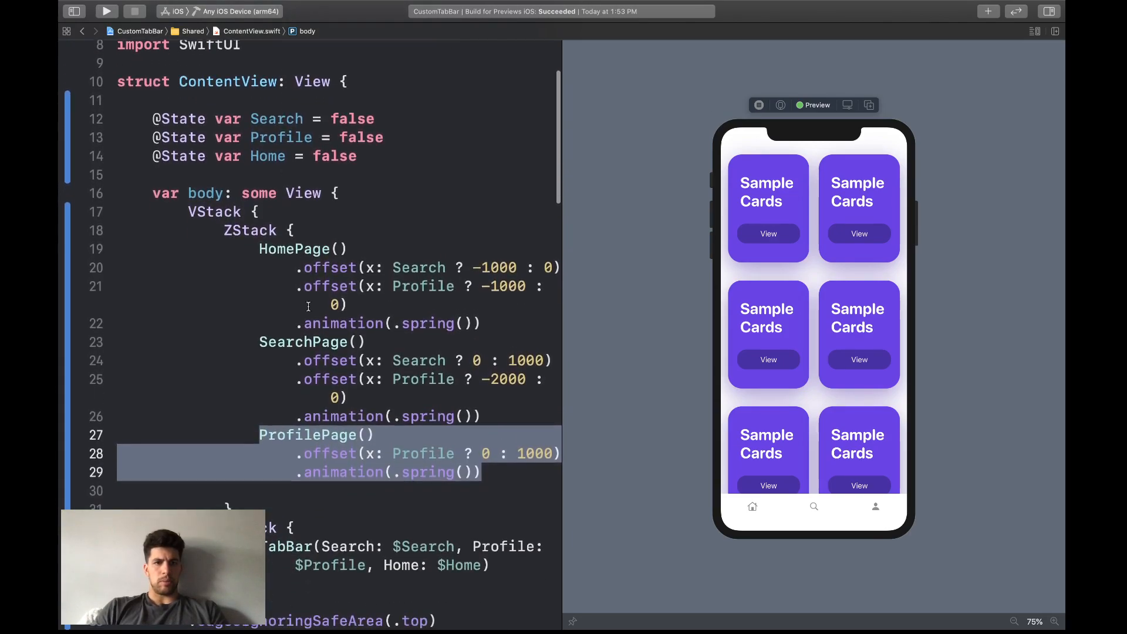
scroll(down, 3)
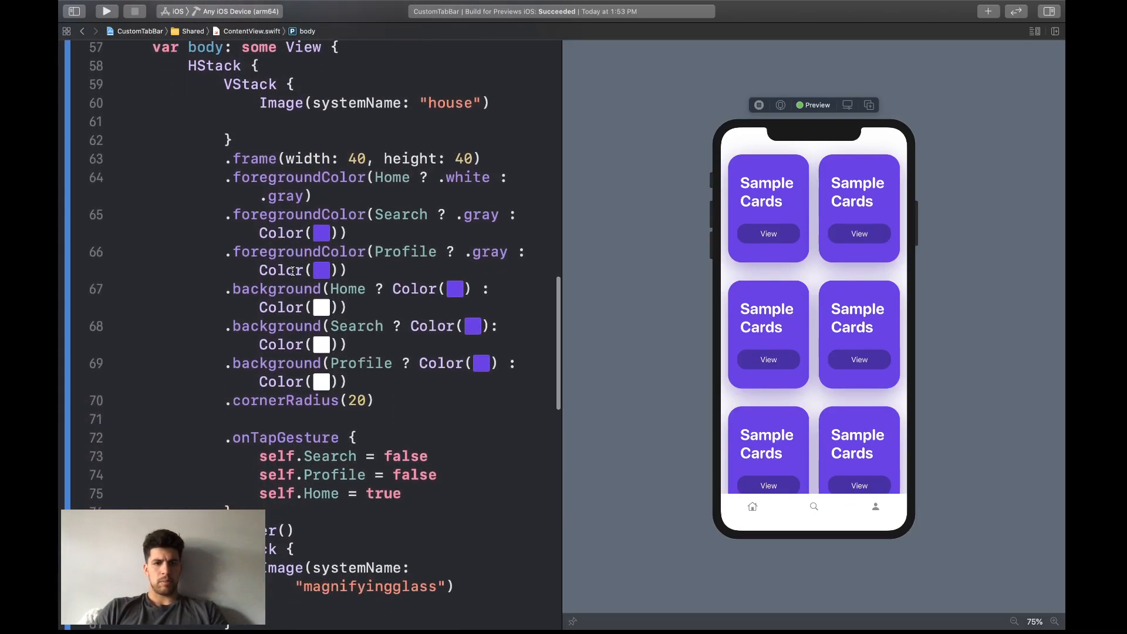
scroll(down, 3)
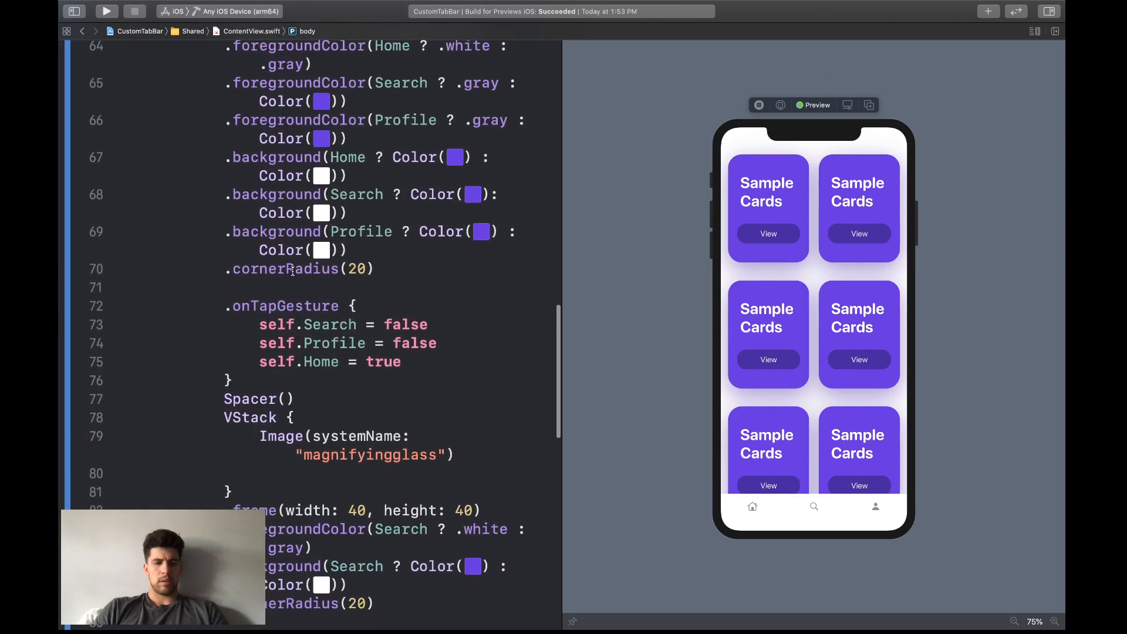
scroll(down, 3)
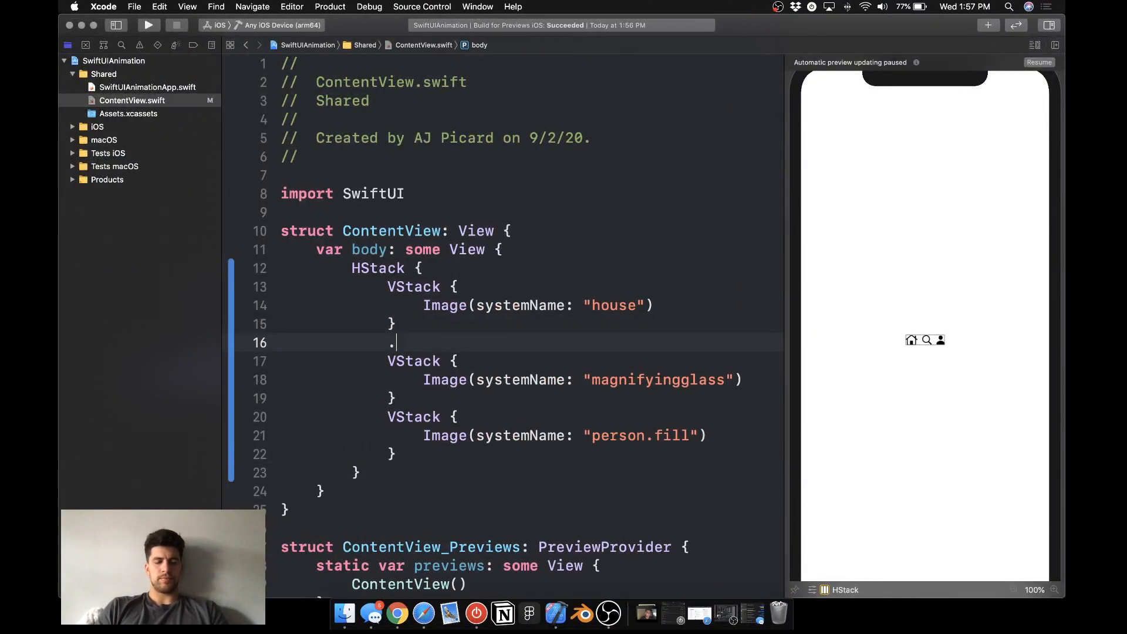
Give each icon VStack a .frame(width: 40, height: 40) and .foregroundColor(.gray).
text(.frame(width")
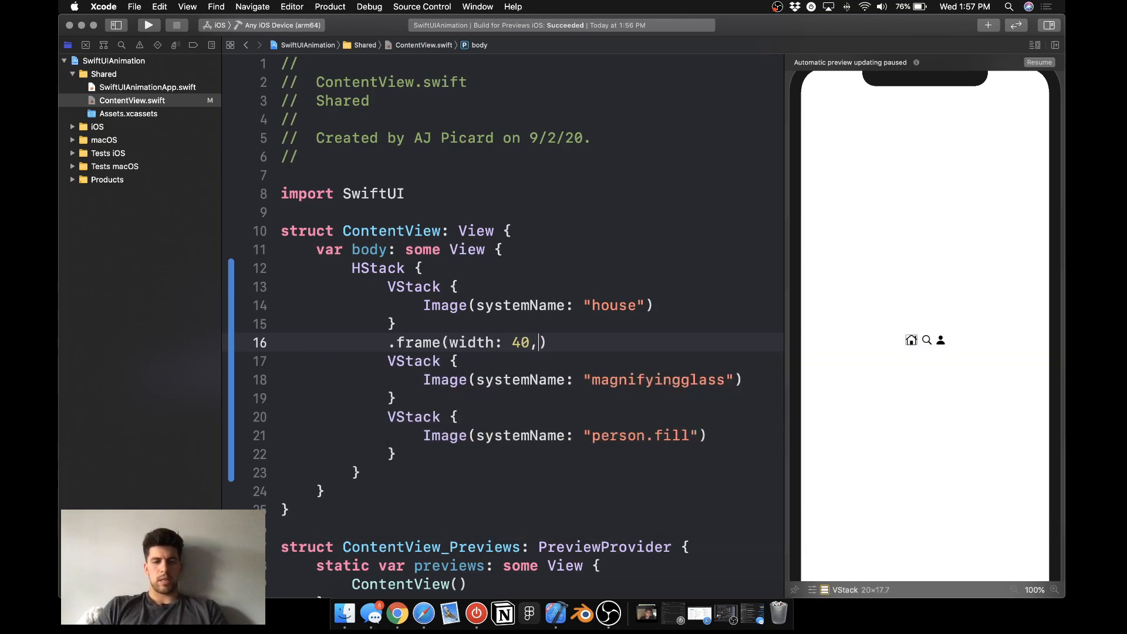
text(height: 40)
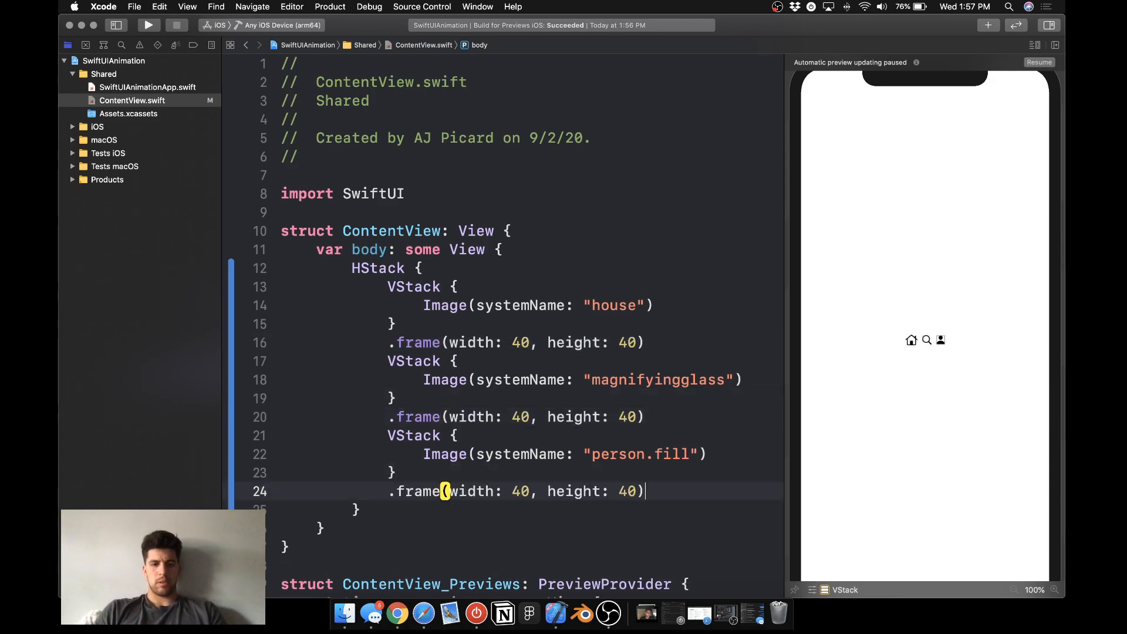
text(.forge)
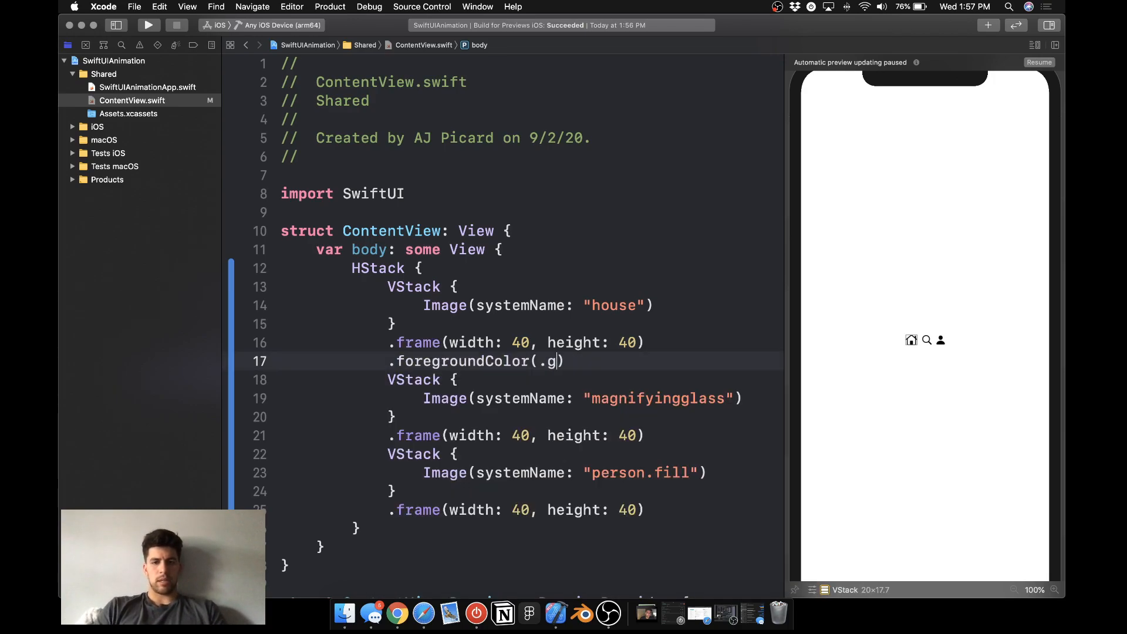
text(ray)
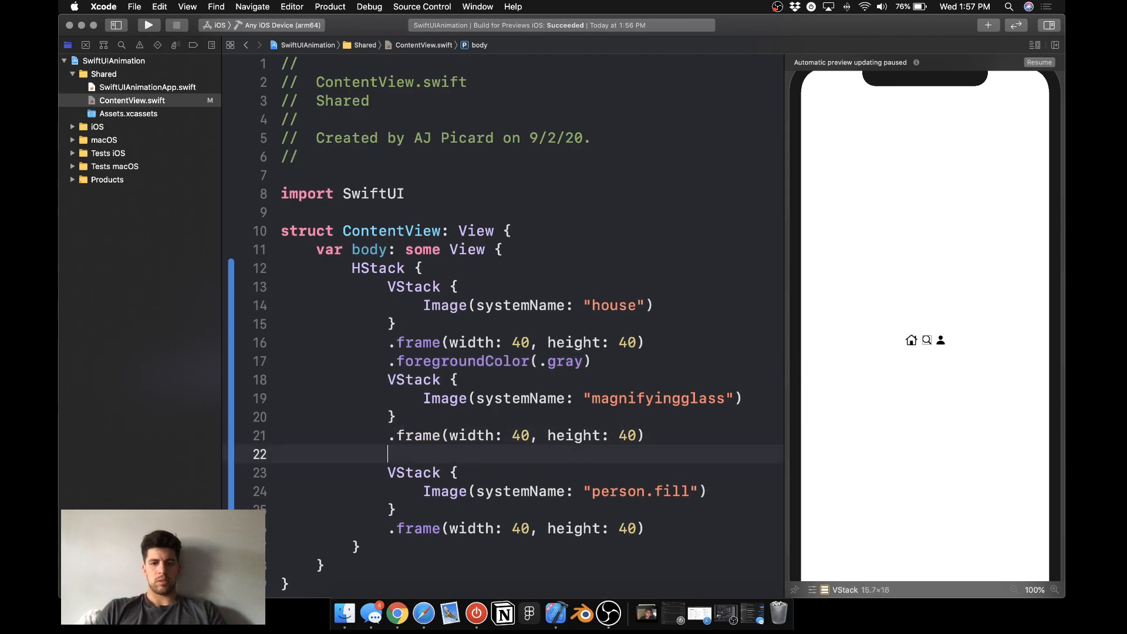
text(.foregroundColor(.gray))
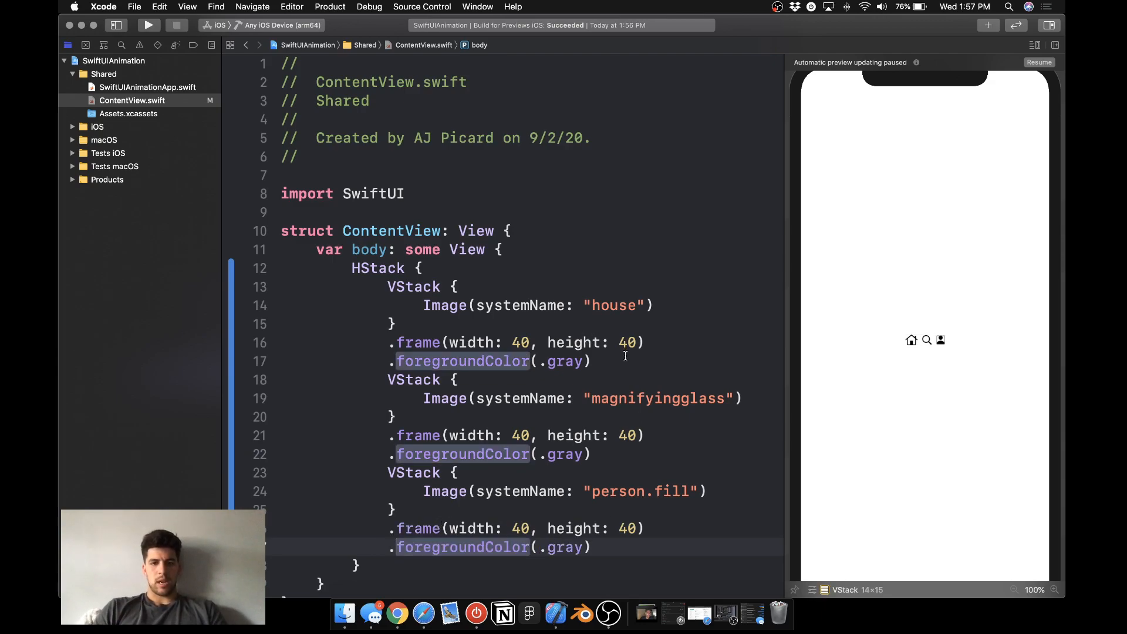
Refresh the paused preview and start inserting Spacer() between the icons.
text(.back)
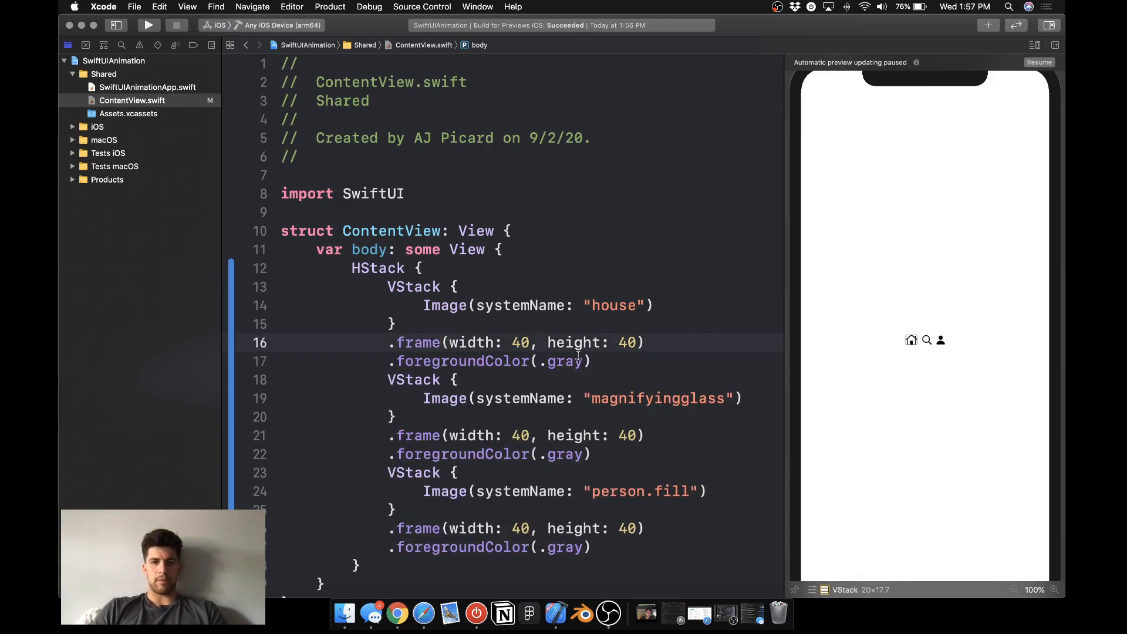
click(635, 341)
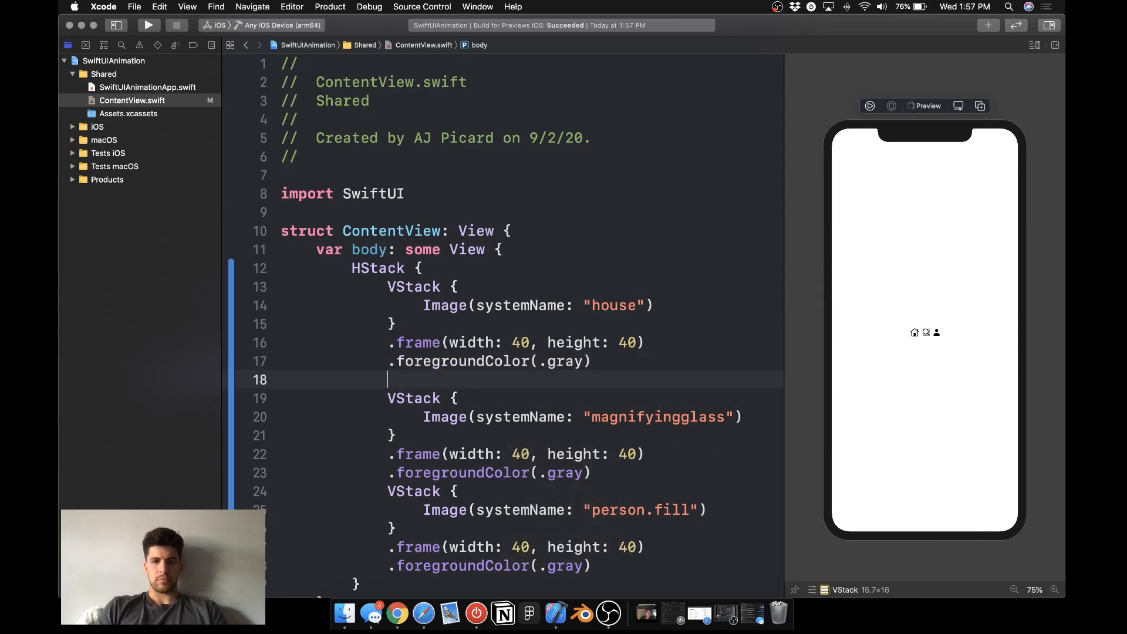
text(Spacer())
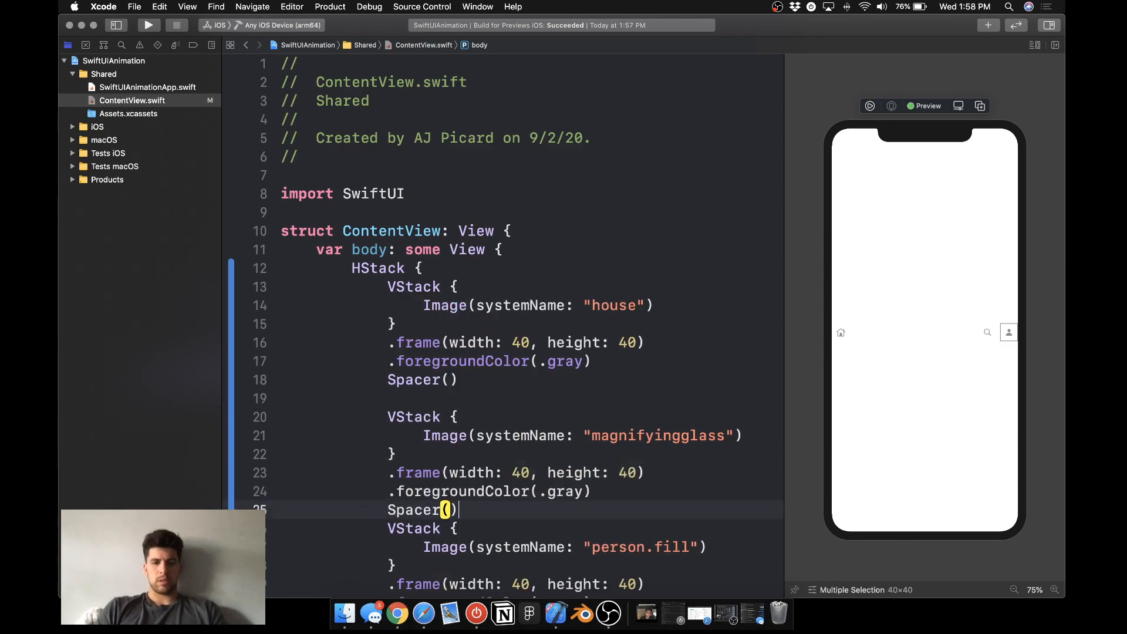
Add .padding(.horizontal) to the icon row HStack.
scroll(down, 3)
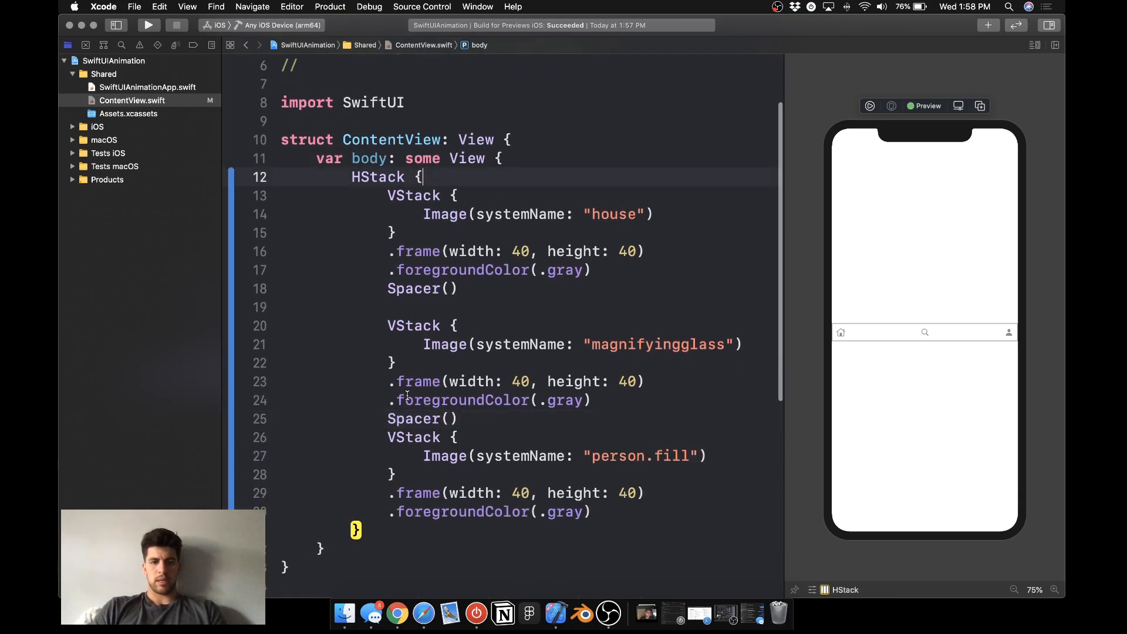
text(.padding)
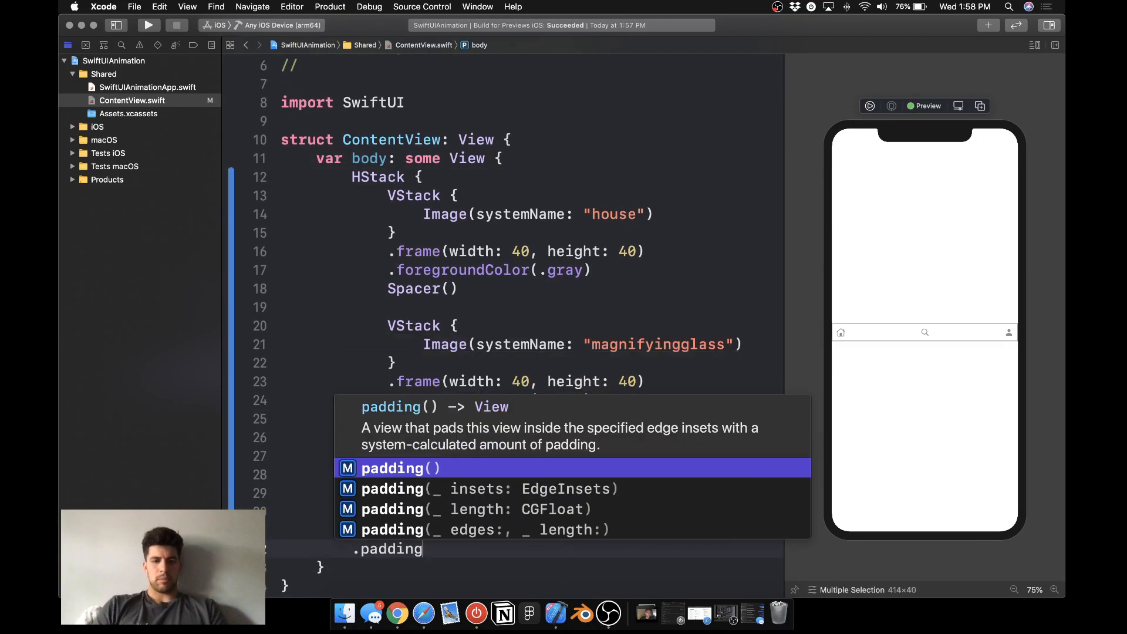
text((.horizontal.)
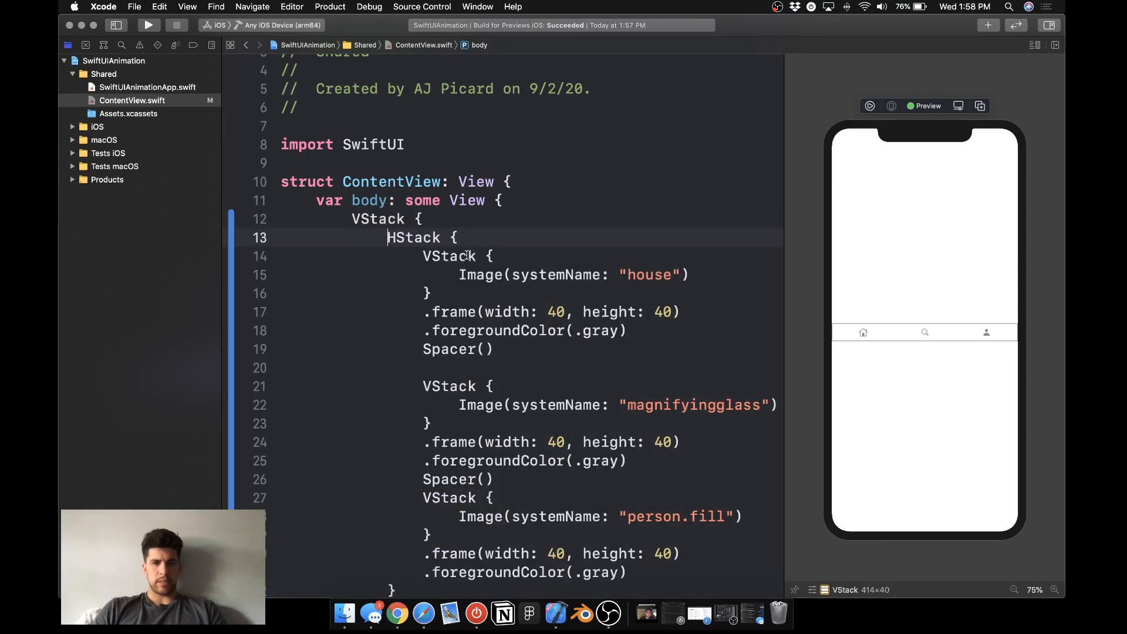
Extract the icon row into its own TabBar subview and refresh the preview.
click(413, 237)
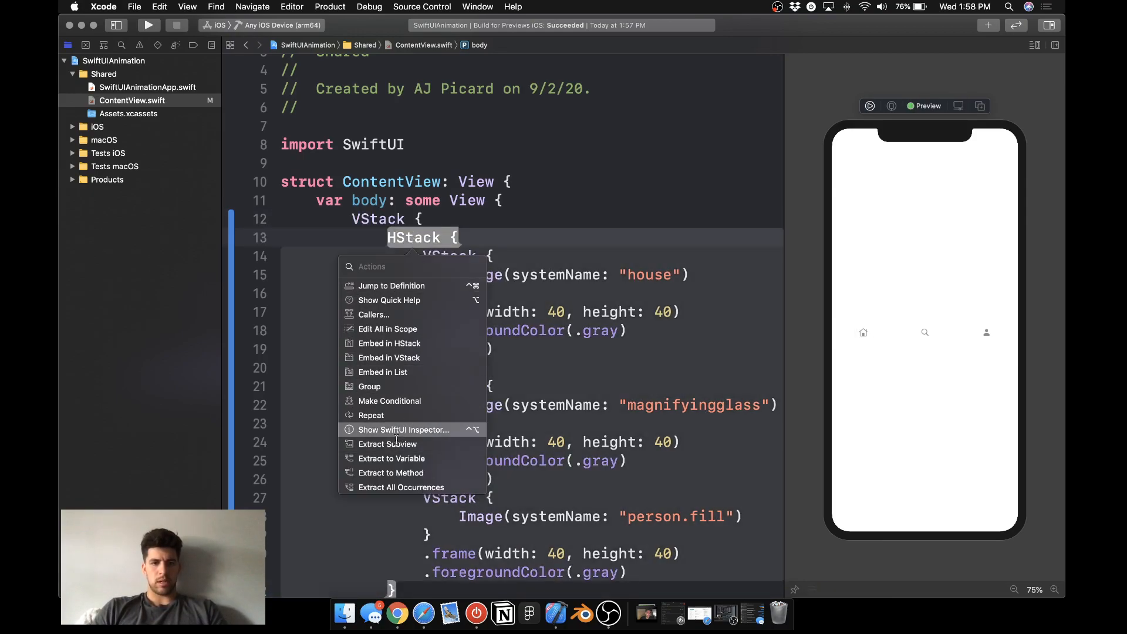
click(386, 443)
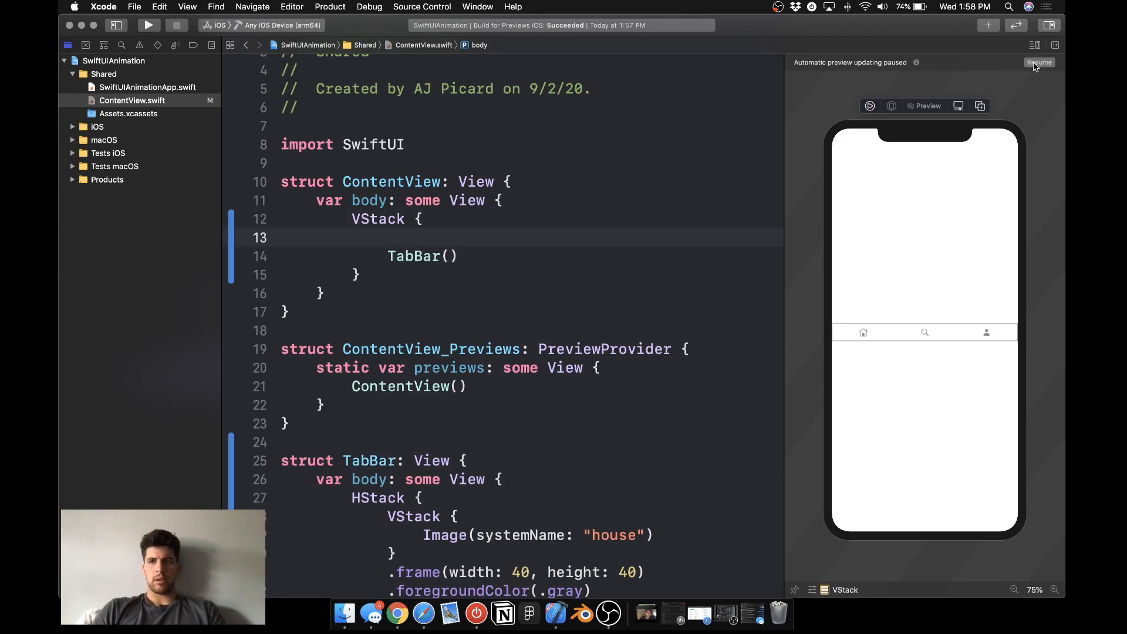
click(1039, 62)
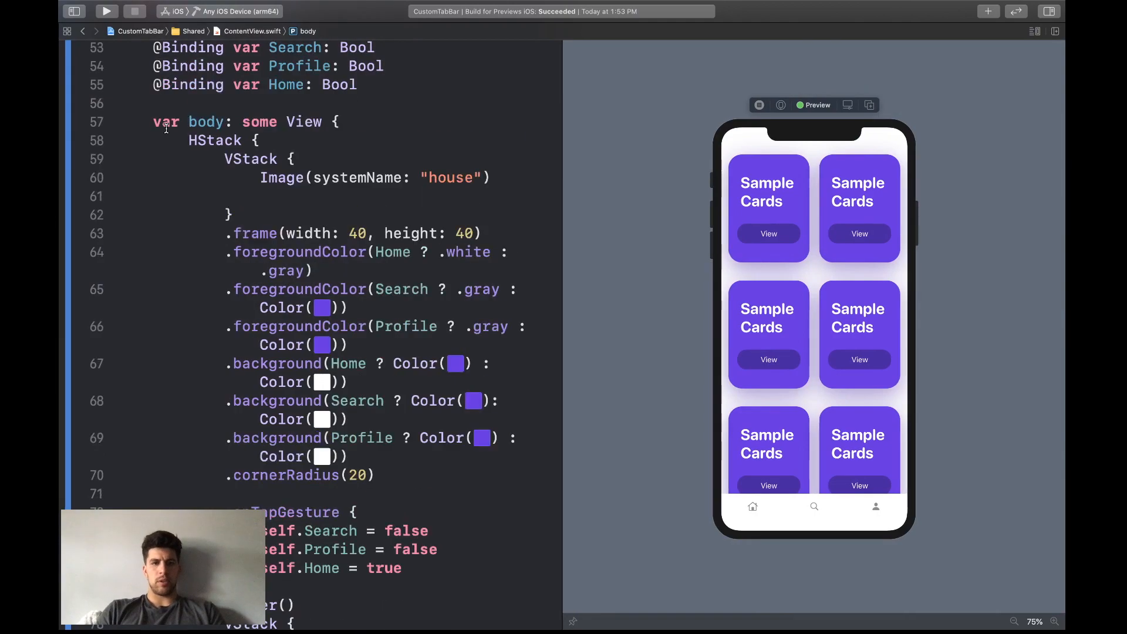
Check the reference SearchPage file, then create a new SwiftUI View named SearchPage.
click(65, 31)
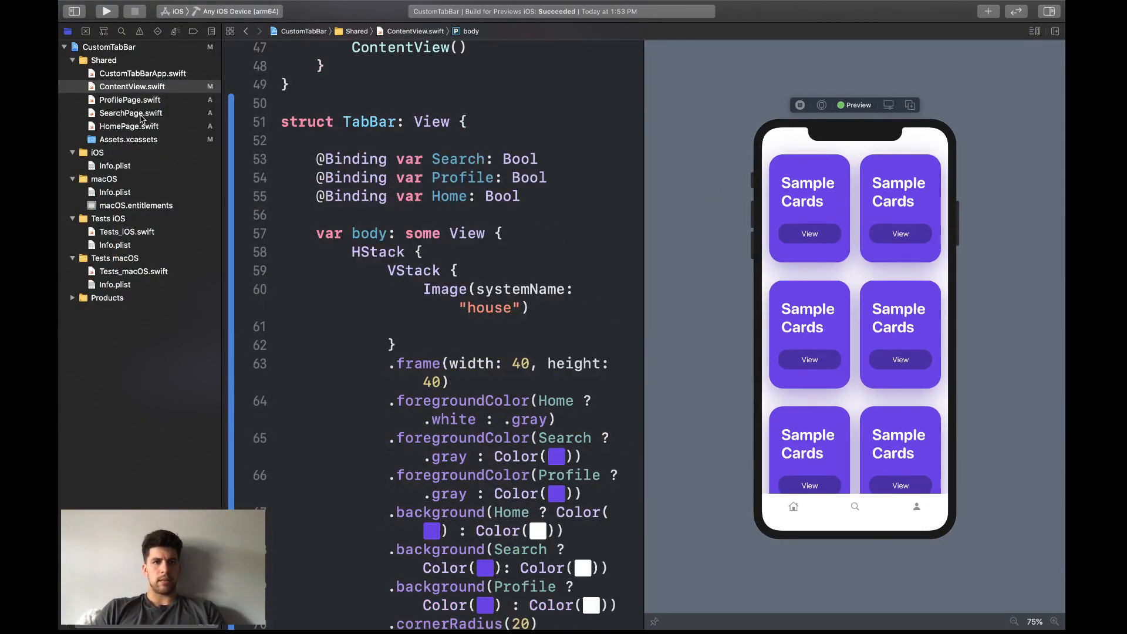
click(131, 113)
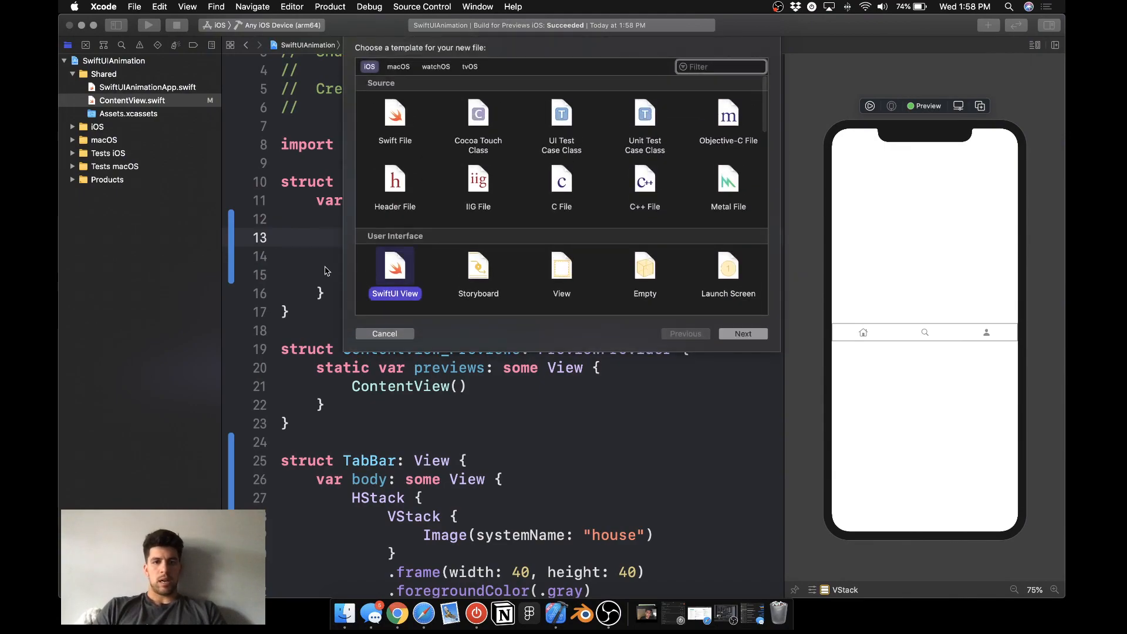
click(742, 332)
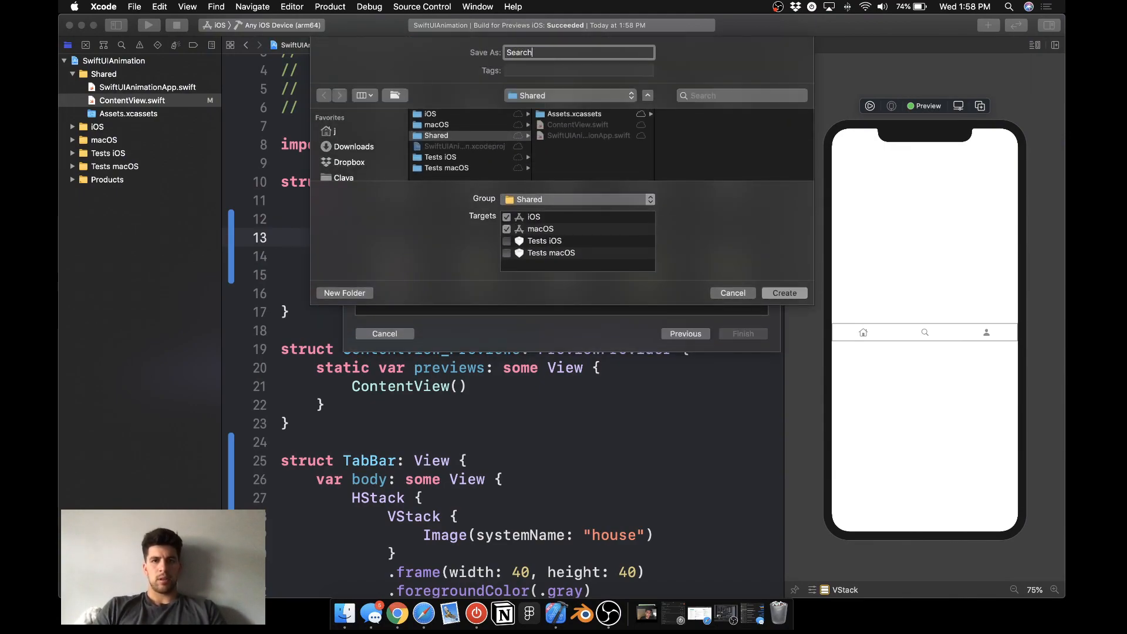
click(783, 292)
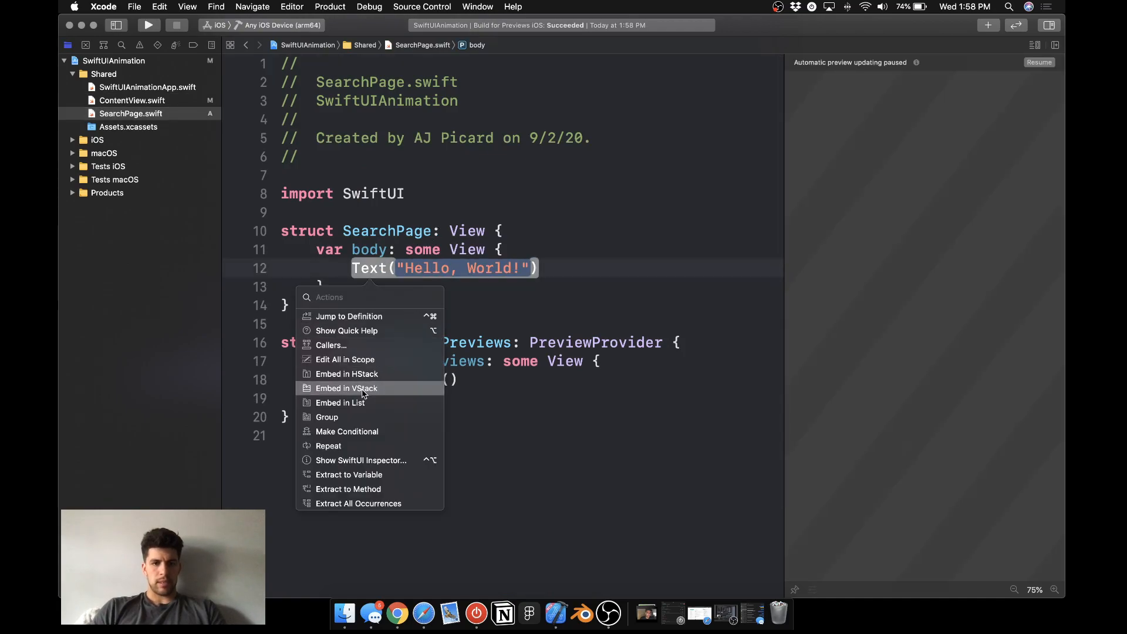
Wrap the text in a VStack titled 'Search For A Card' and add an HStack below it.
click(346, 389)
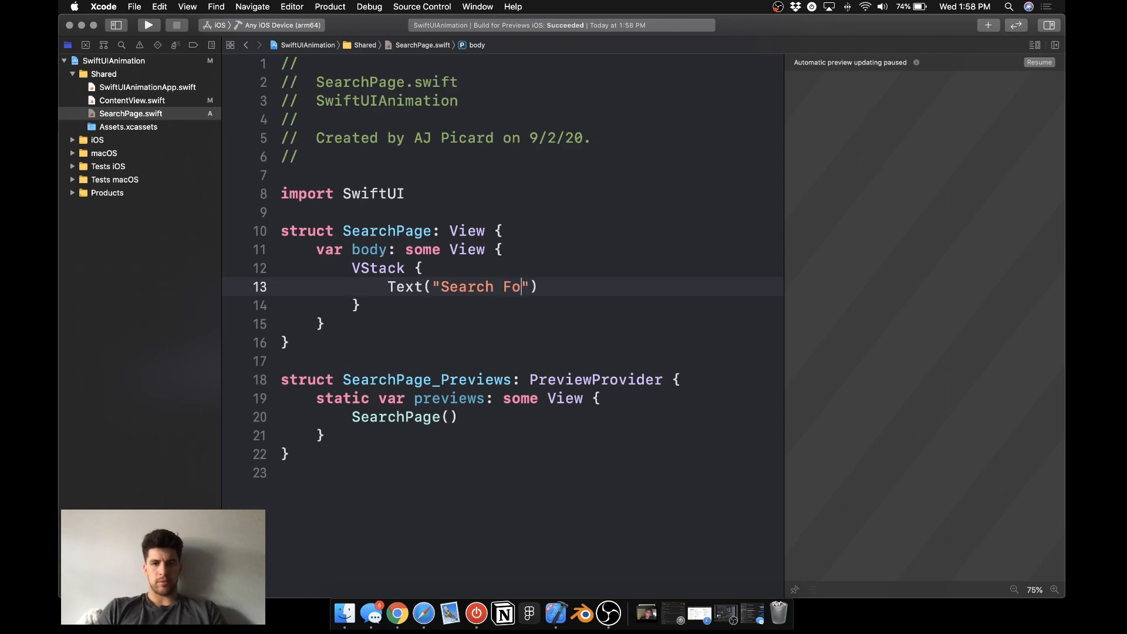
text(r A Card)
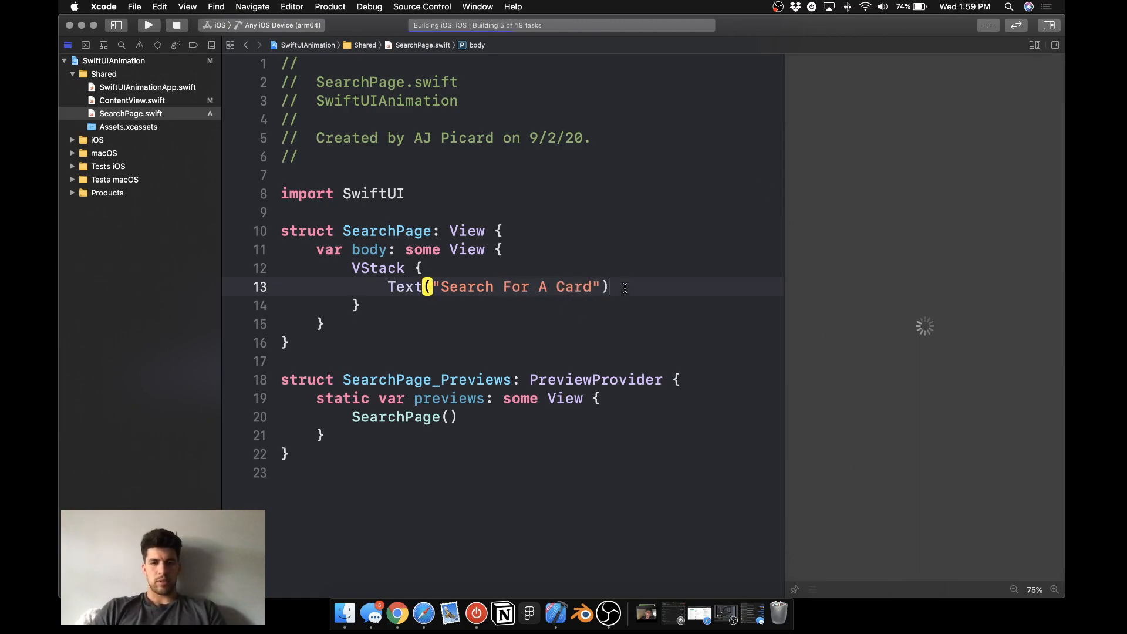
text(H)
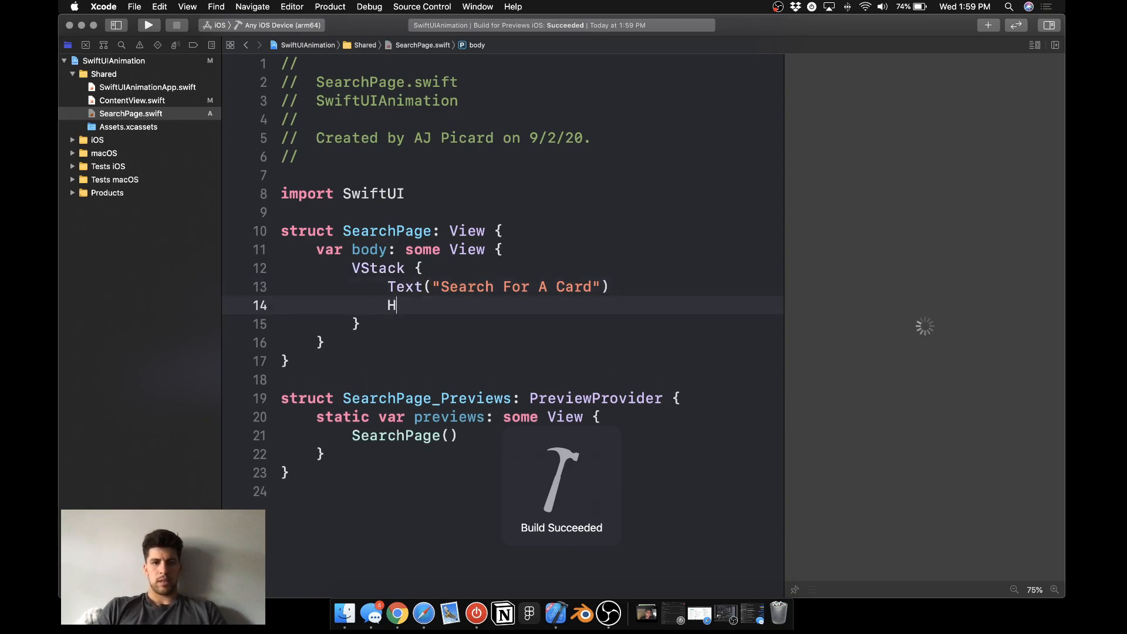
text(Stack {)
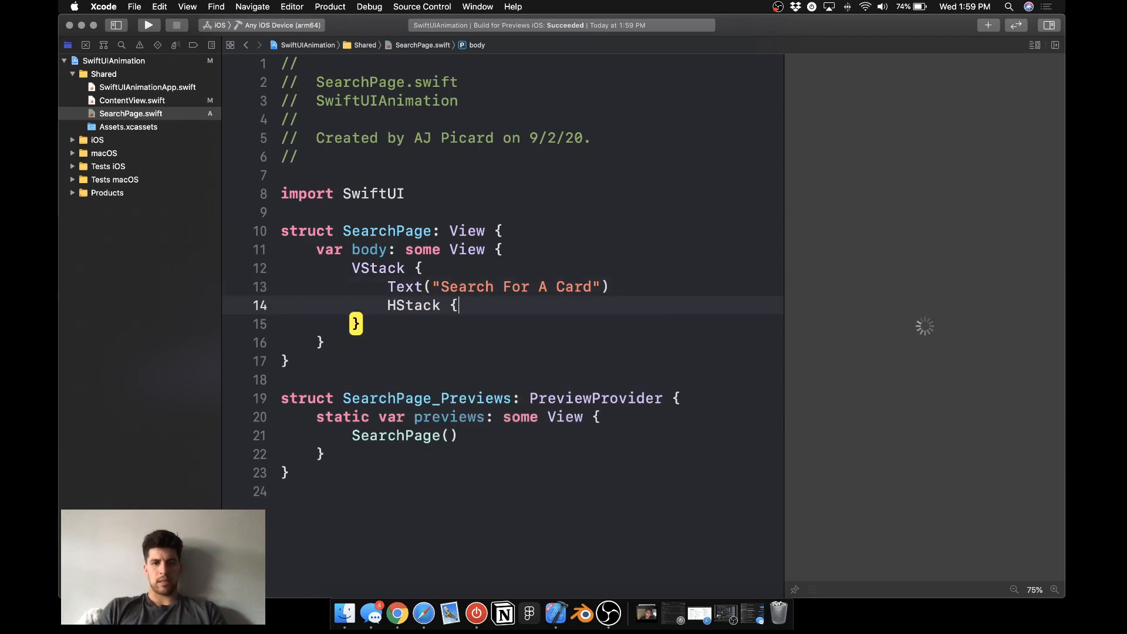
Fill the HStack with a magnifyingglass image and a TextField with placeholder 'Search Cards...'.
text(Image()
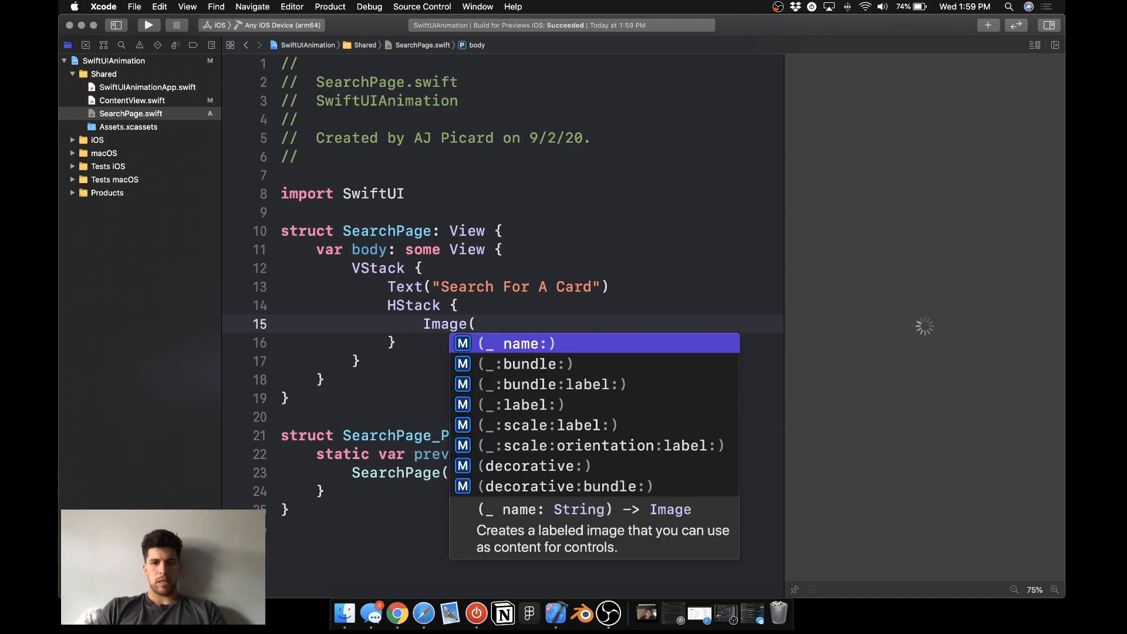
text(systemName: ")
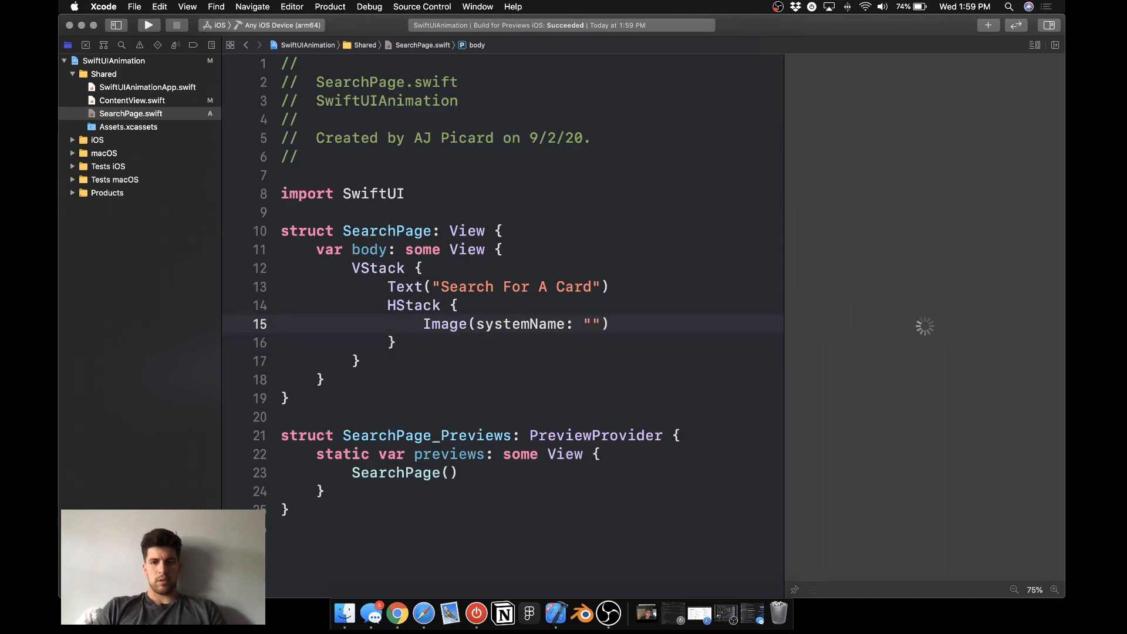
text(magnifyingglas)
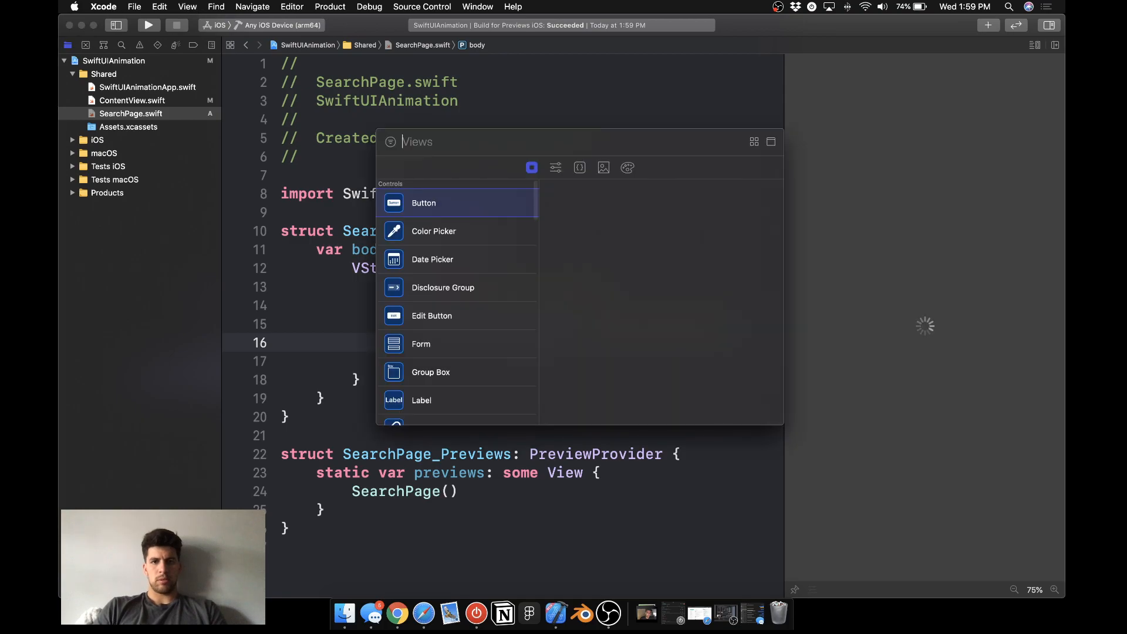
text(text: Value)
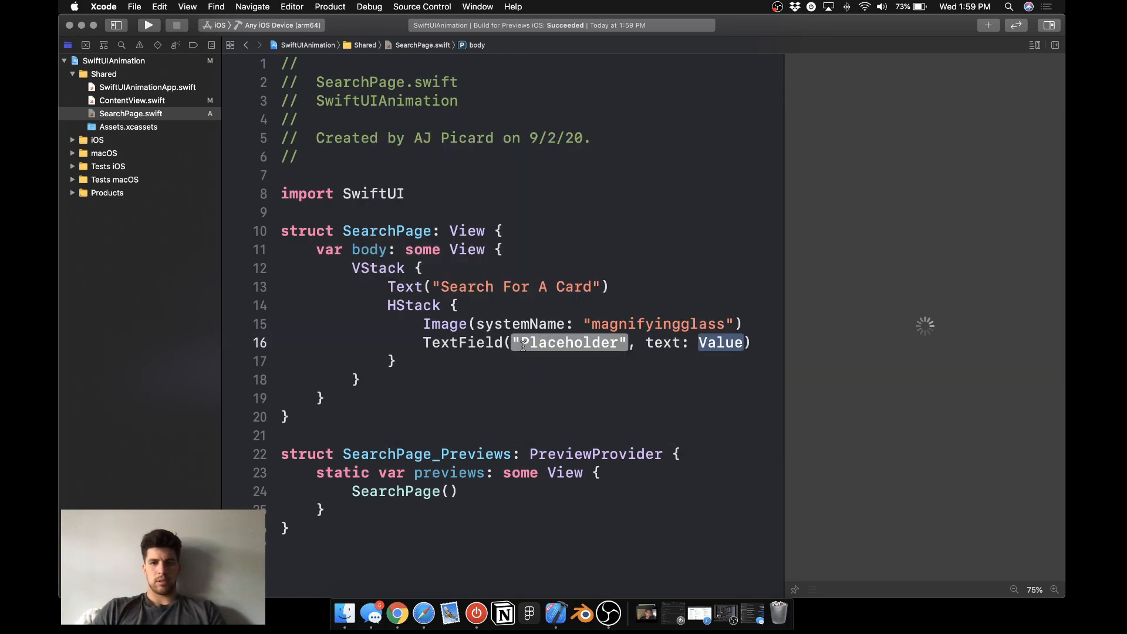
text(Search C)
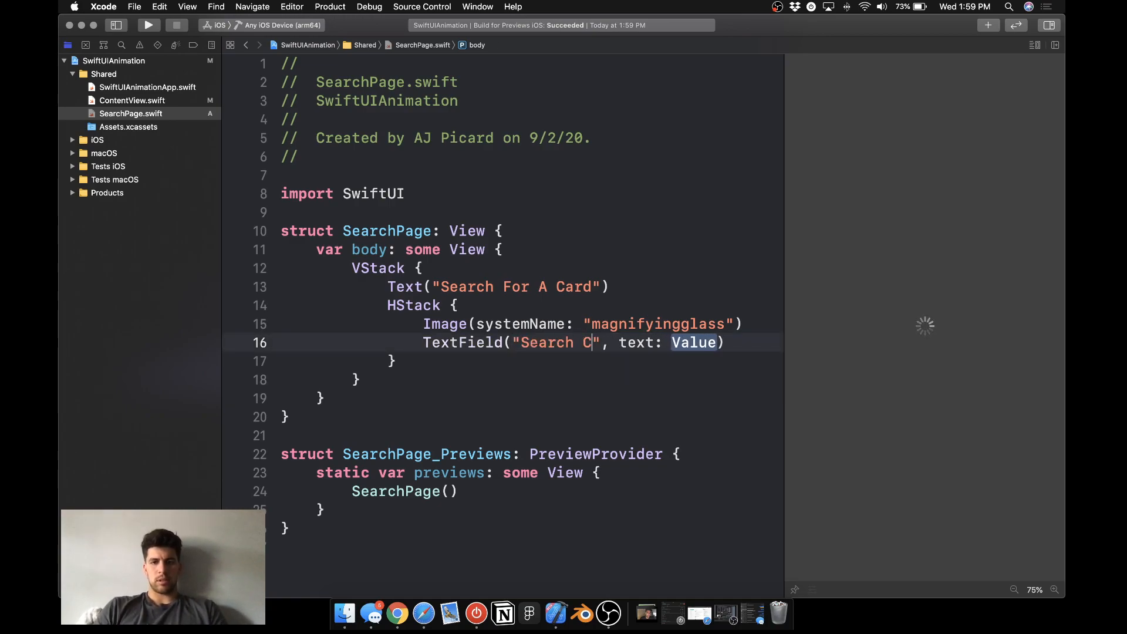
text(f)
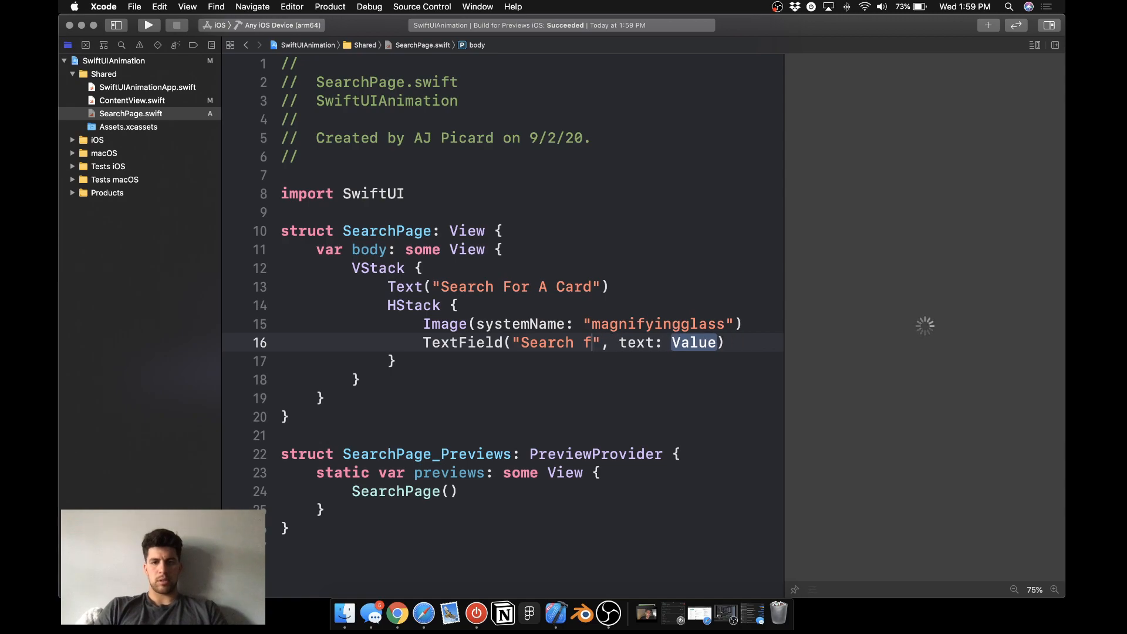
text(Cards...)
text(.padding(.trailing, 15)
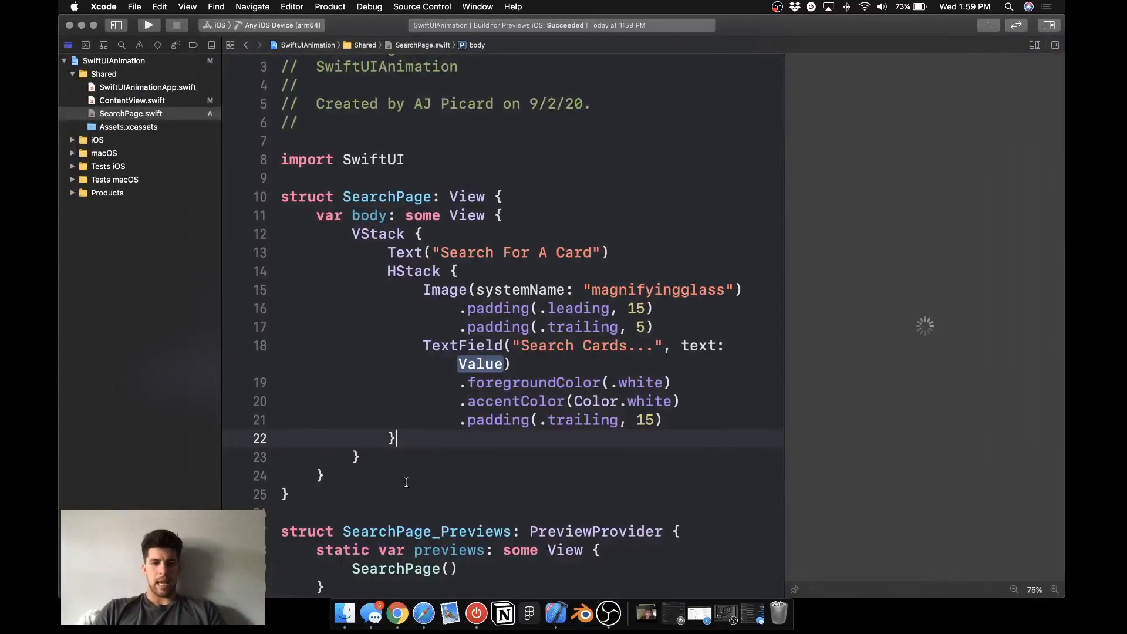
Give the search HStack a .frame(width: 250, height: 44) and a white background.
text(.frame(width: 250, height: 44)
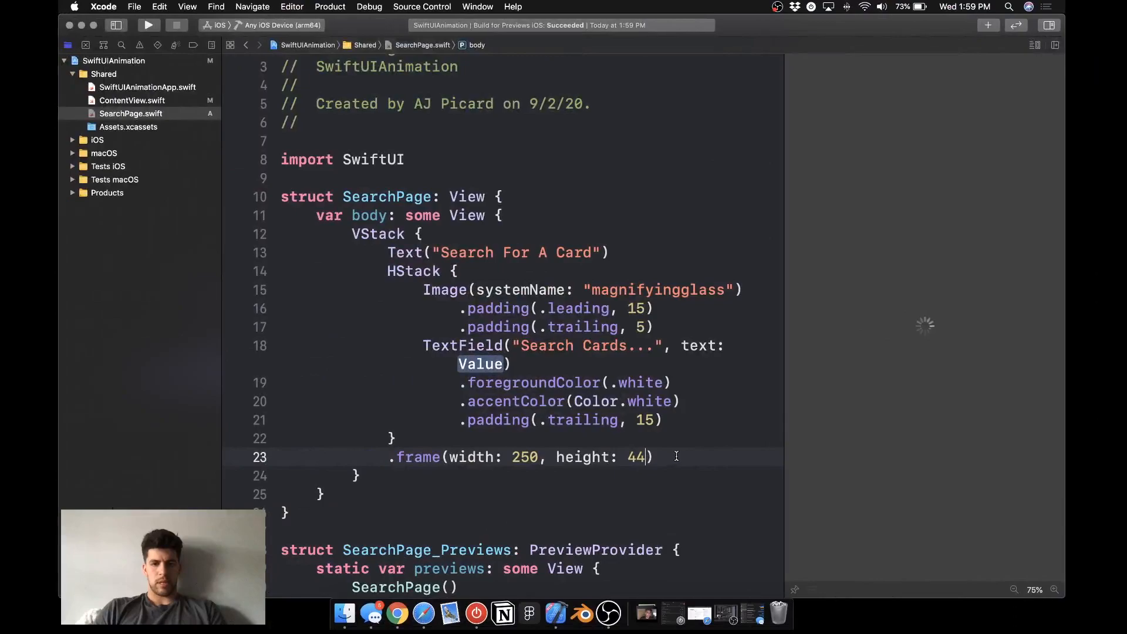
text(.background(View))
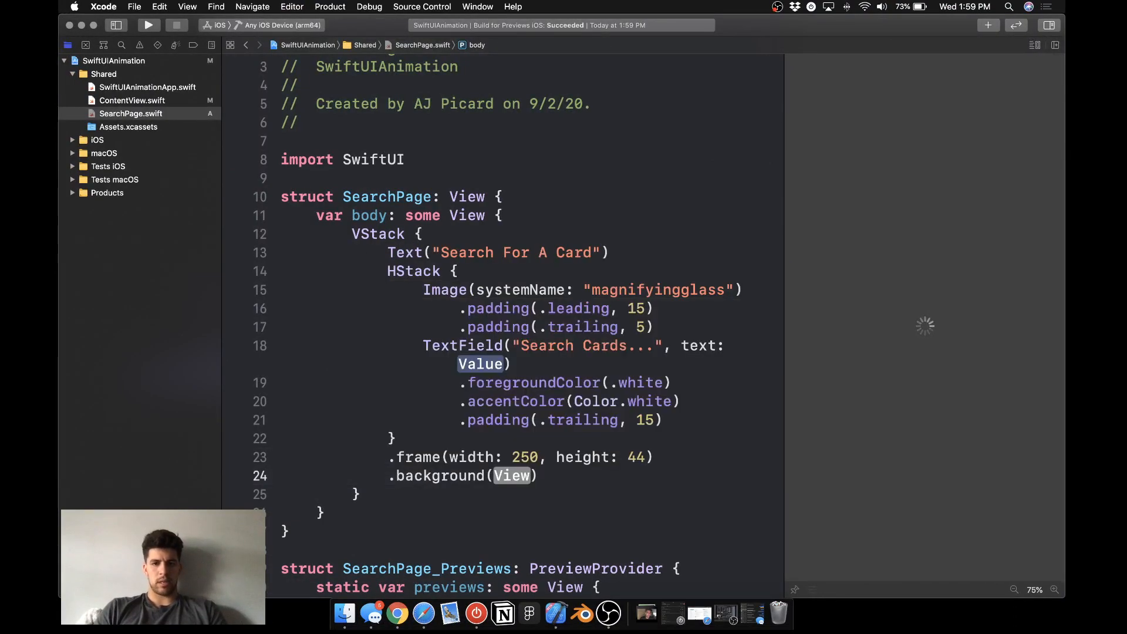
text(.white)
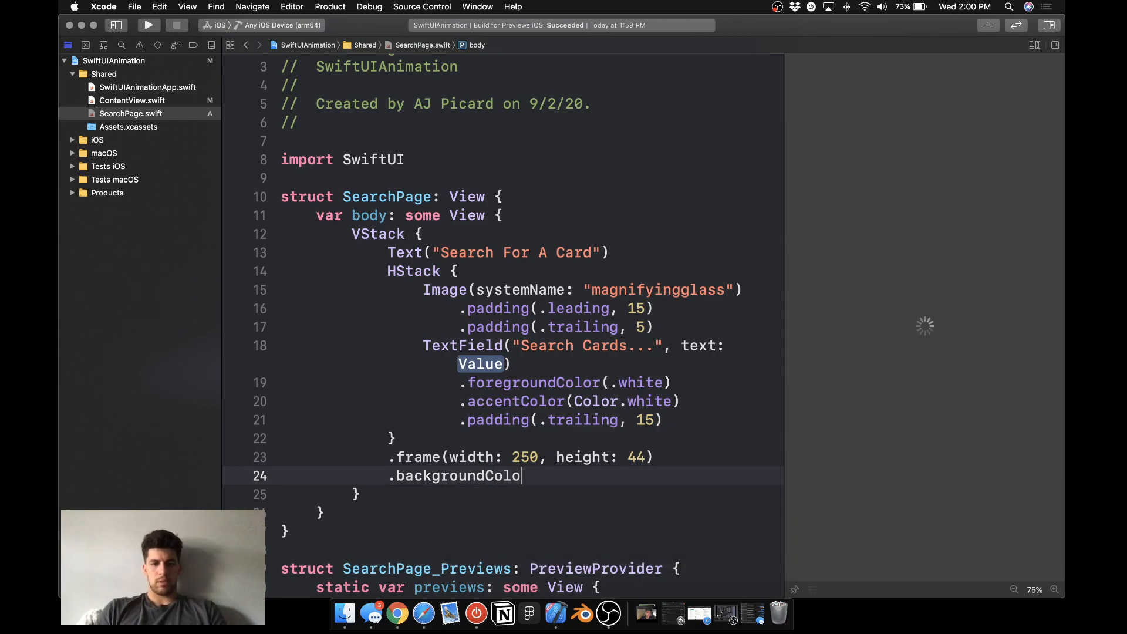
text(r(.white))
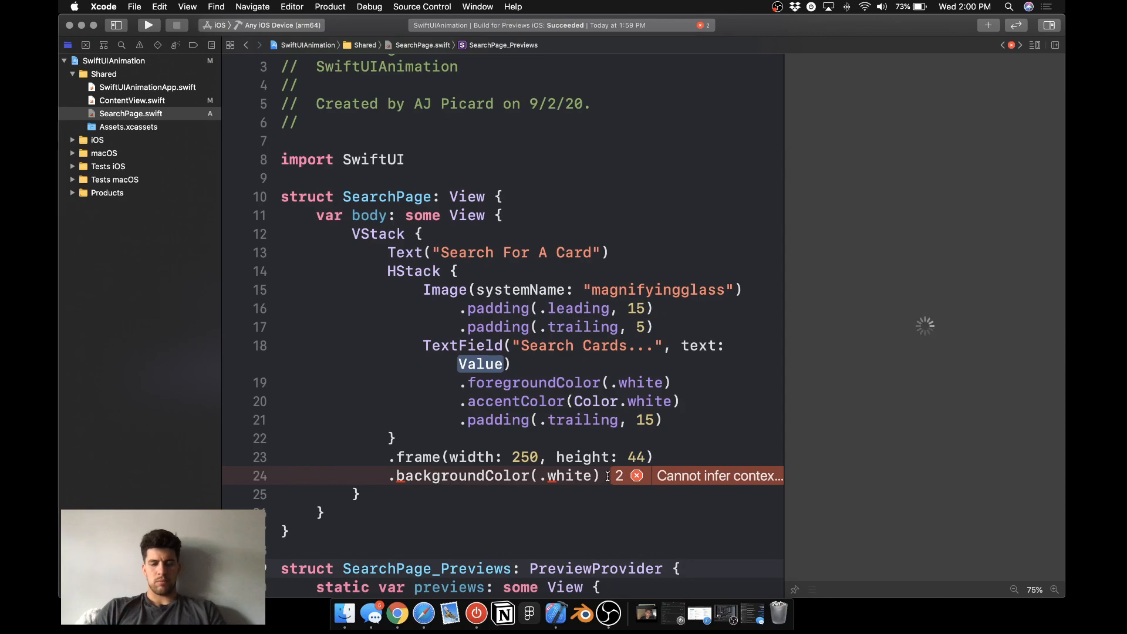
Rewrite the background as .background(Color(.white)) and add a Spacer after the title.
text(.b)
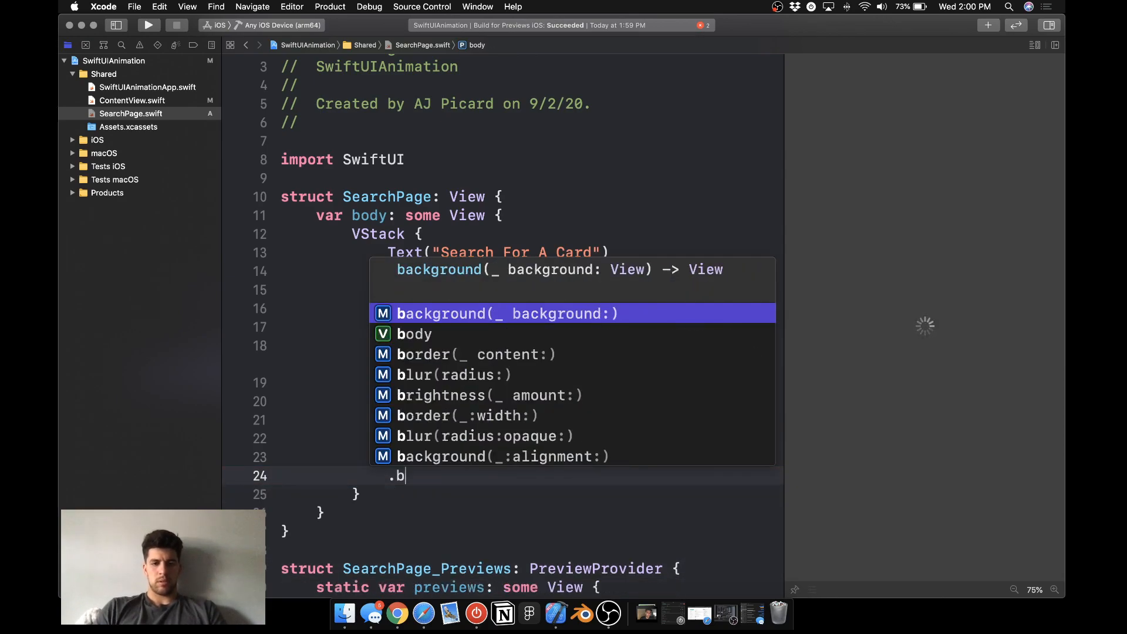
text(ackground()
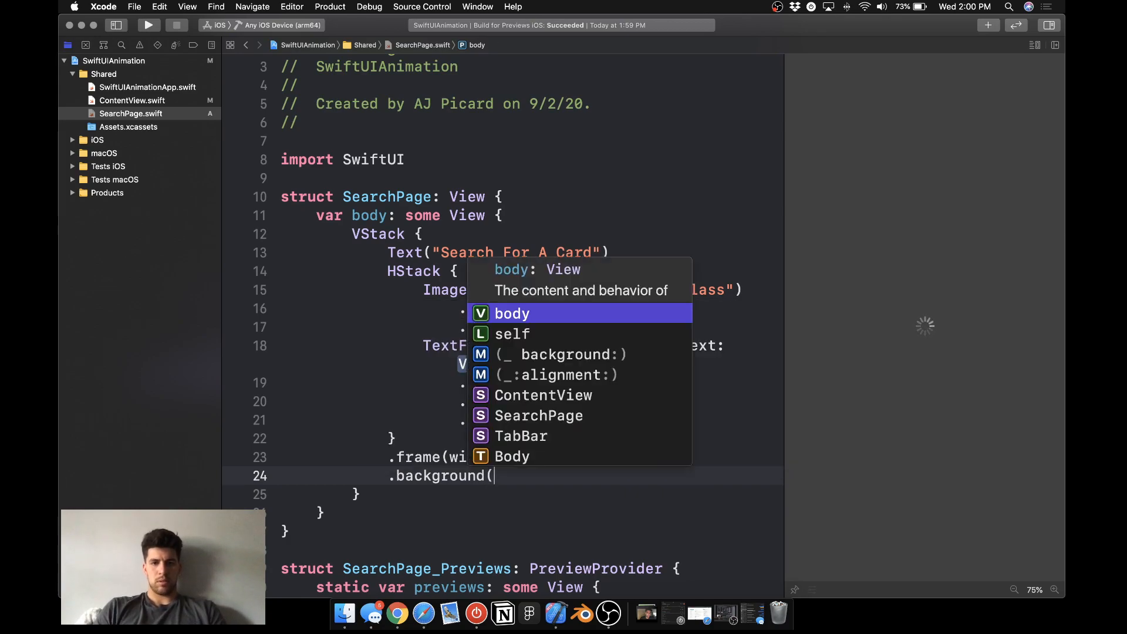
text(.white)
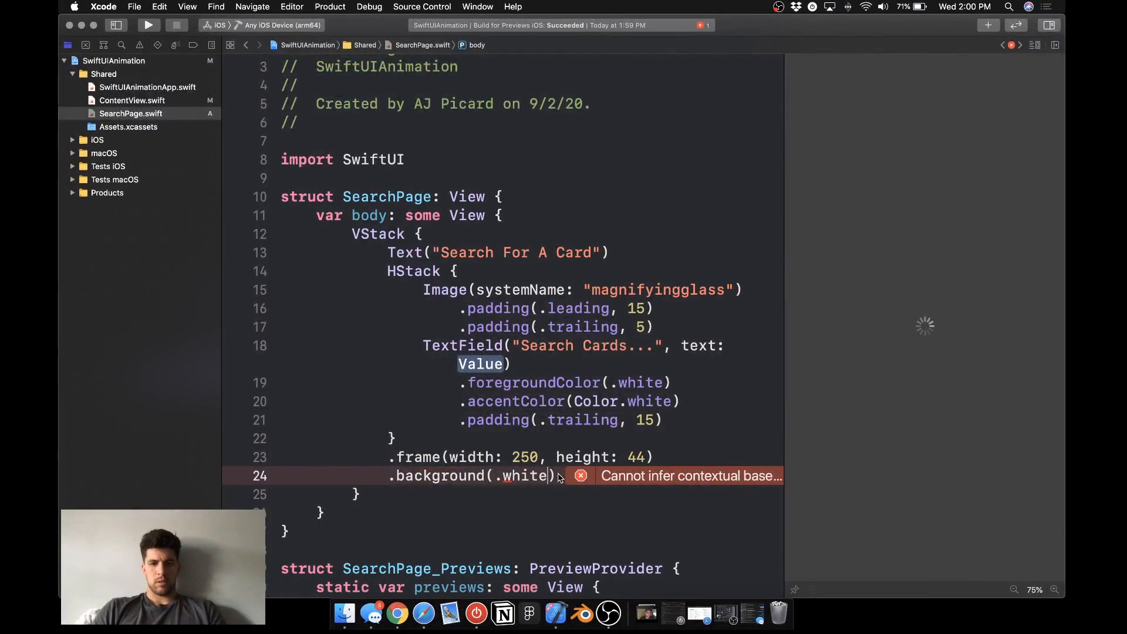
text(Color()
text(.cornerRadius(30))
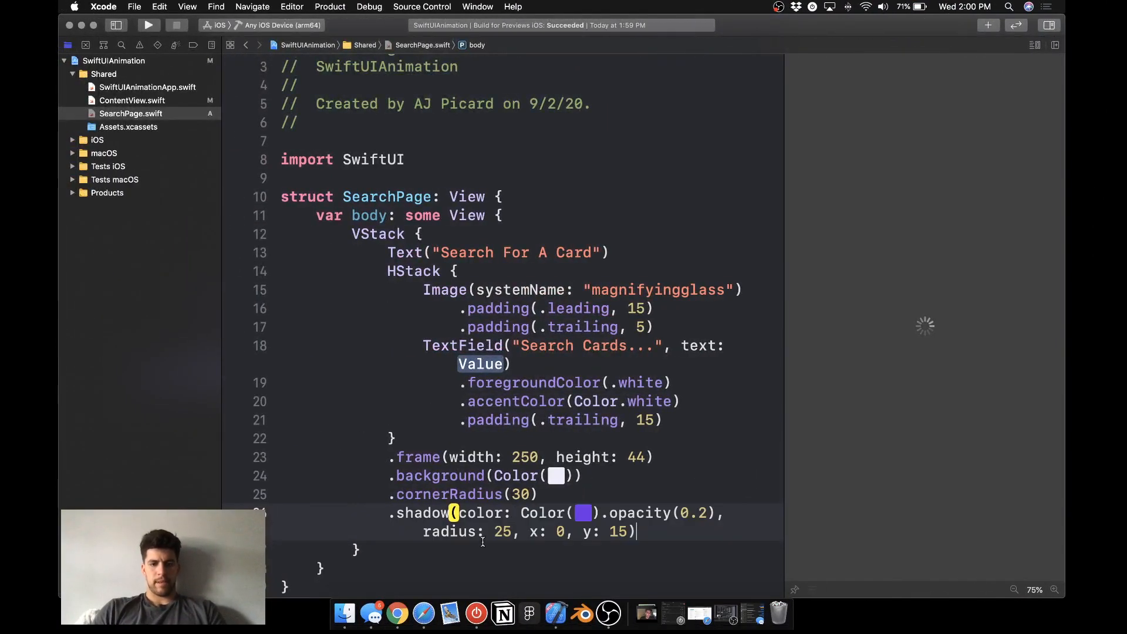
scroll(down, 3)
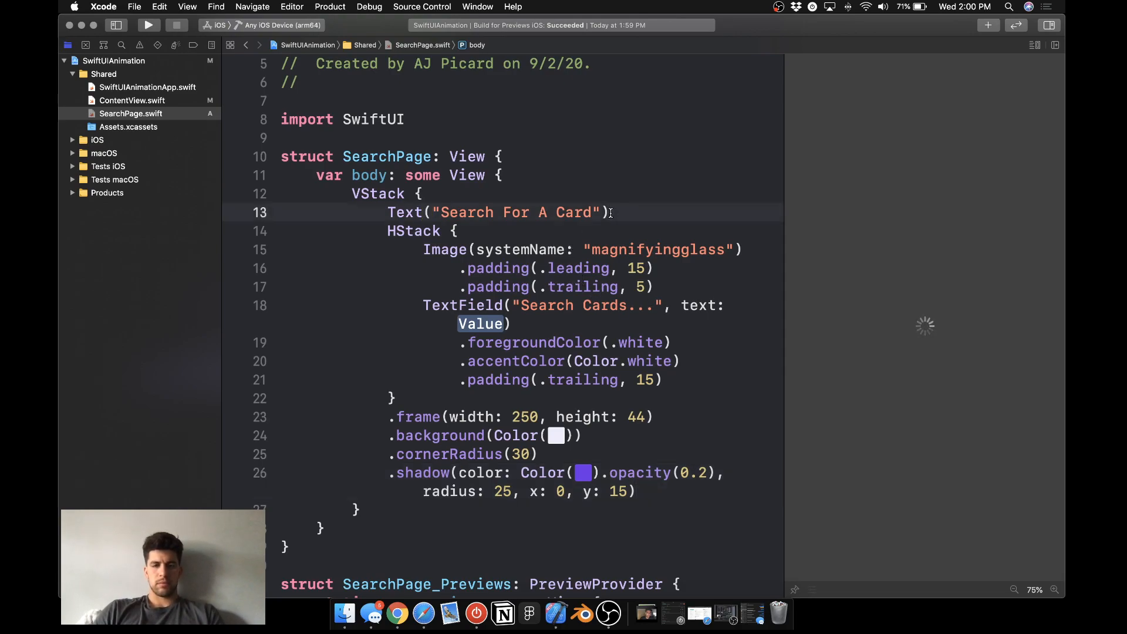
text(Spacer()
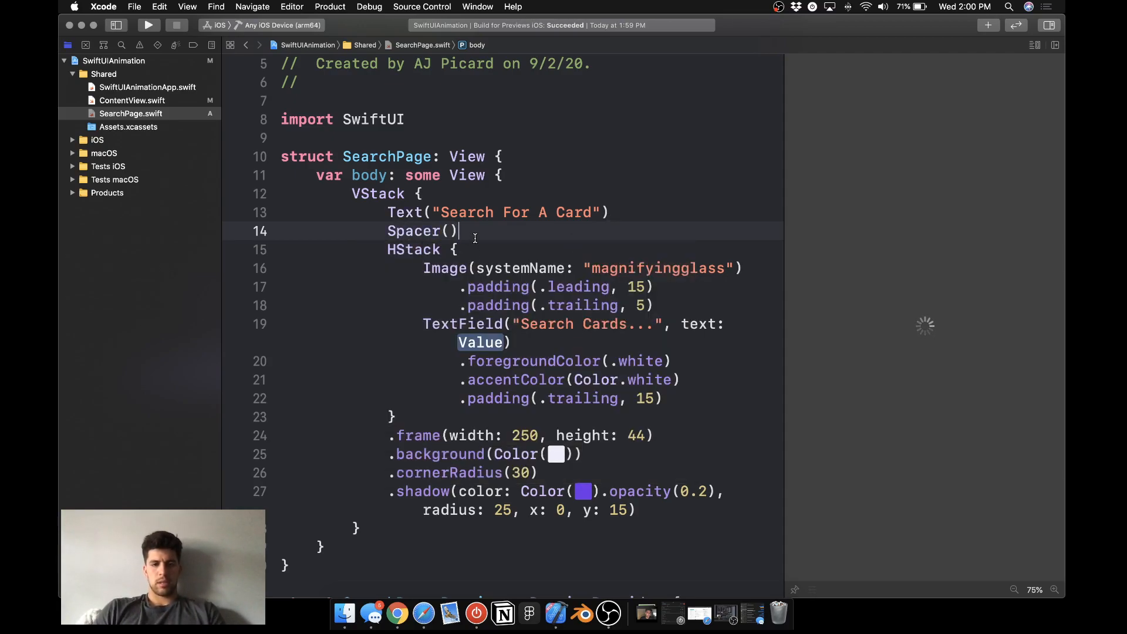
Offset the SearchPage search row up with .offset(y: -50), then switch to ContentView.swift.
scroll(down, 3)
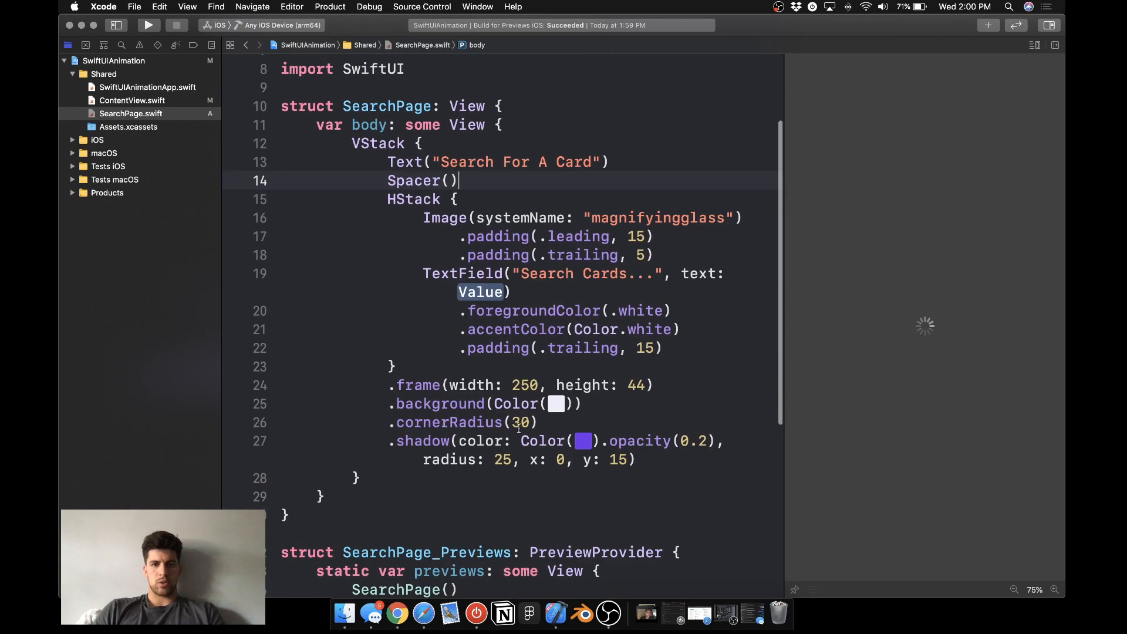
text(.offset(y: -)
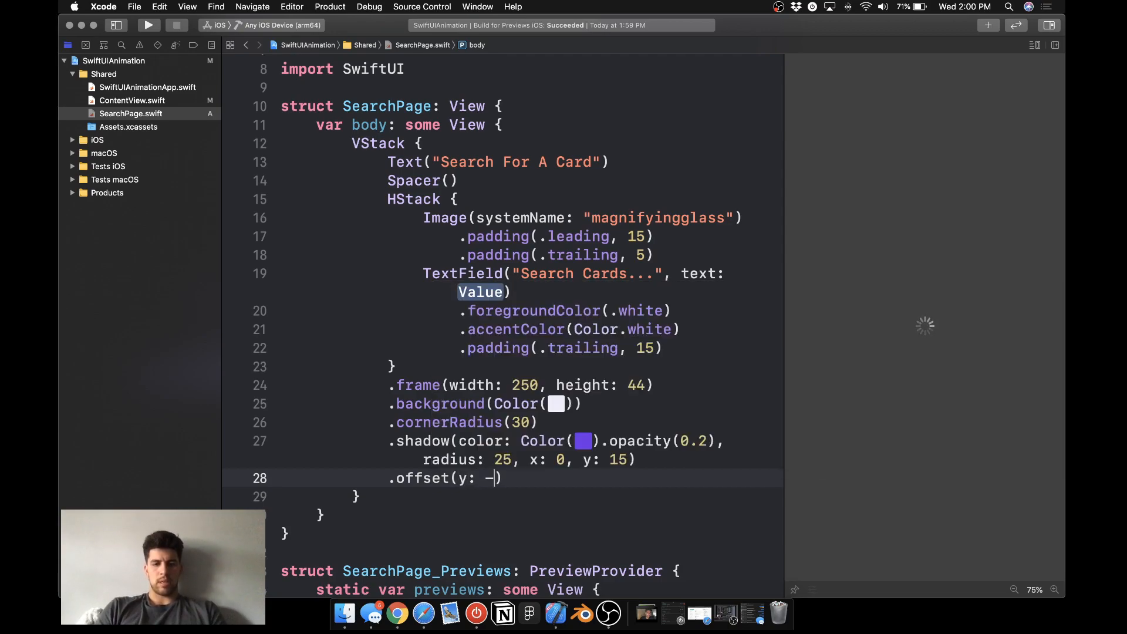
text(50)
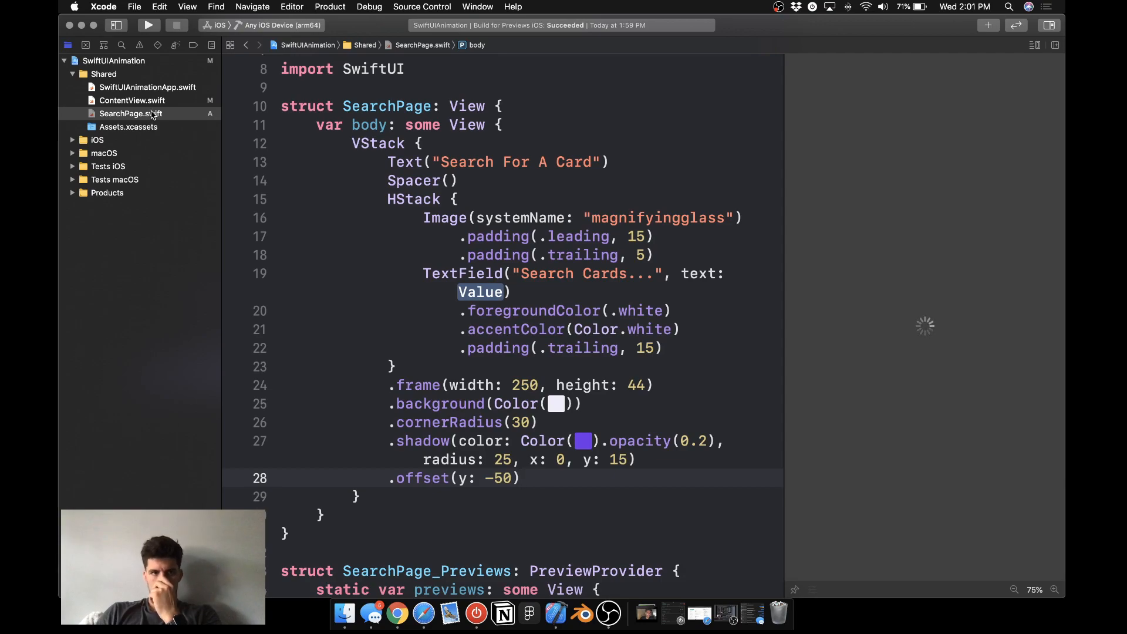
click(455, 478)
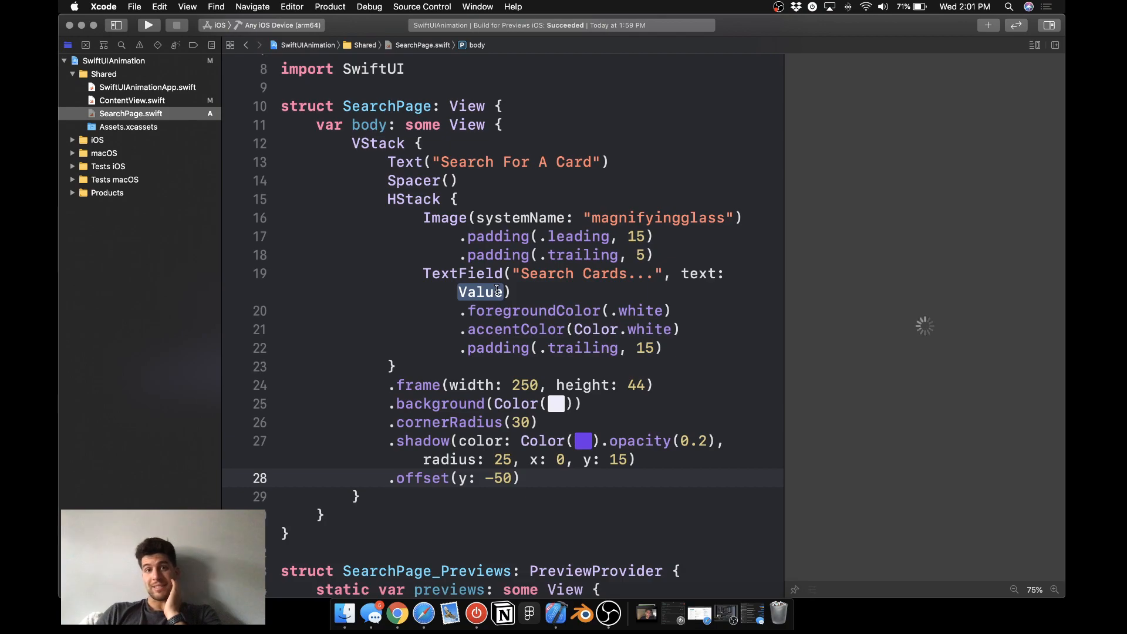
mouse_move(171, 171)
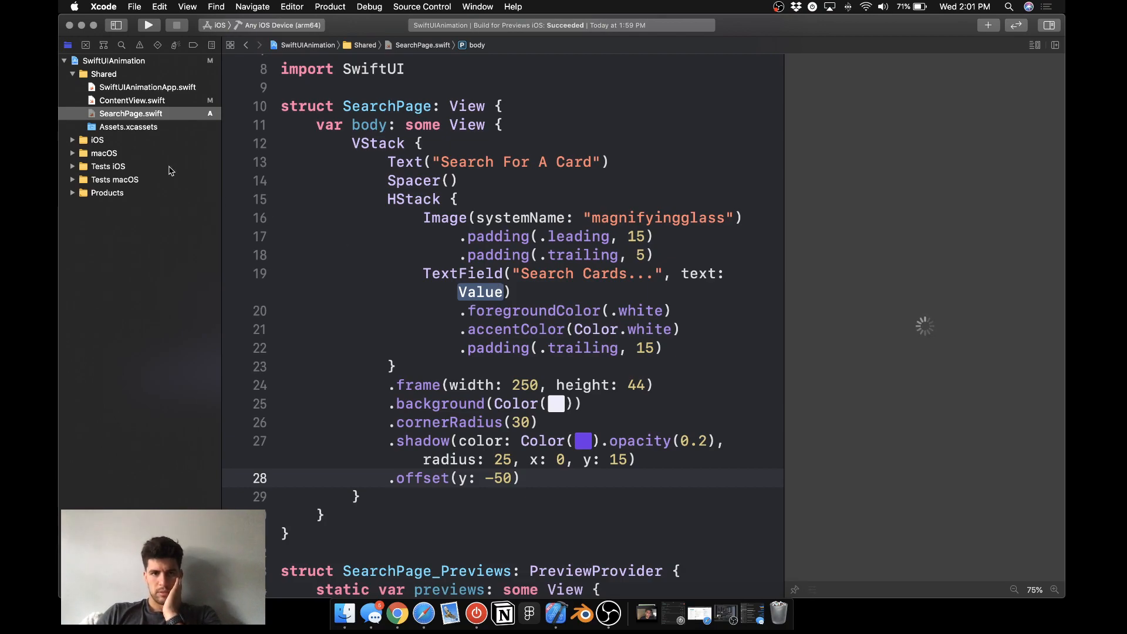
click(132, 100)
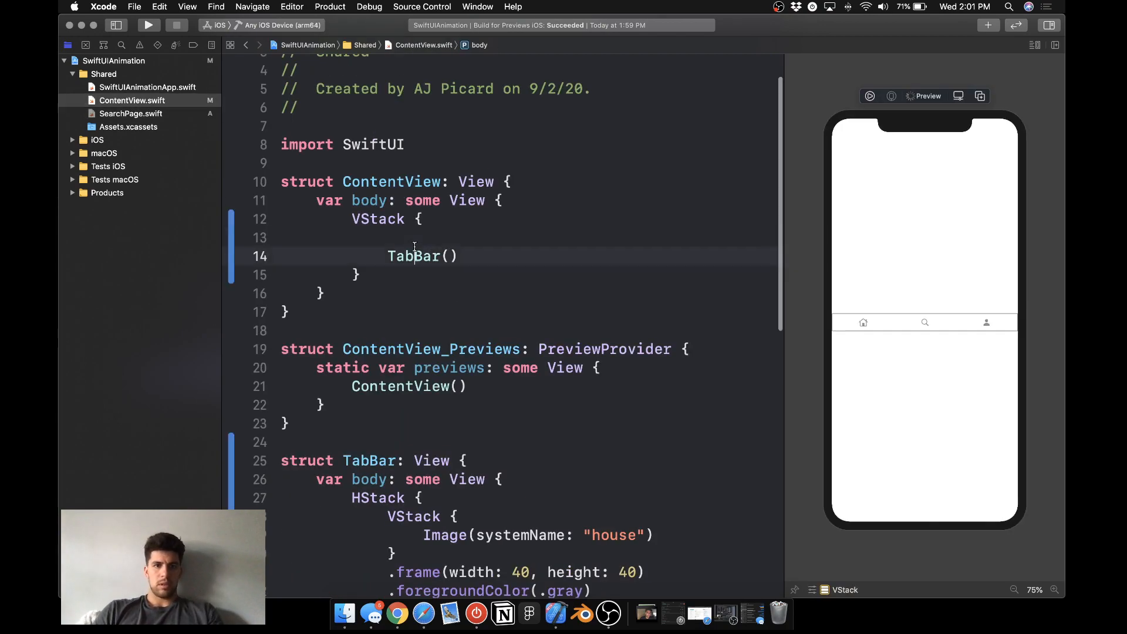
Add a ZStack { SearchPage() } above the TabBar VStack in ContentView, then return to SearchPage.swift.
text(Sea)
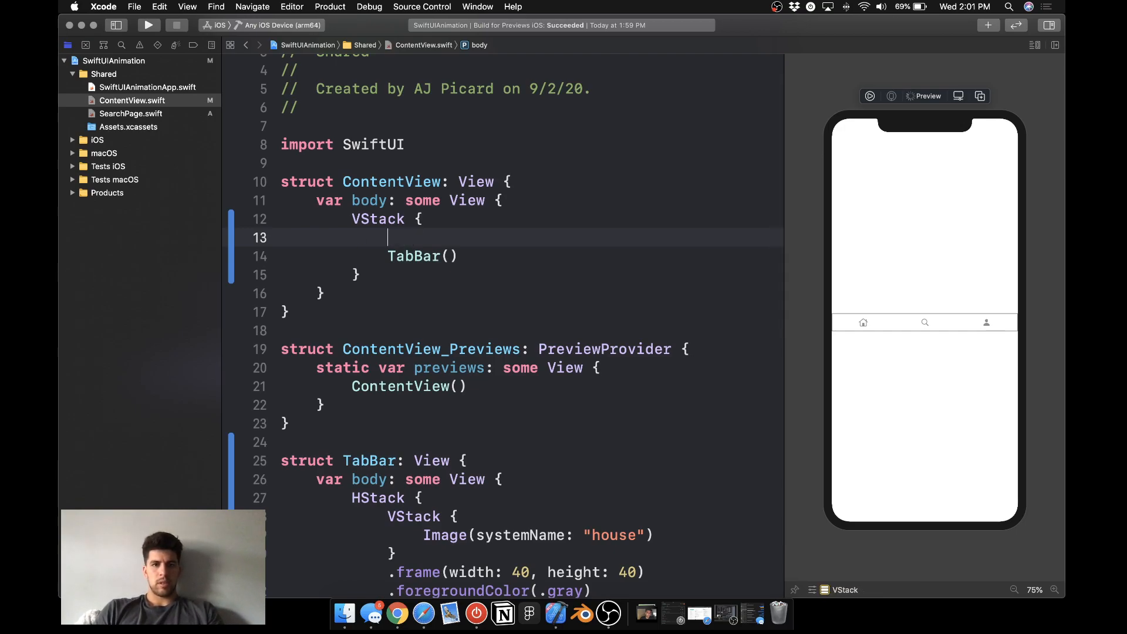
click(379, 220)
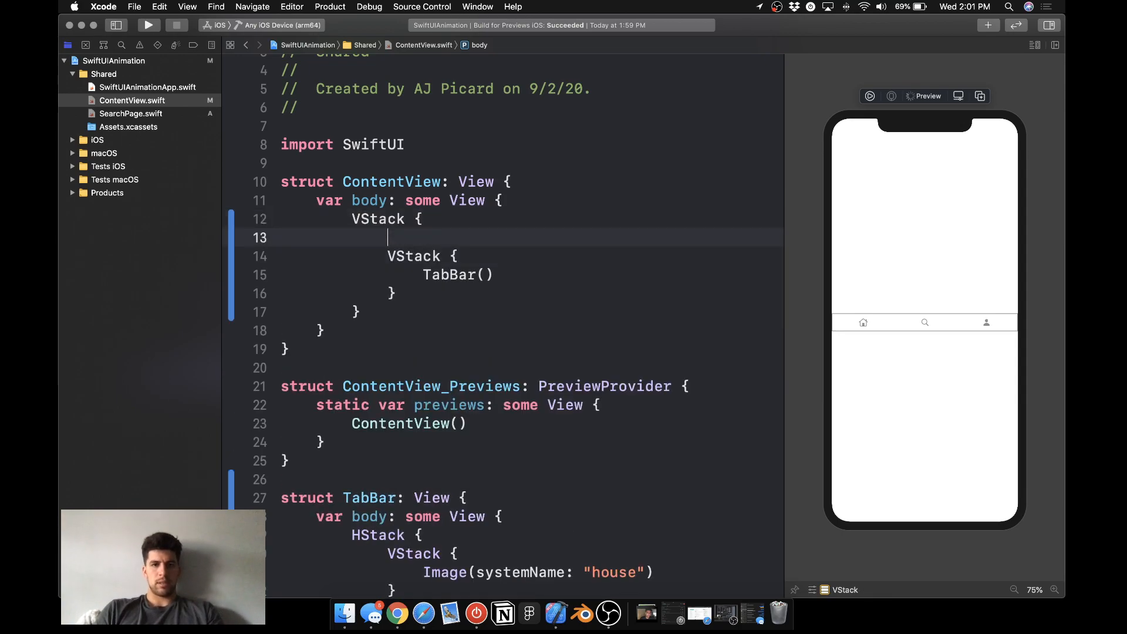
text(ZStack{)
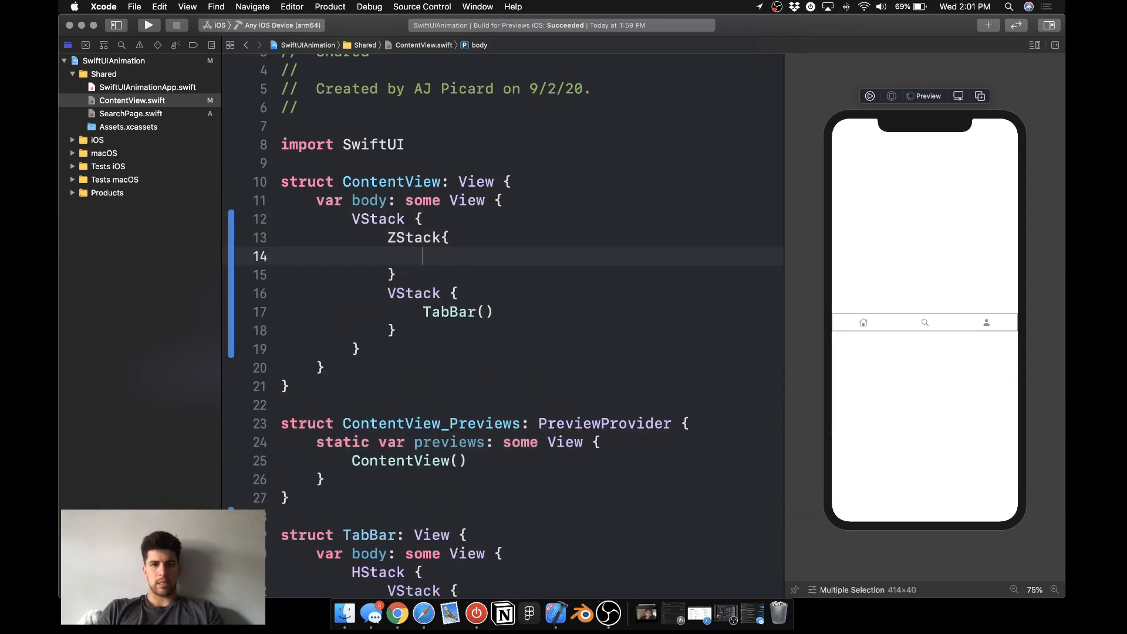
text(SearchPage()
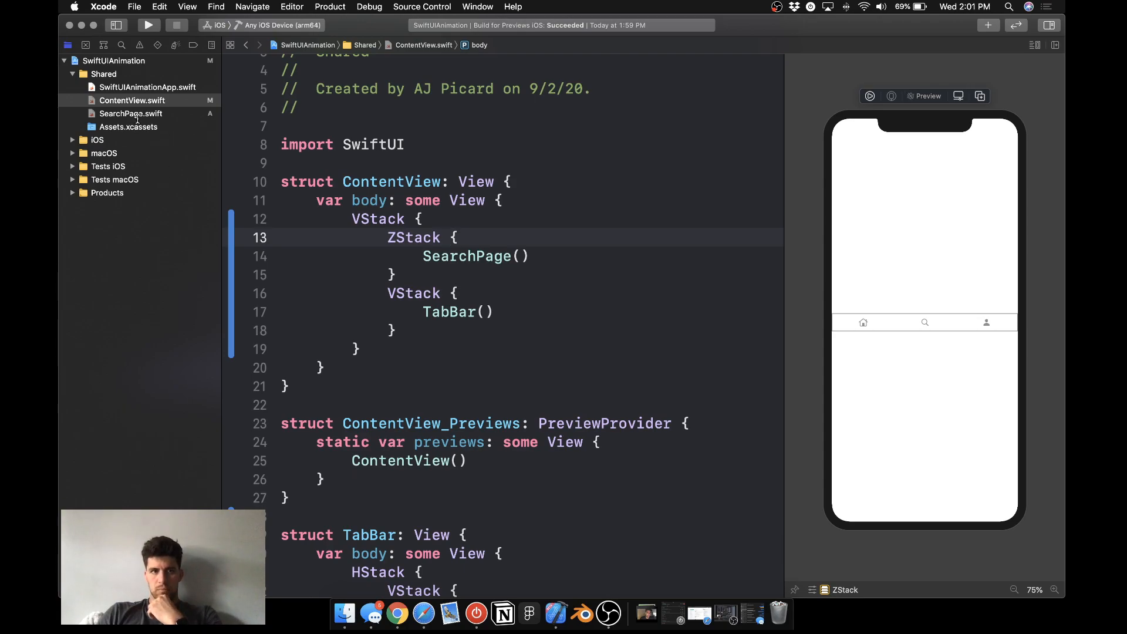
click(130, 114)
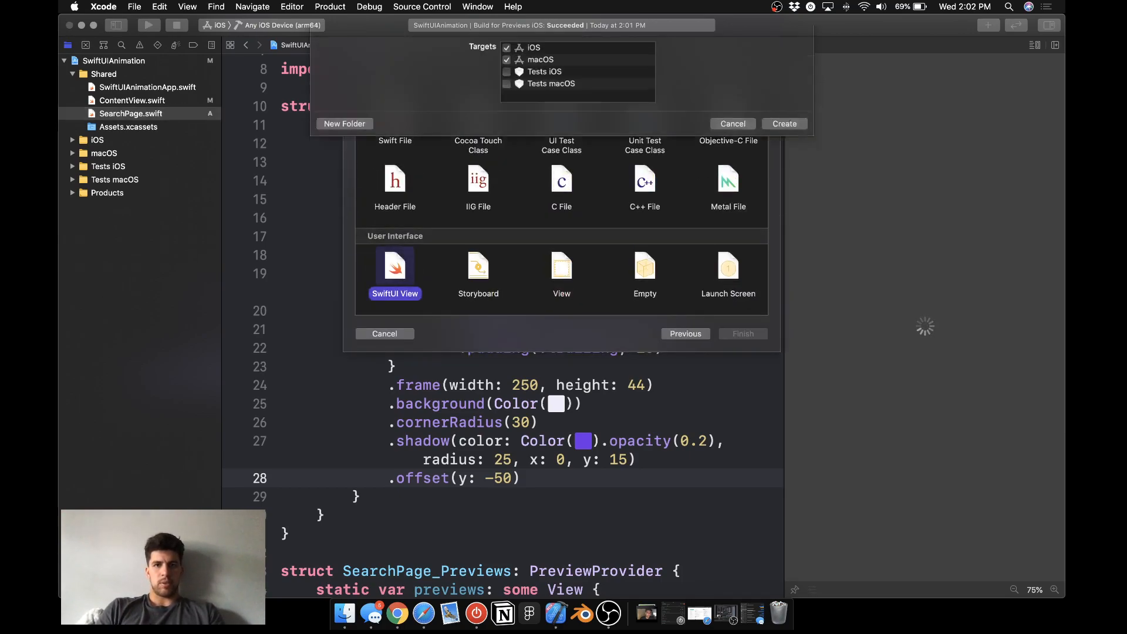
Create a new SwiftUI View file named ProfilePage in the Shared group.
text(Profil)
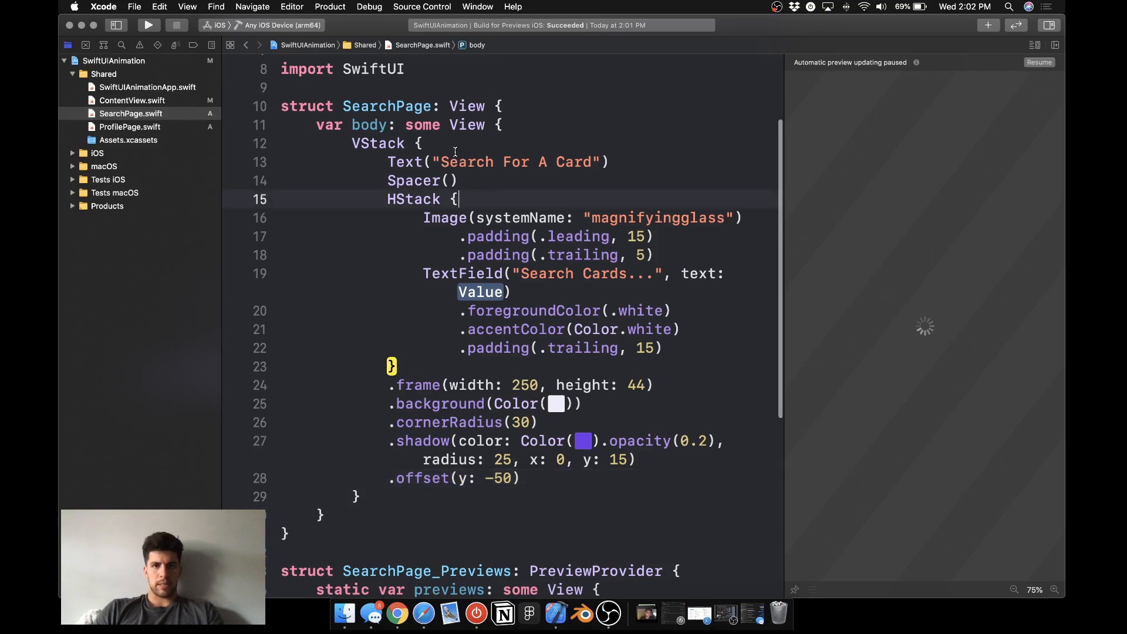
Add a Spacer() and give the Search For A Card title a bold rounded 19-point system font.
text(Spacer())
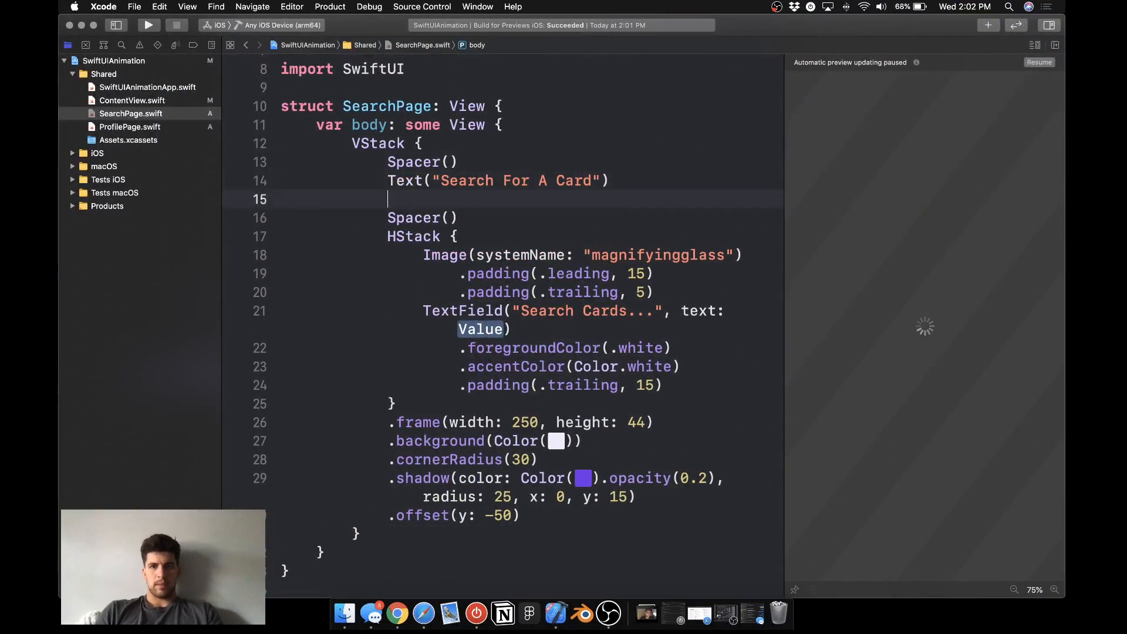
text(.font(.system(size: 19, weight: .bold, design: .rounded)))
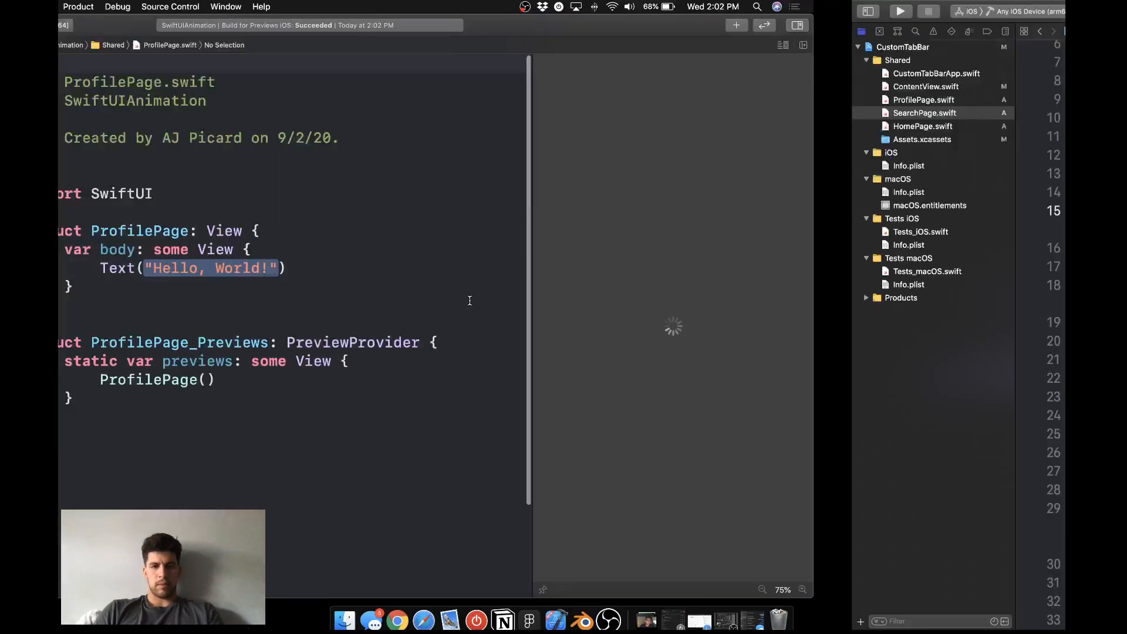
In ProfilePage.swift, embed the text in an HStack, shorten it to Hello and wrap it in a VStack.
click(131, 113)
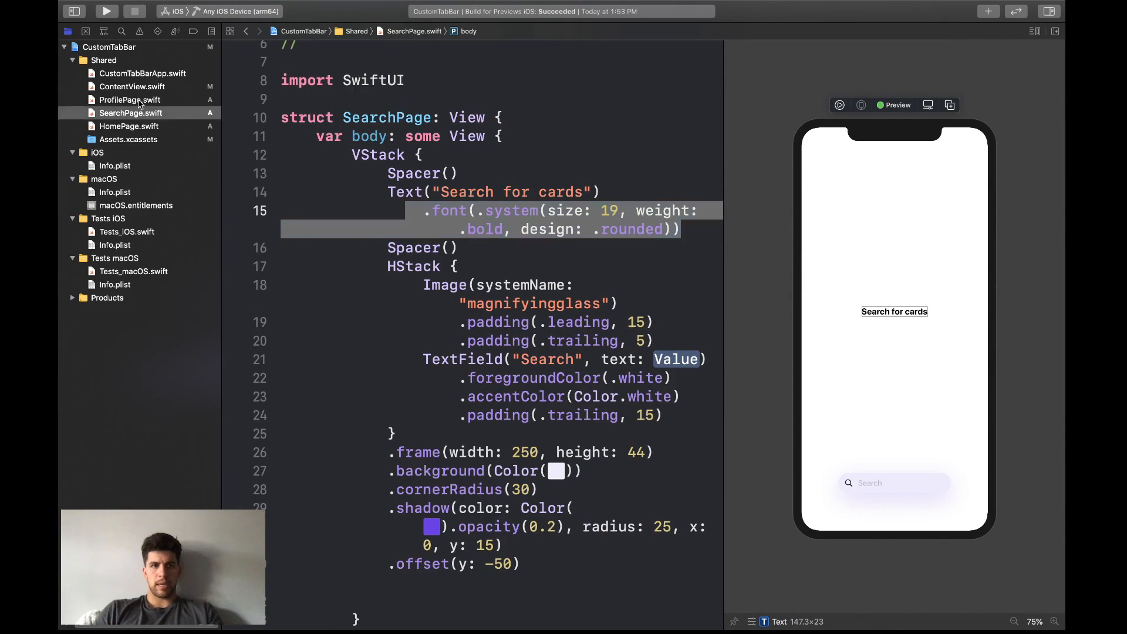
click(131, 99)
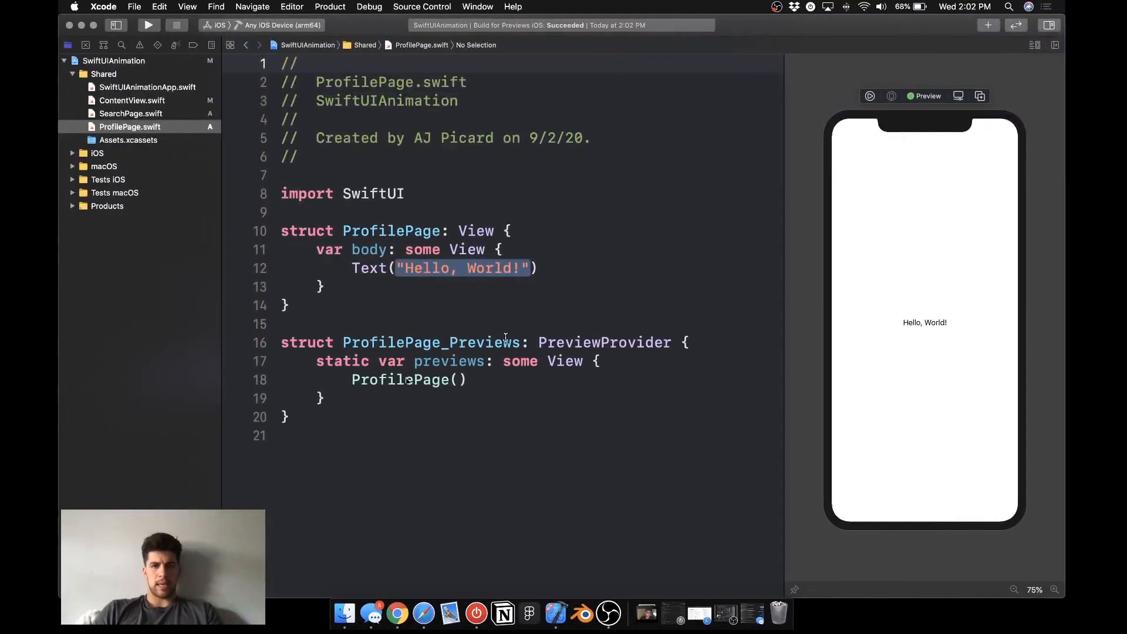
right_click(369, 267)
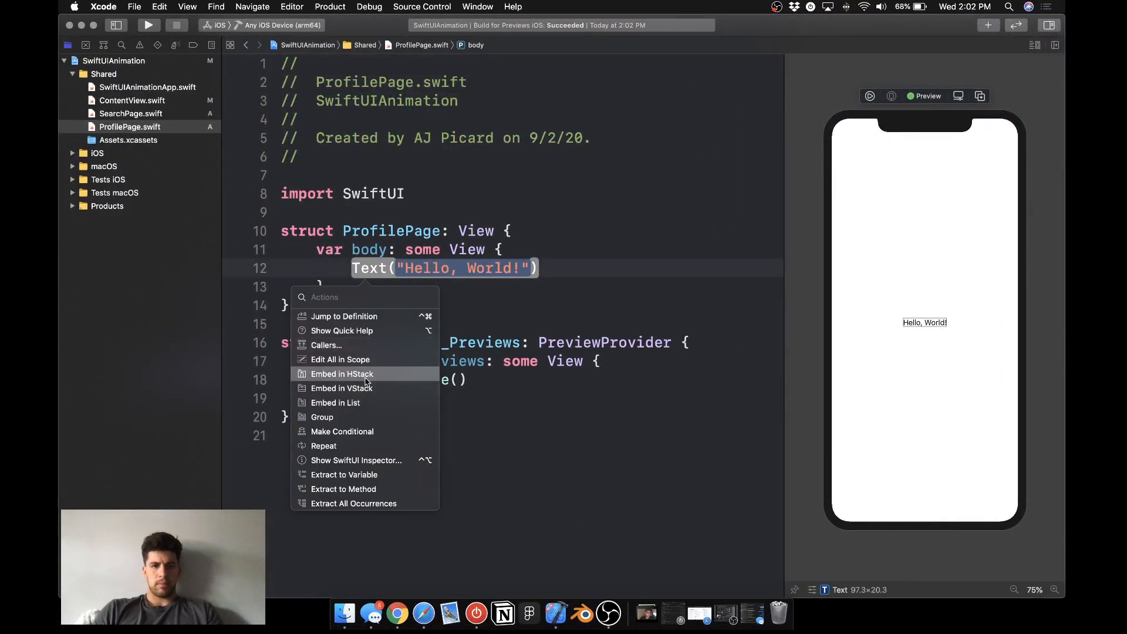
click(342, 373)
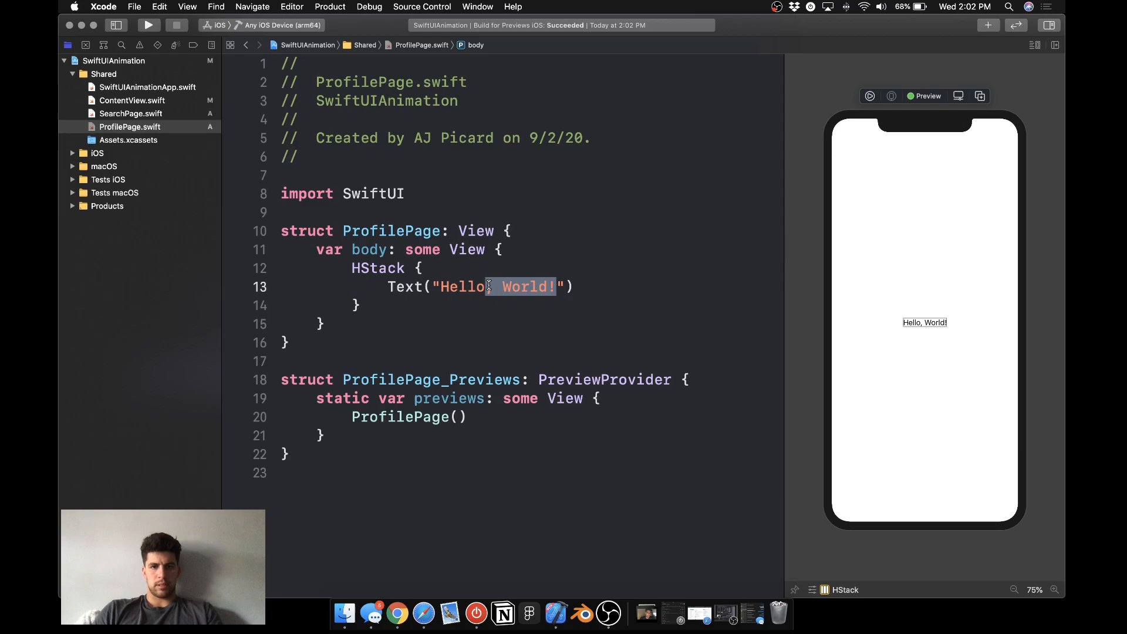
key(Delete)
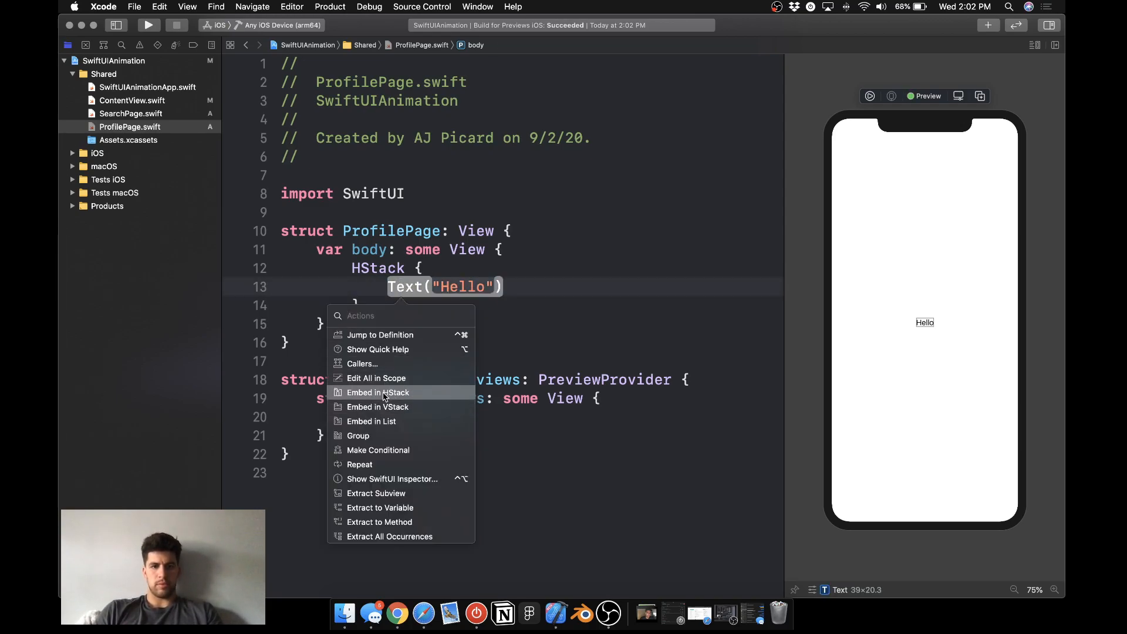
click(376, 408)
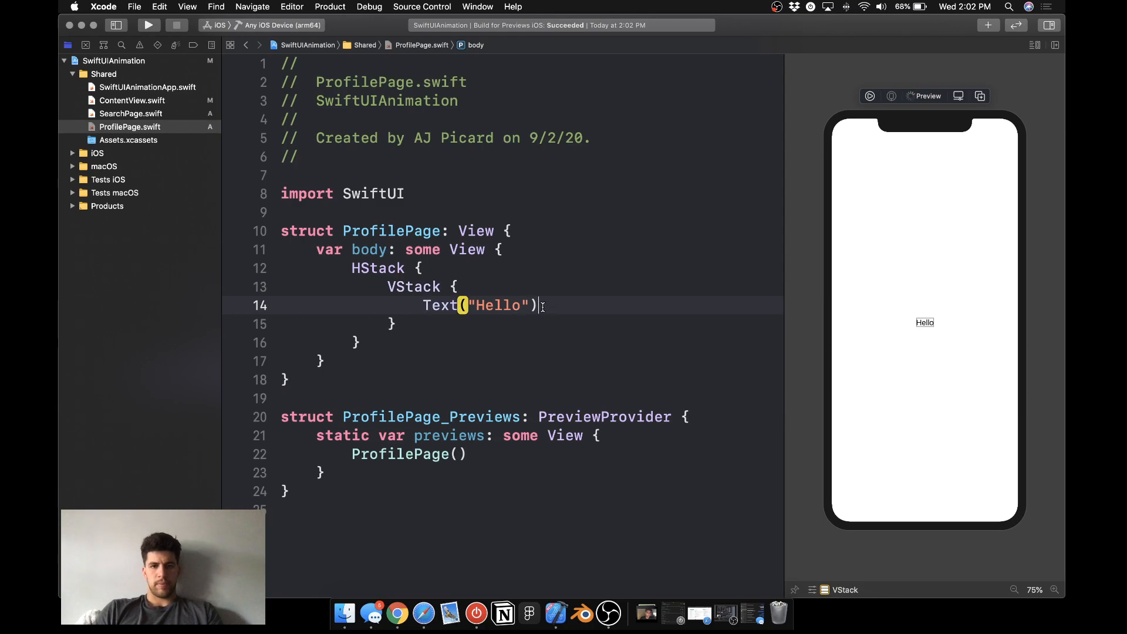
Add an "AJ Picard" name Text and an empty Image("") placeholder, then go to Assets.xcassets.
text(Text("Hello"))
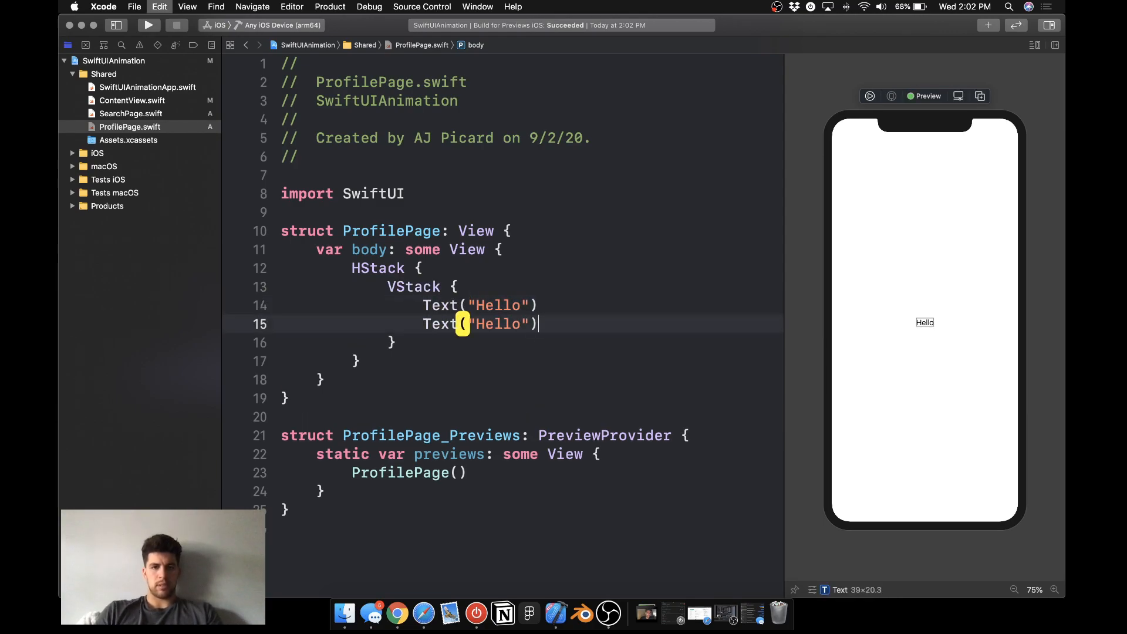
text(AJ Picard)
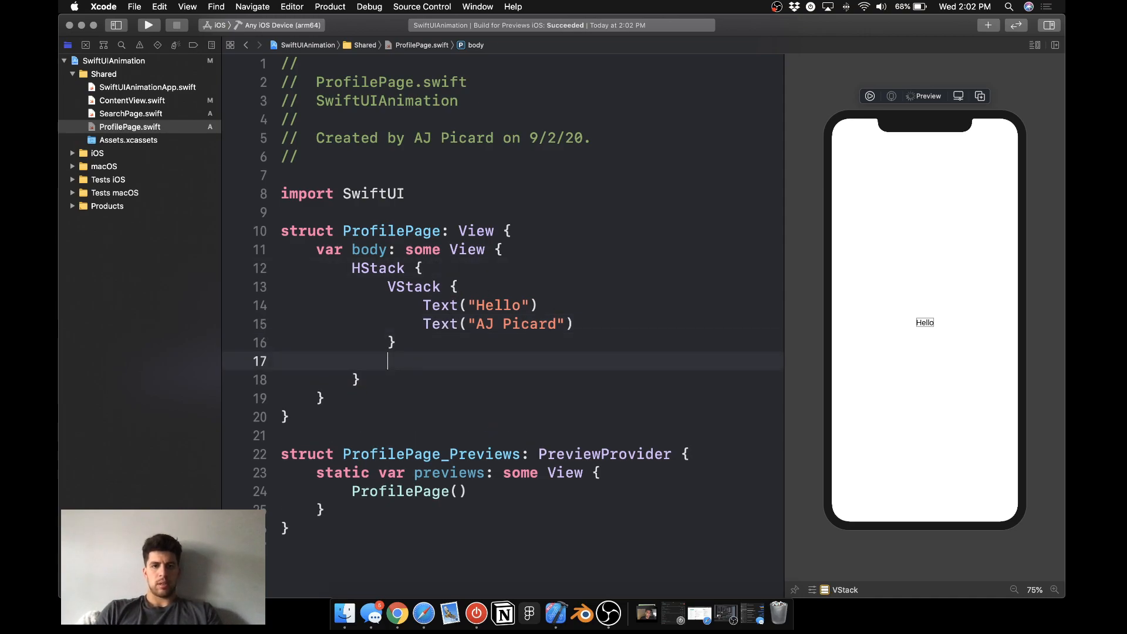
text(Image(""))
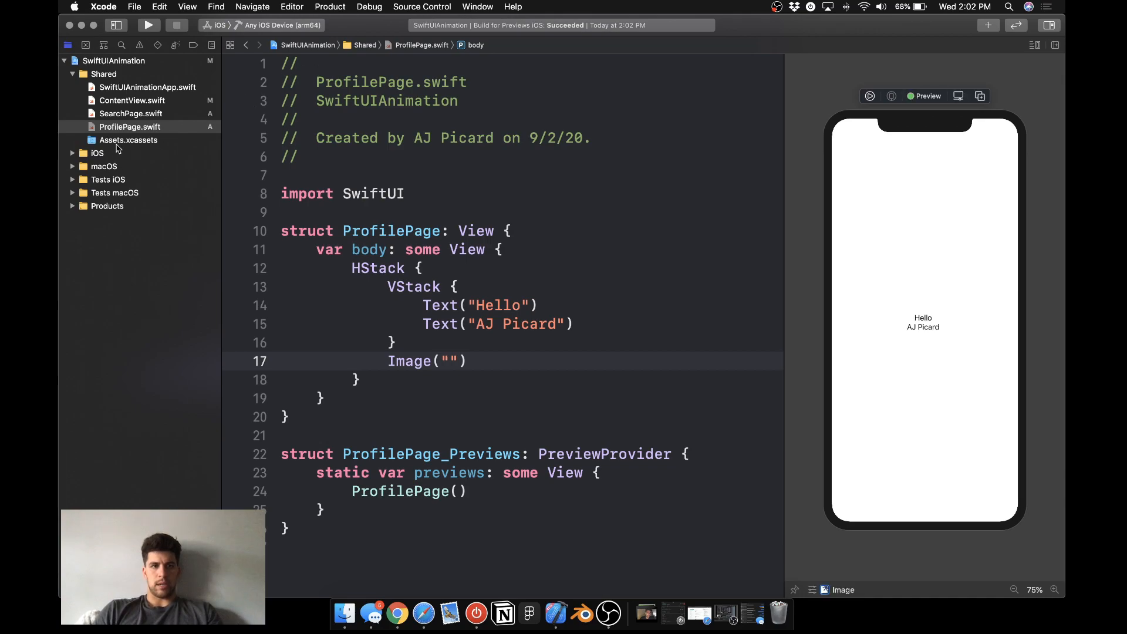
click(128, 139)
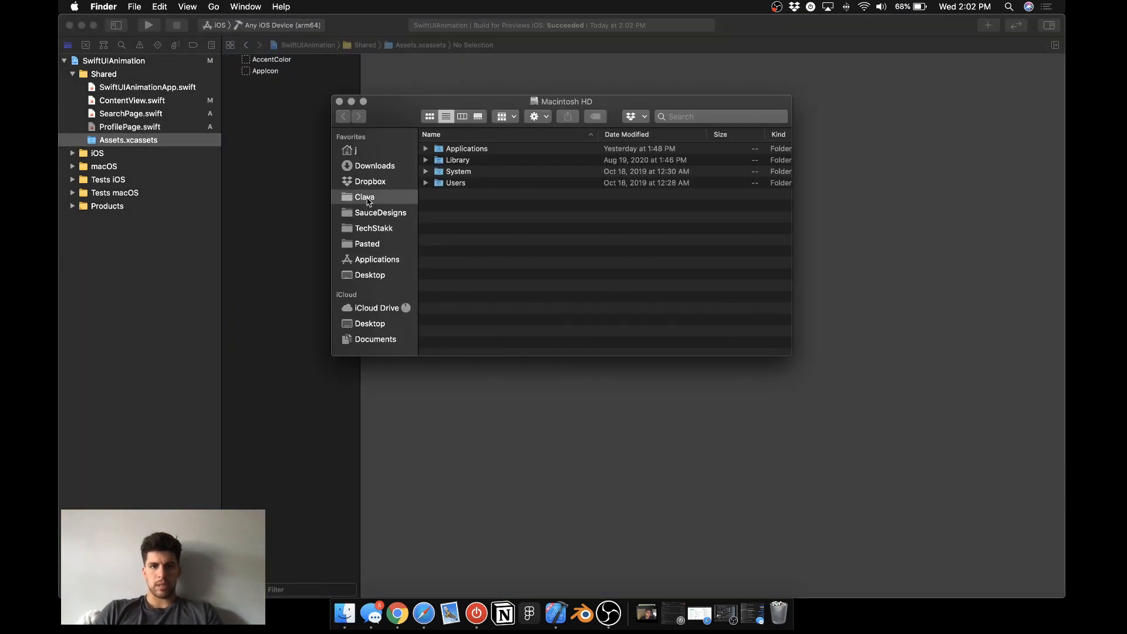
From Finder's Clava folder bring the headshot into the asset catalog as Aj, then reopen ProfilePage.swift.
click(364, 196)
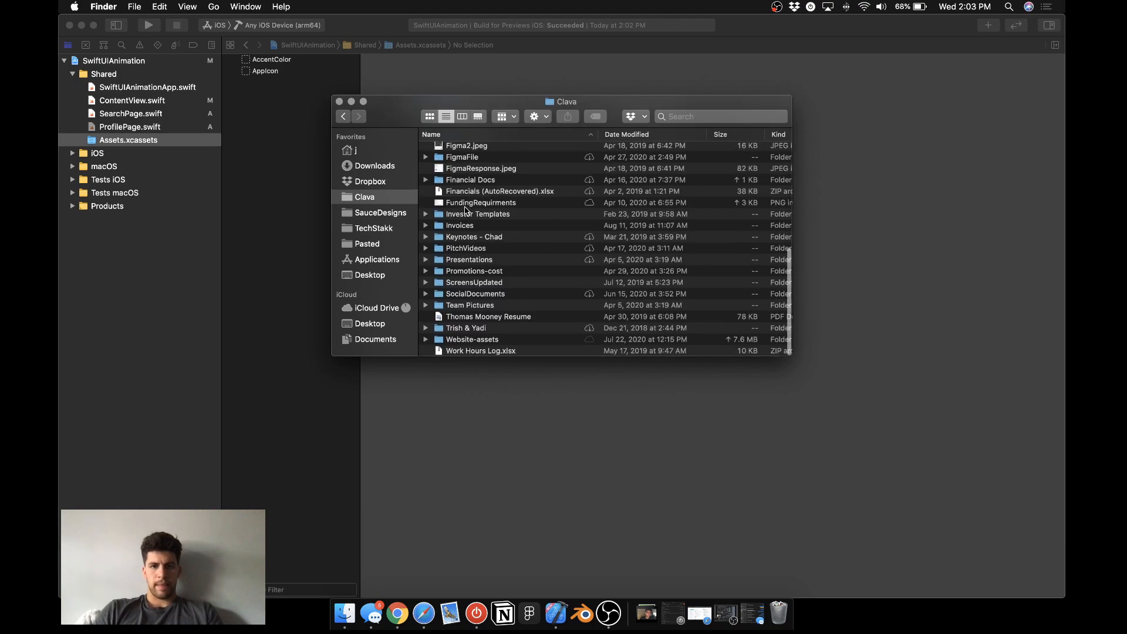
double_click(470, 305)
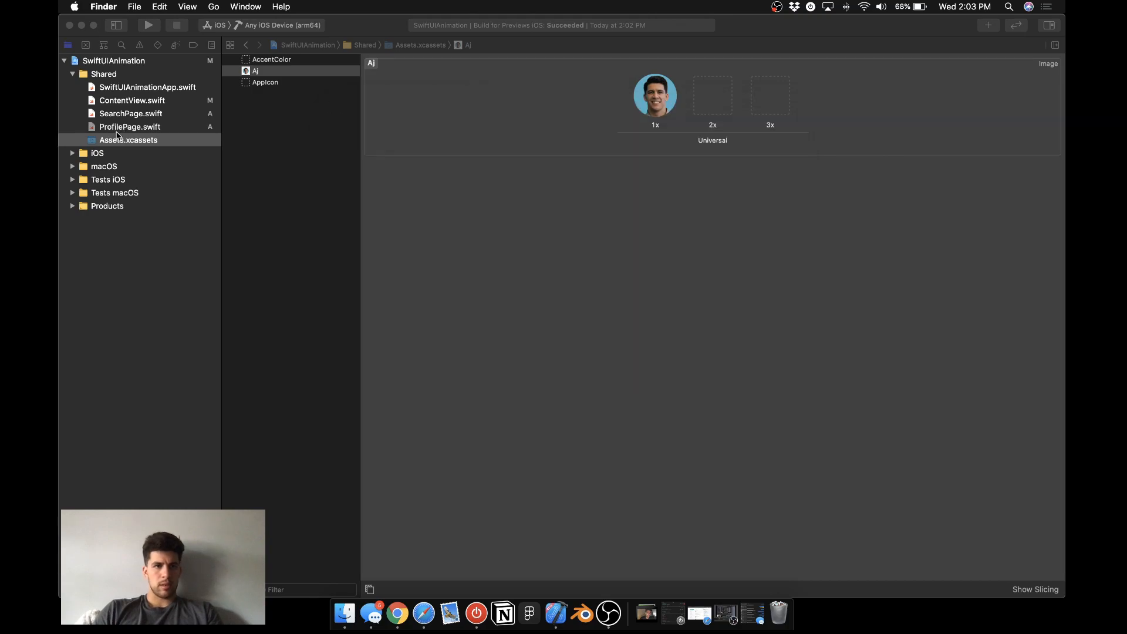
click(130, 126)
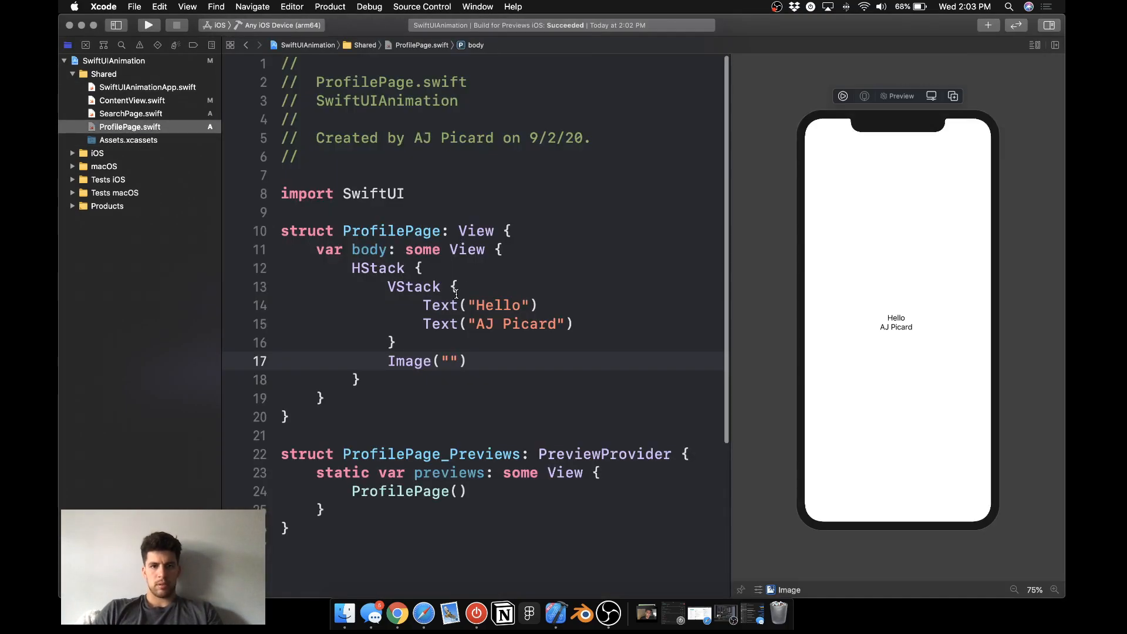
Make the image Image("Aj").resizable() with a 40x40 frame and align the VStack texts leading.
text(Aj)
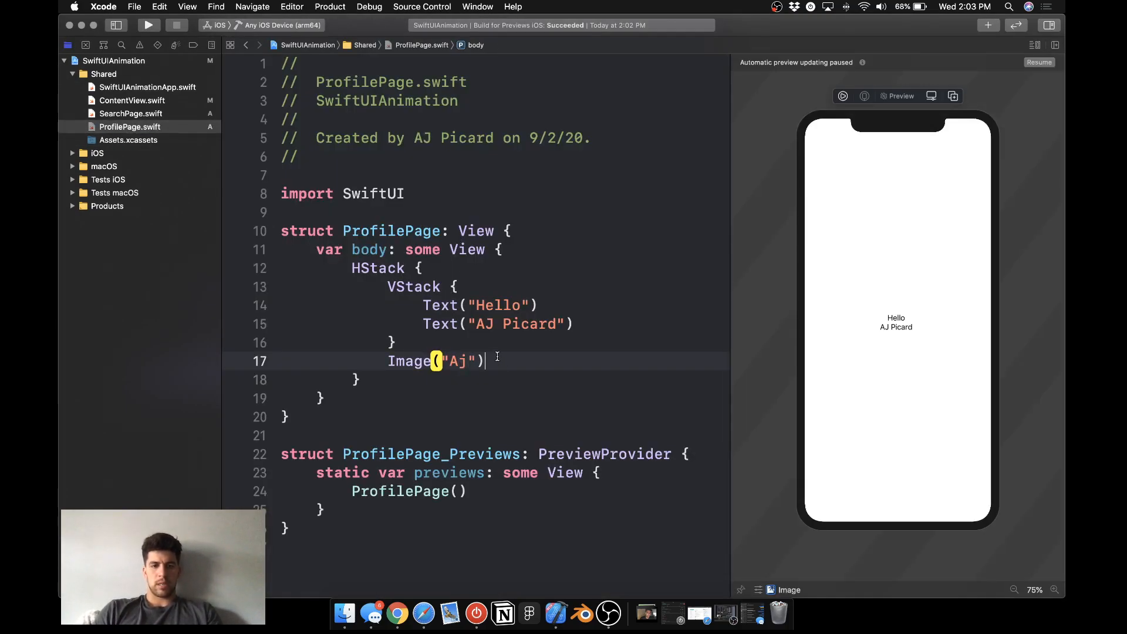
text(.resizable()
text(.frame(width)
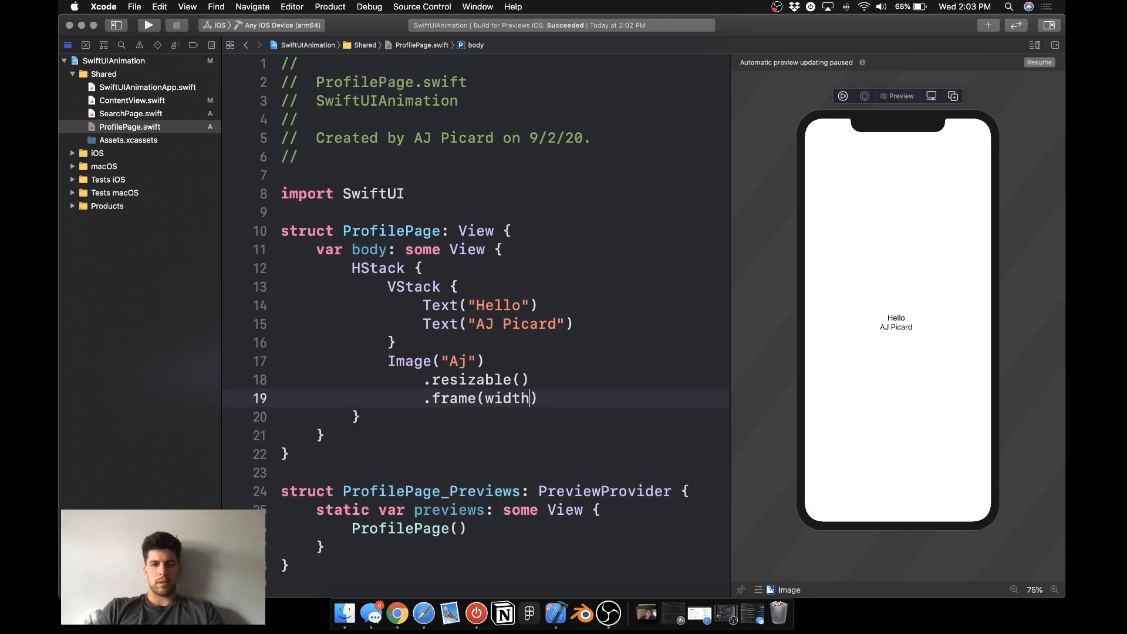
text(: 40, height: 40)
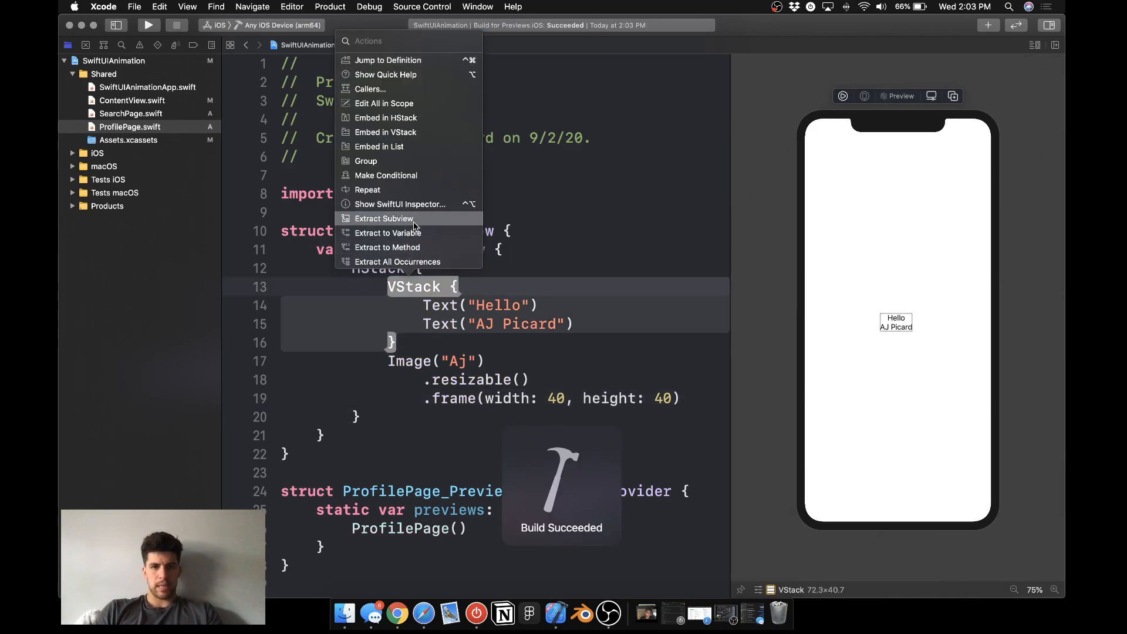
click(400, 203)
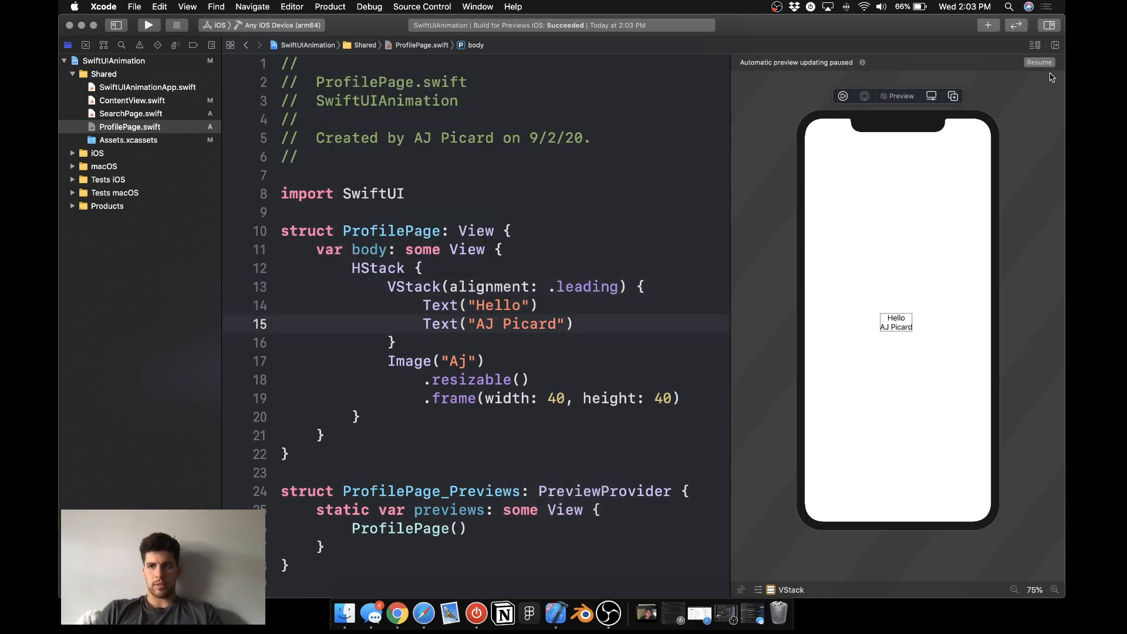
click(1038, 62)
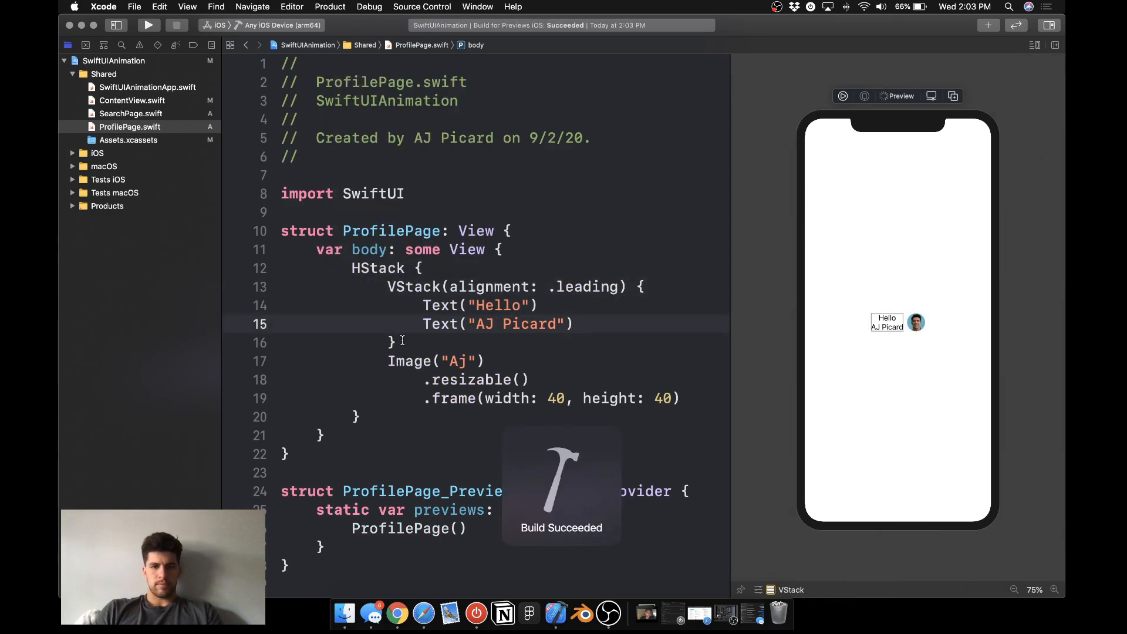
Add a Spacer, .padding(.horizontal, 25) and a bold rounded 34-point font on the name text.
text(Sap)
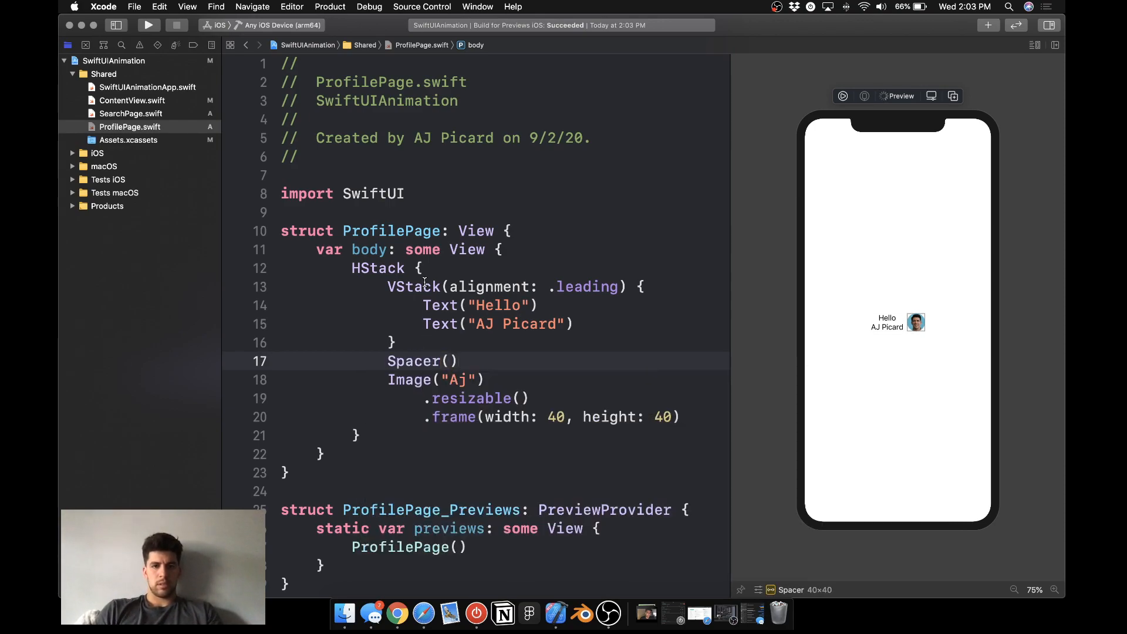
text(.paddi)
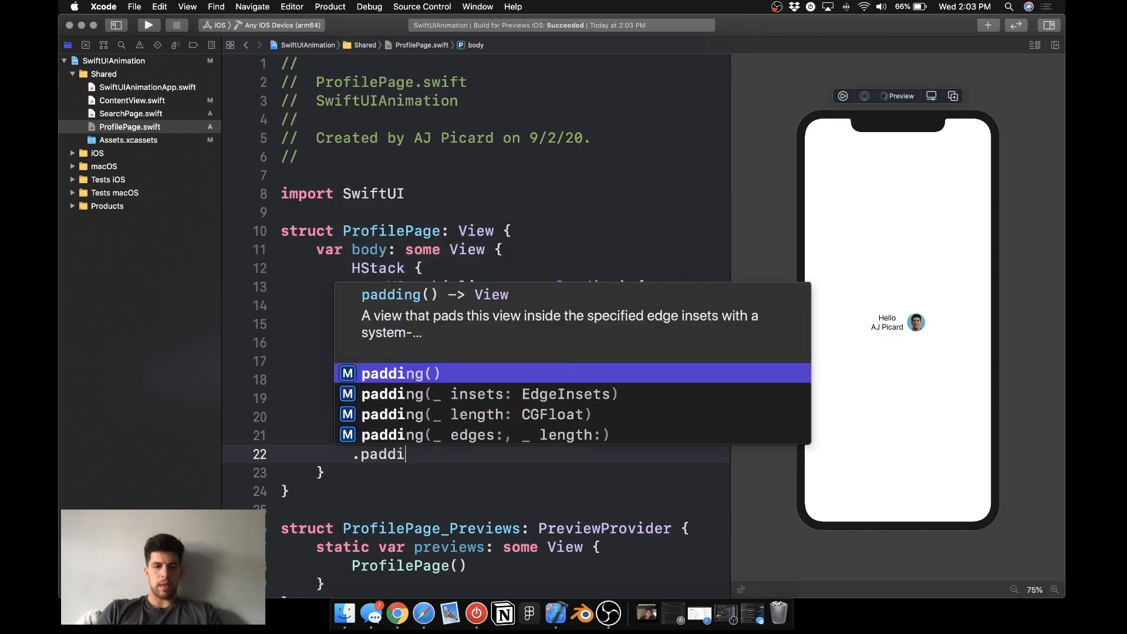
text((.horizontal, 25)
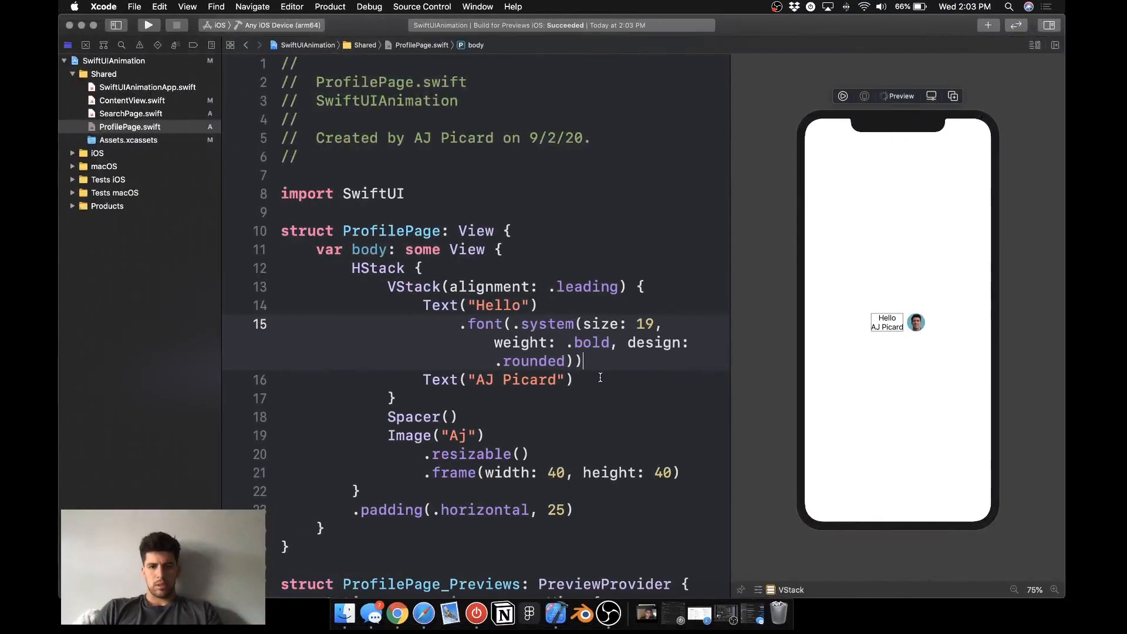
text(.font(.system(size: 34, weight: .bold, design: .rounded)))
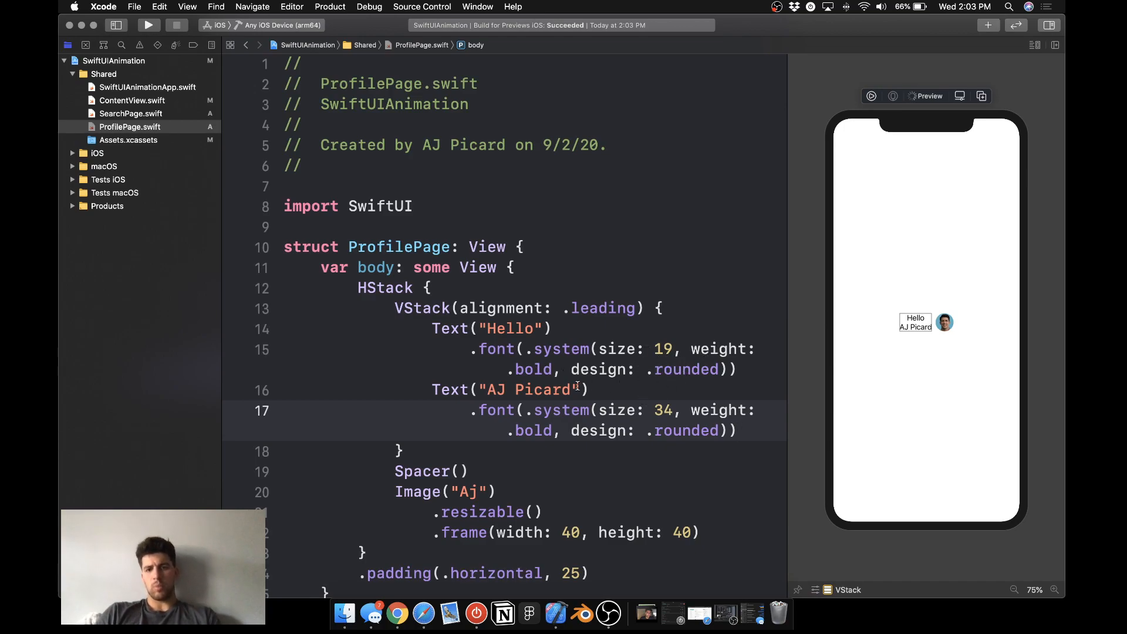
scroll(down, 3)
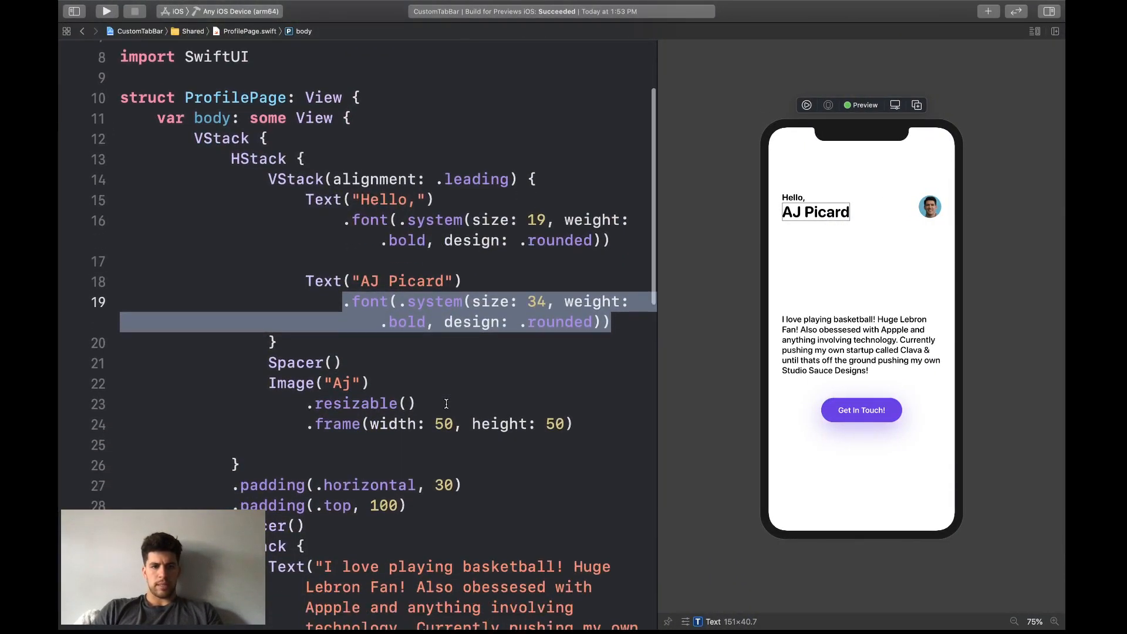
Wrap the padded header HStack in an outer VStack after checking the reference file.
scroll(down, 3)
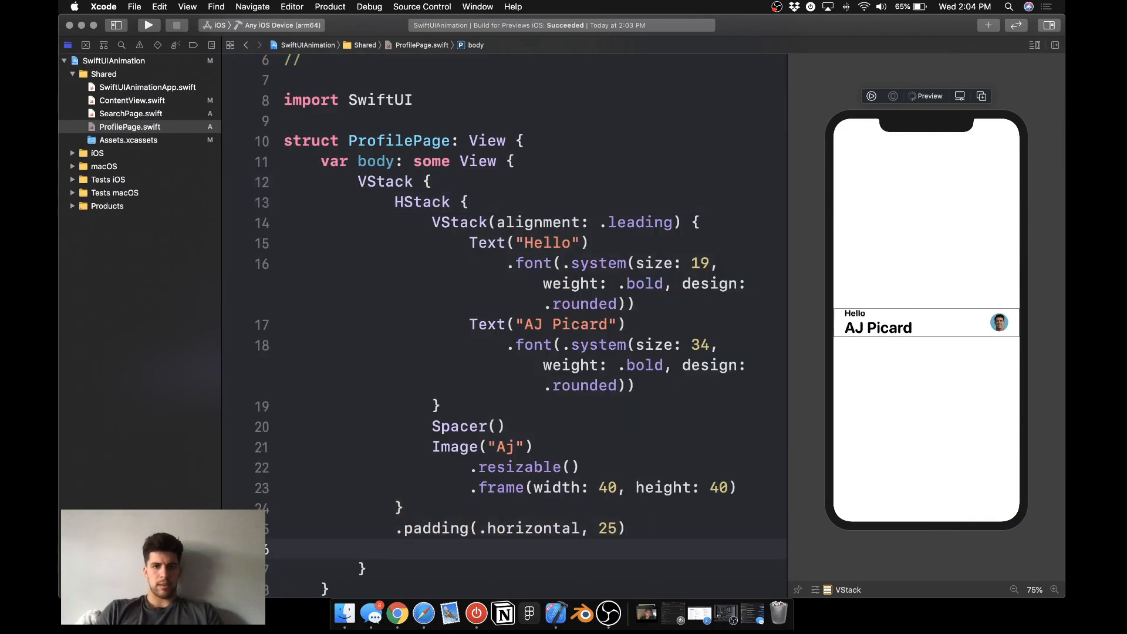
Insert a second VStack with the bio Text in medium rounded 19-point font and start a Button.
scroll(down, 3)
text(v)
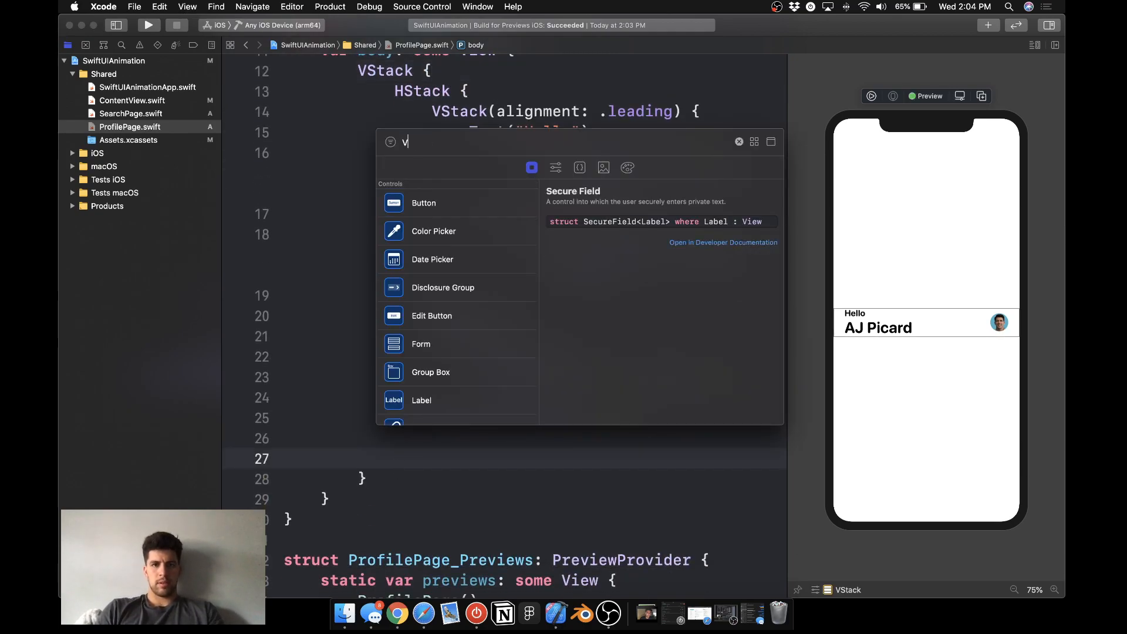
text(st)
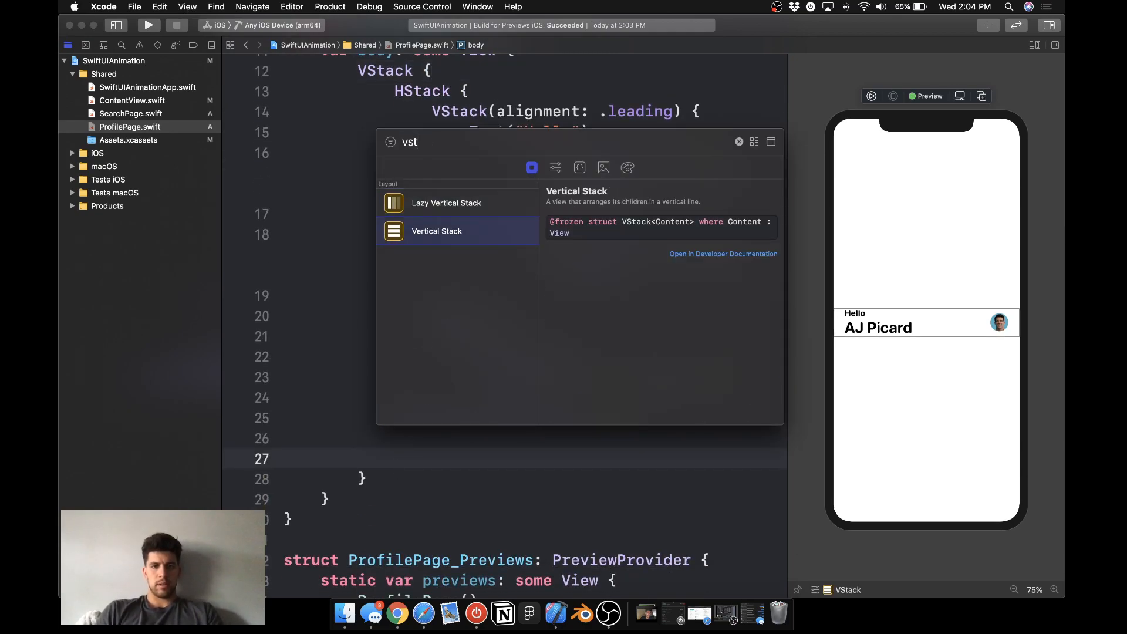
text(Tex)
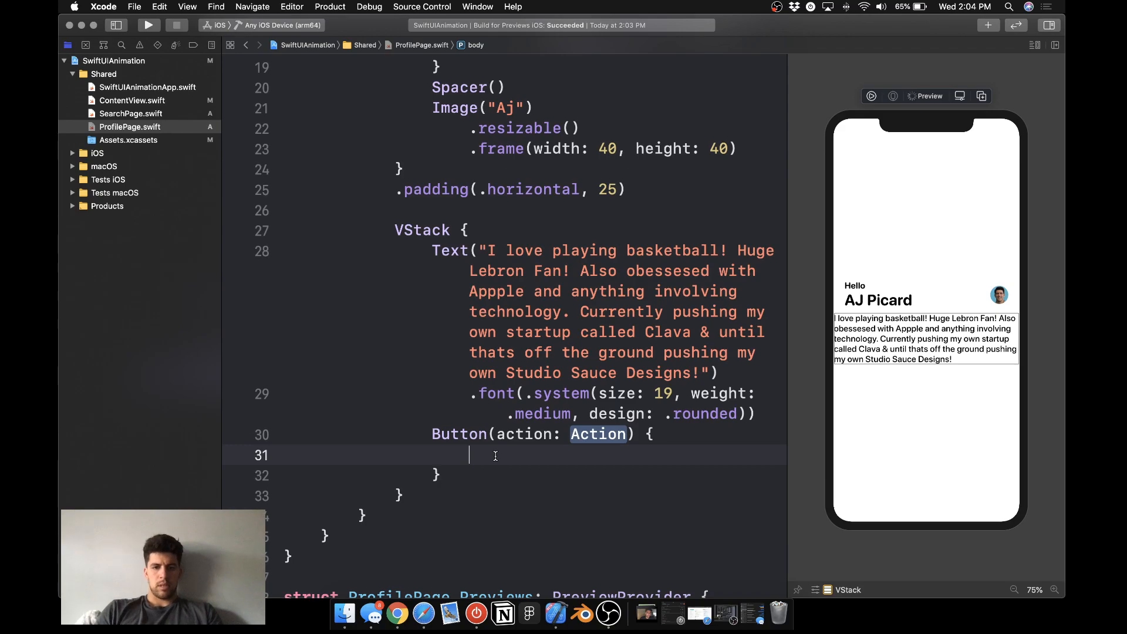
Give the Button a Text("Get in touch.") label styled bold 17pt, 180x54, white on purple, cornerRadius 30 with shadow.
text(Text(""))
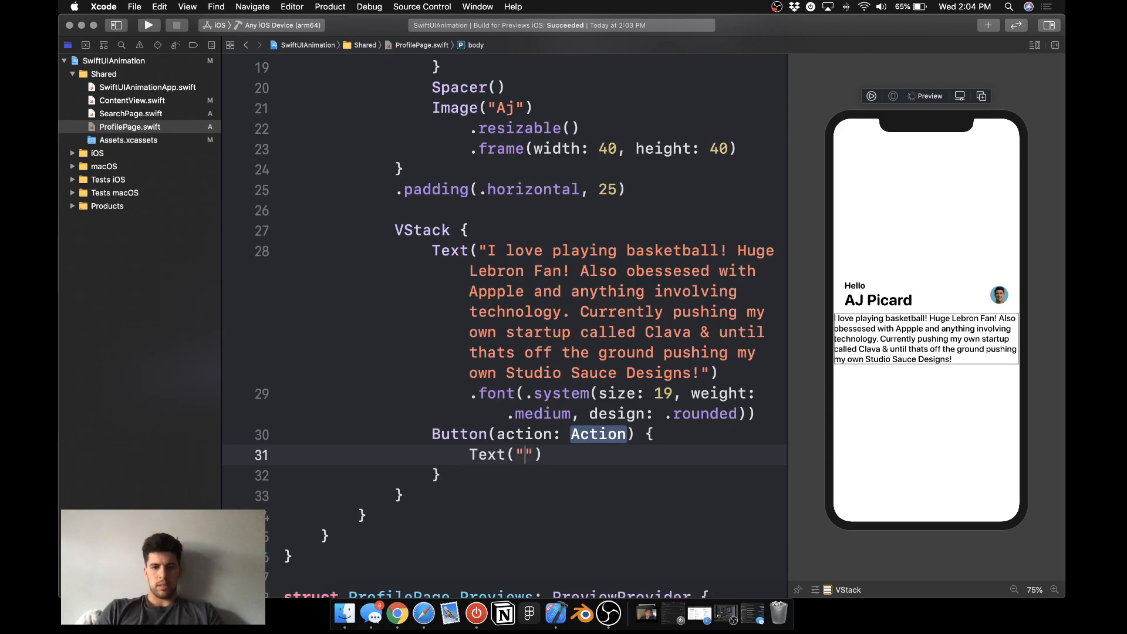
text(Get in touch.)
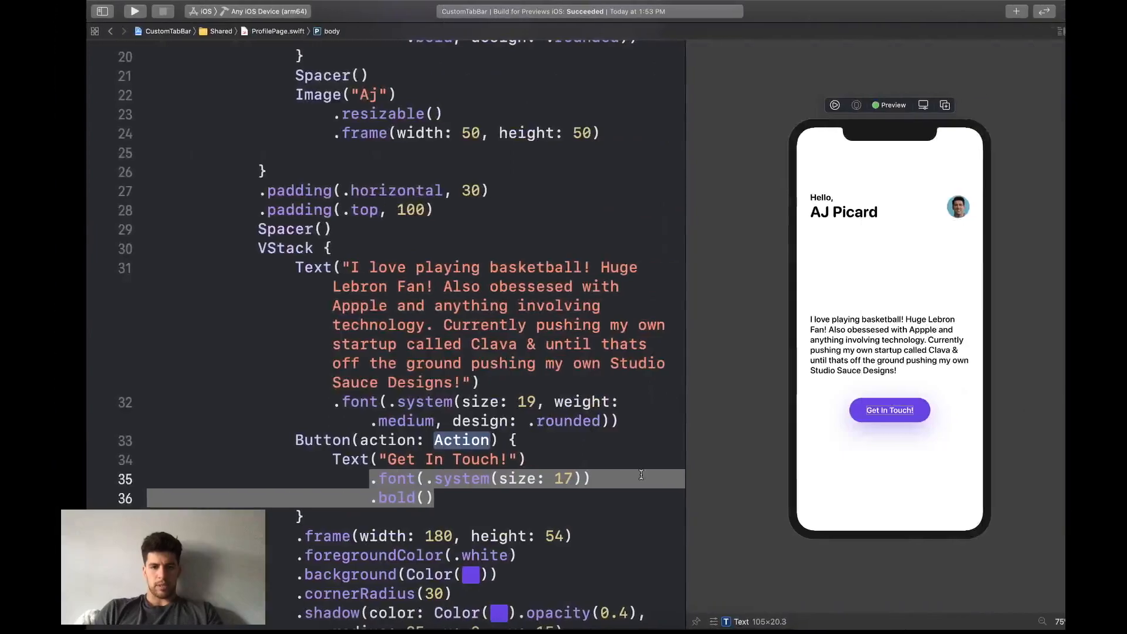
scroll(down, 3)
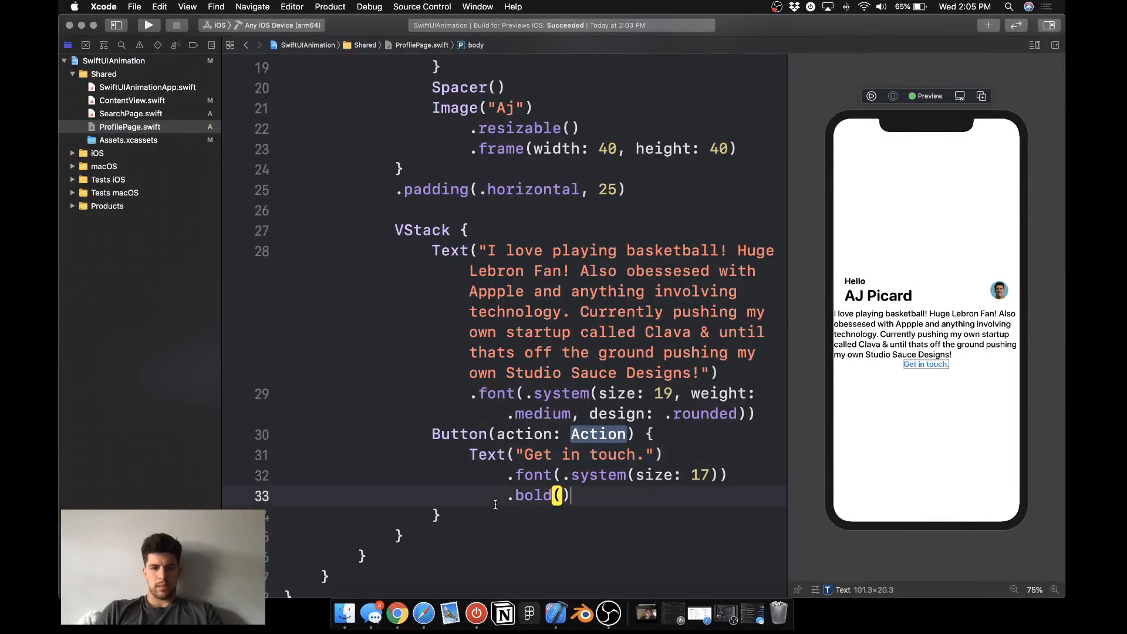
scroll(down, 3)
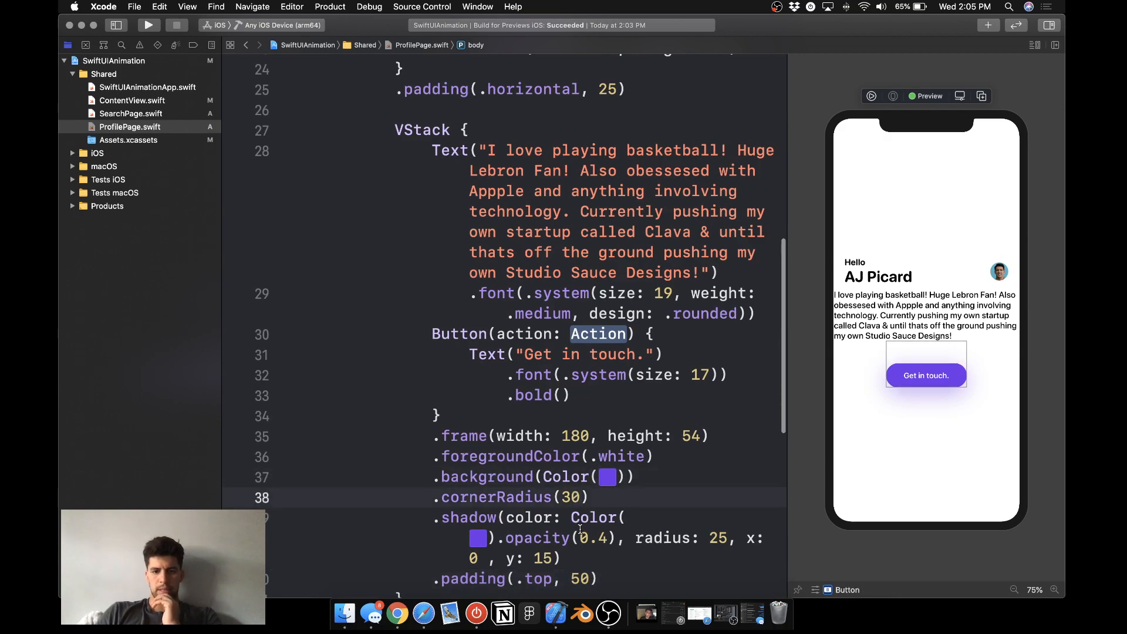
scroll(down, 3)
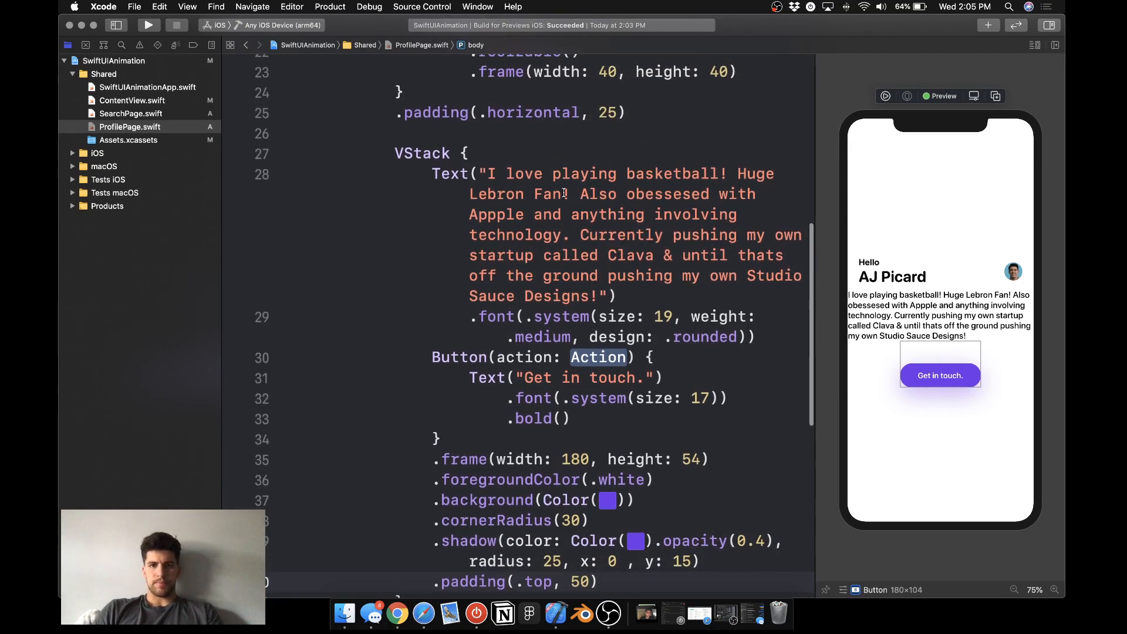
scroll(down, 3)
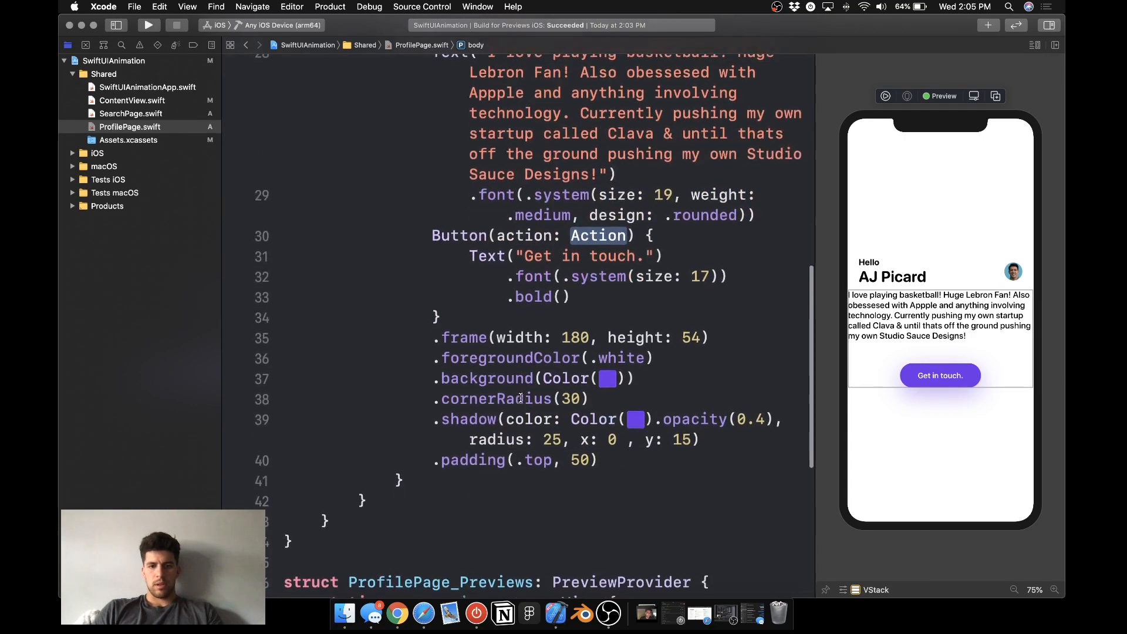
Pad the bio VStack with .padding(.horizontal, 25).
text(.padding(.horizontal)
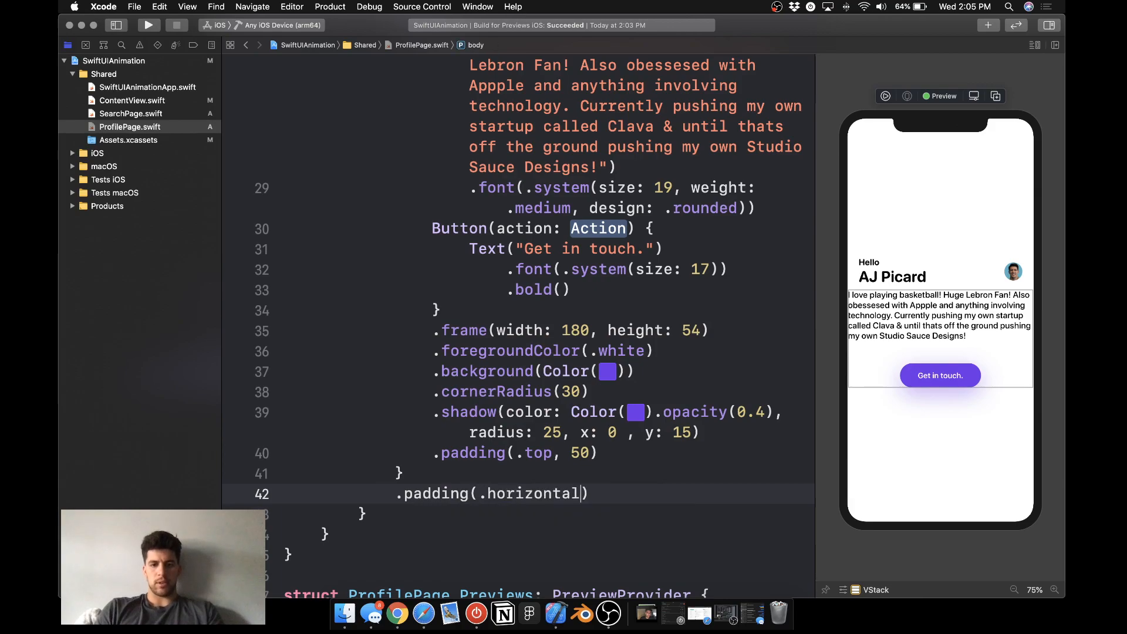
text(, 25)
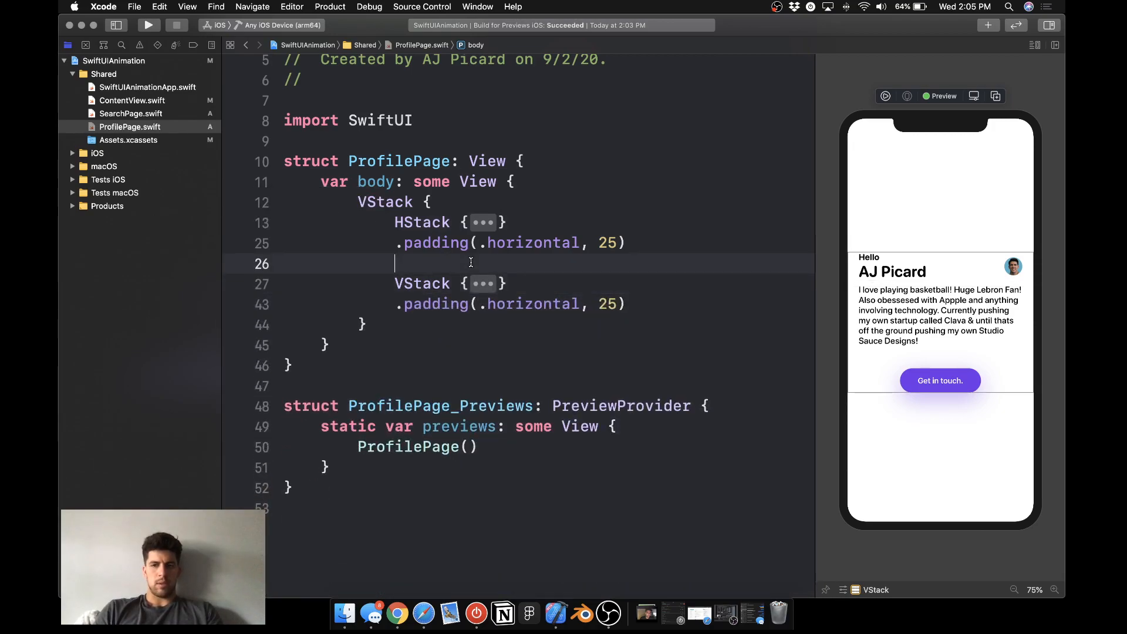
Add Spacer() between the stacks and give the greeting HStack .padding(.top, 50).
text(Spacer())
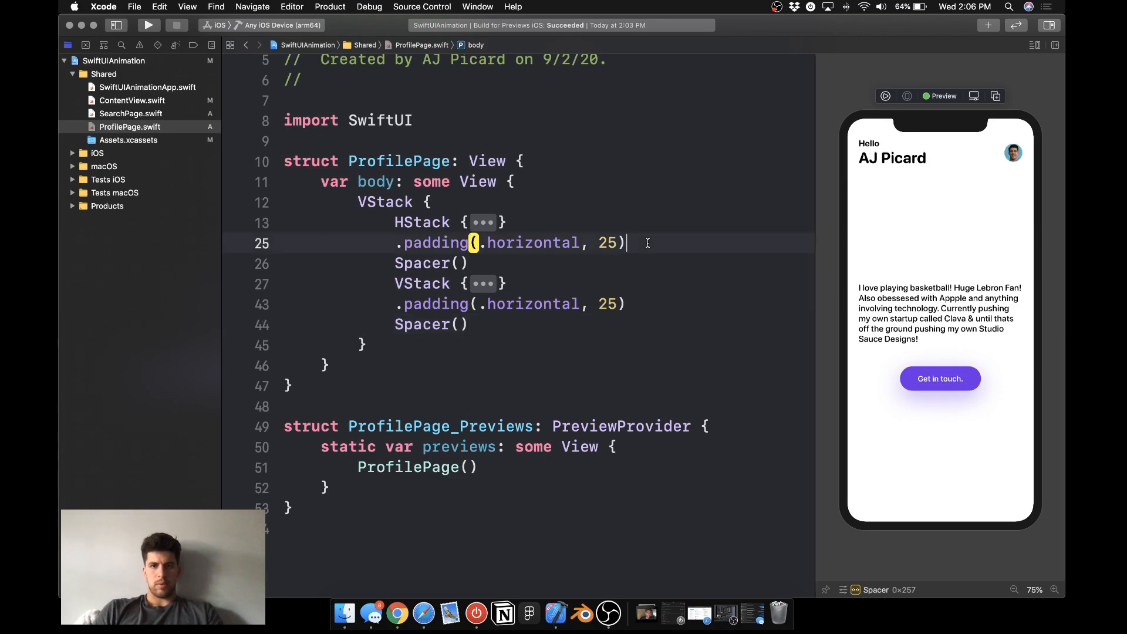
text(.padding(.ot)
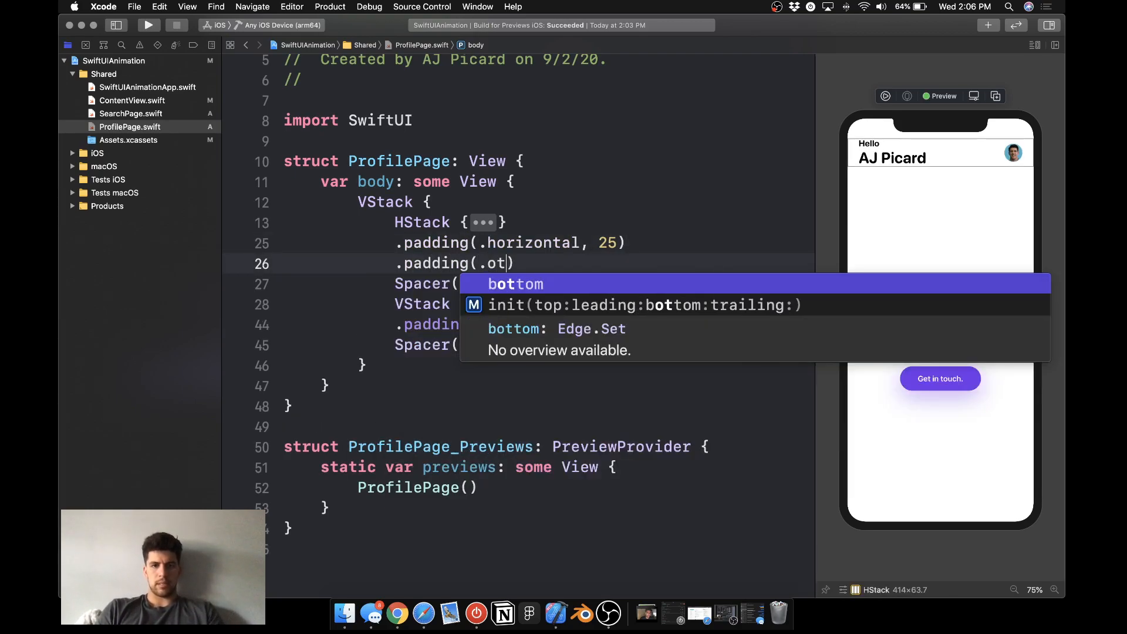
text(top, 50))
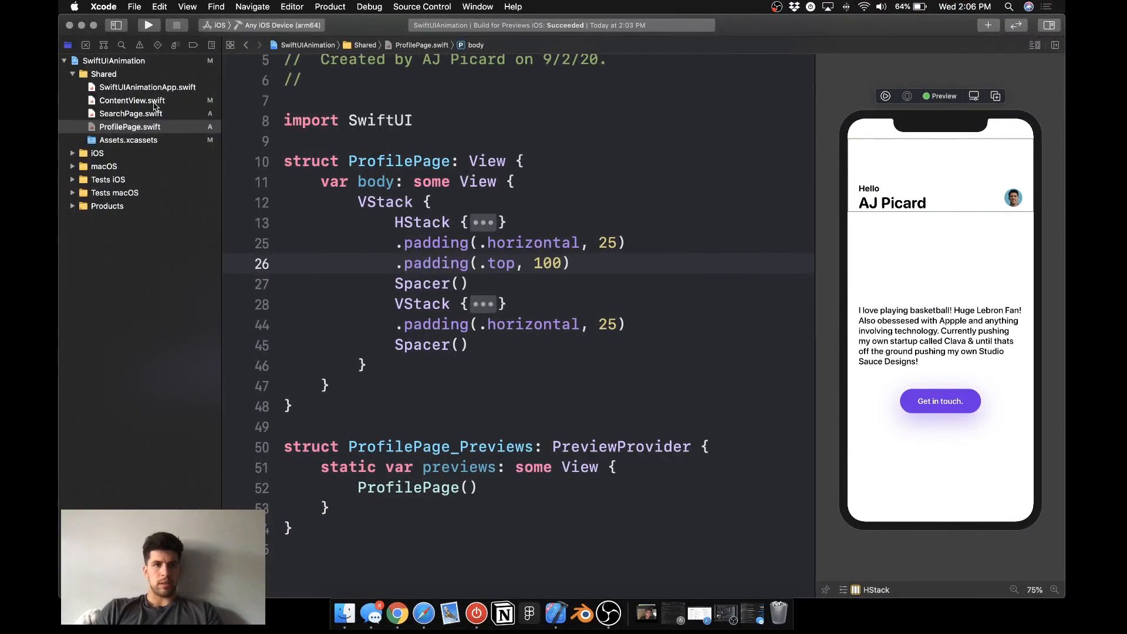
Add ProfilePage() below SearchPage() in ContentView's ZStack, then return to SearchPage.swift.
click(133, 100)
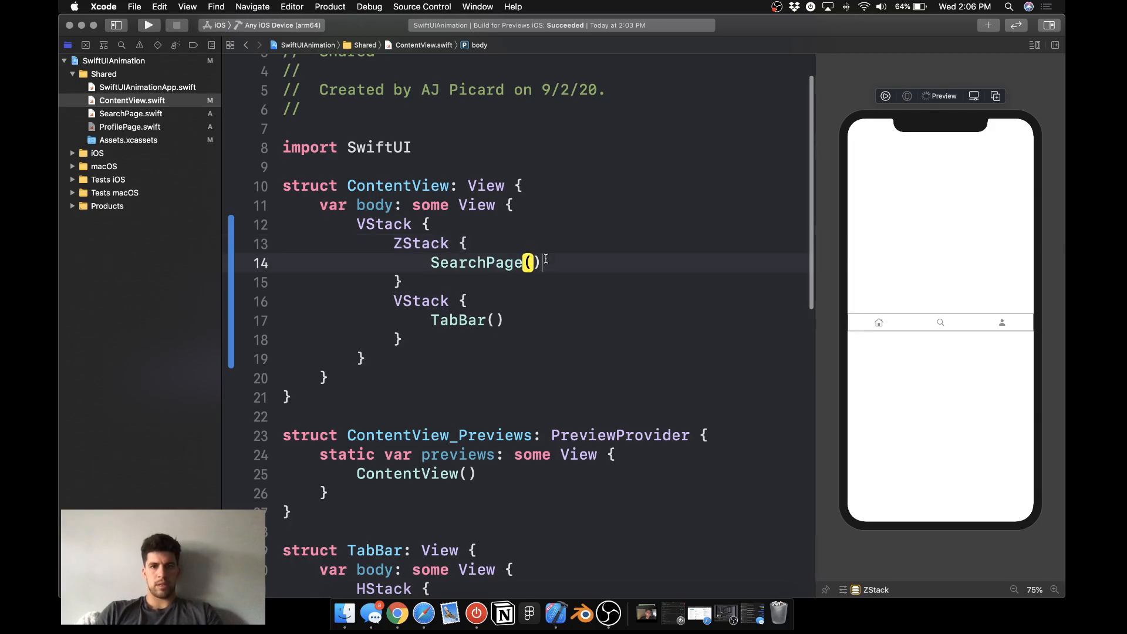
text(ProfilePage()
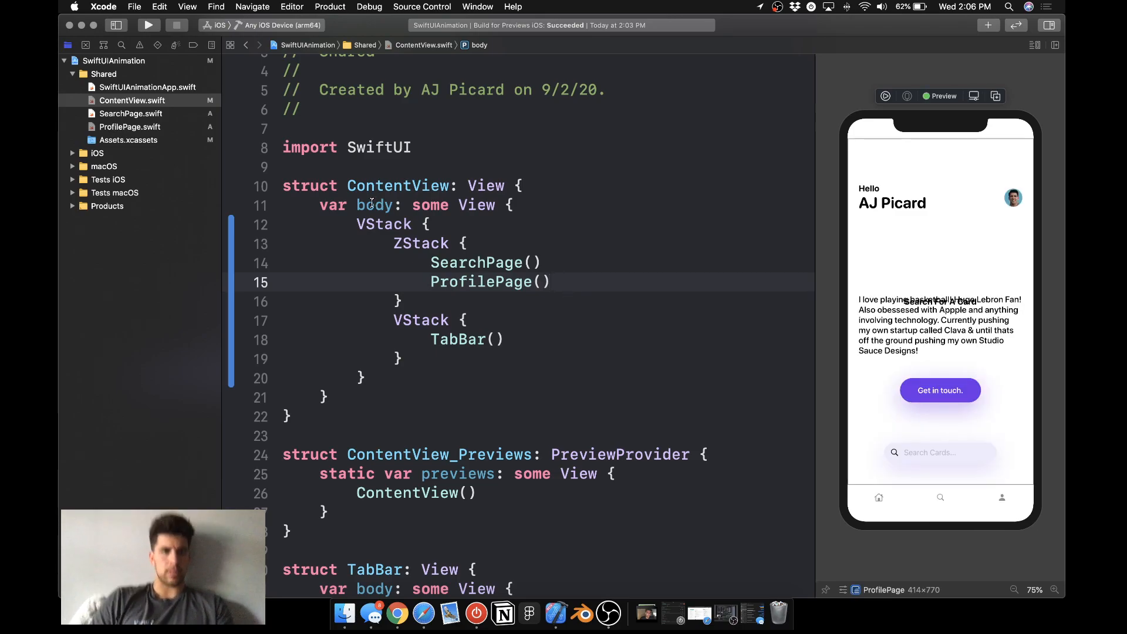
click(130, 113)
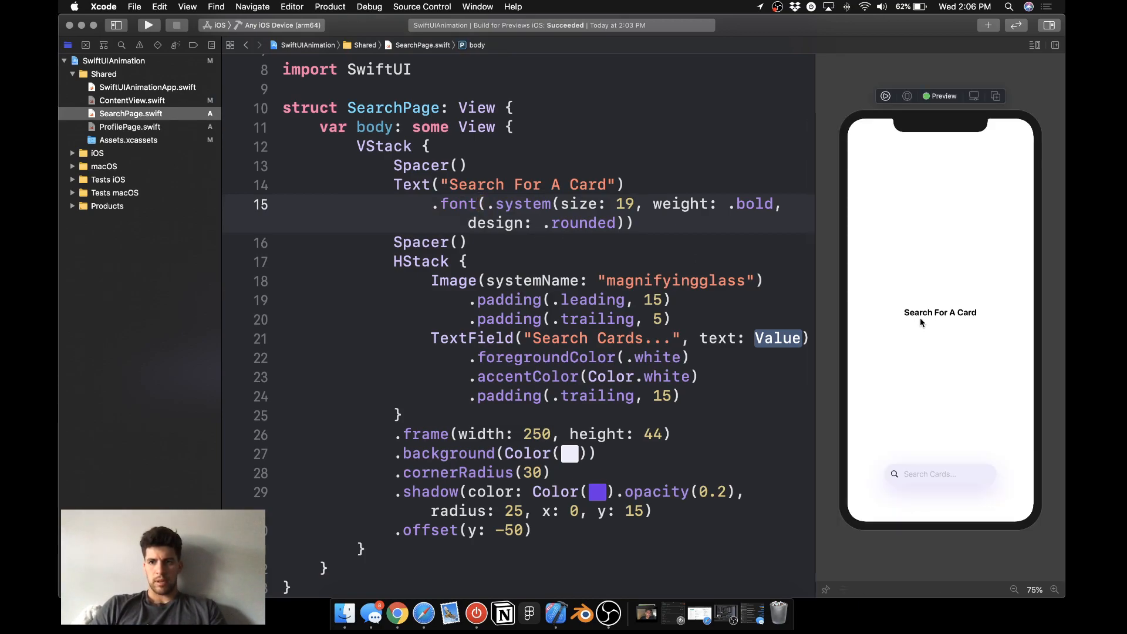
Create a new SwiftUI View file named HomePage.swift in the Shared group.
click(940, 313)
text(Hom)
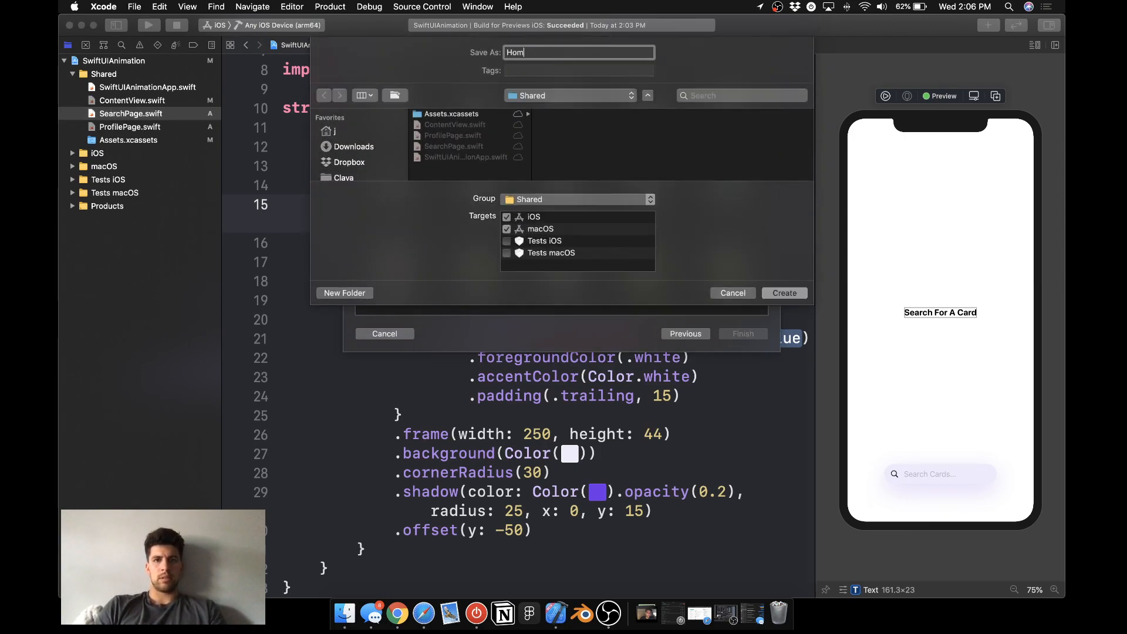
click(783, 293)
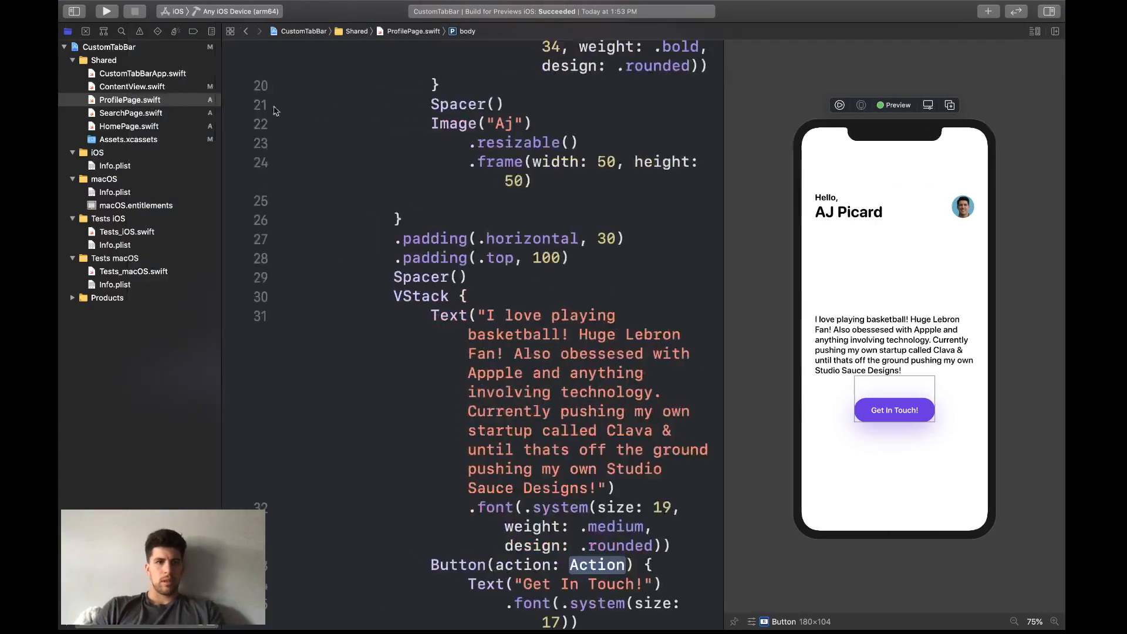
click(129, 126)
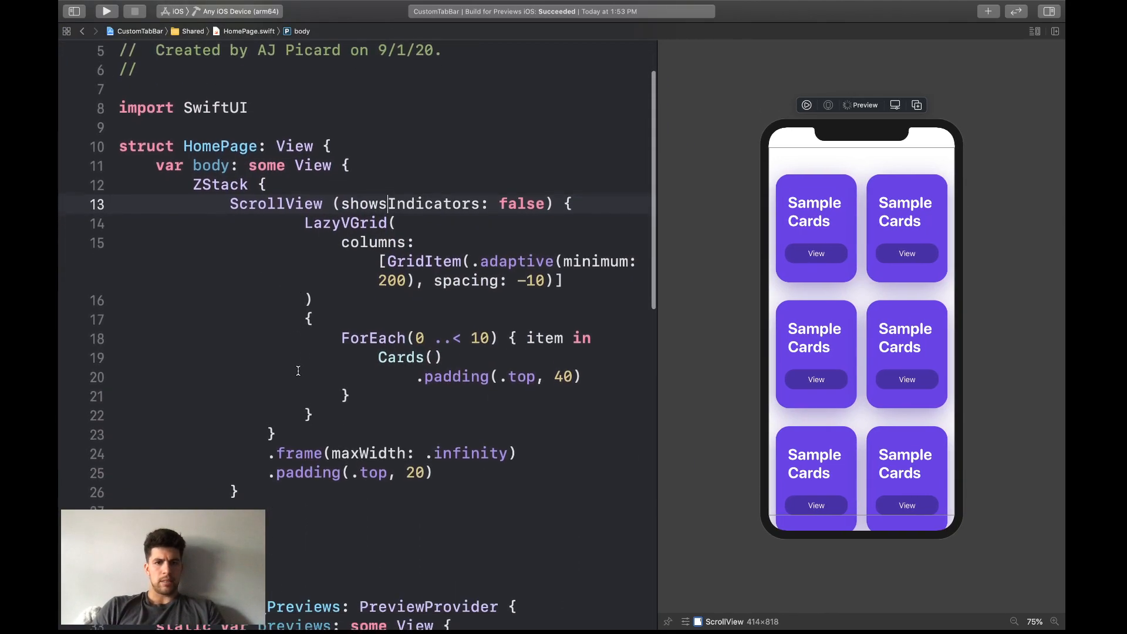
scroll(down, 3)
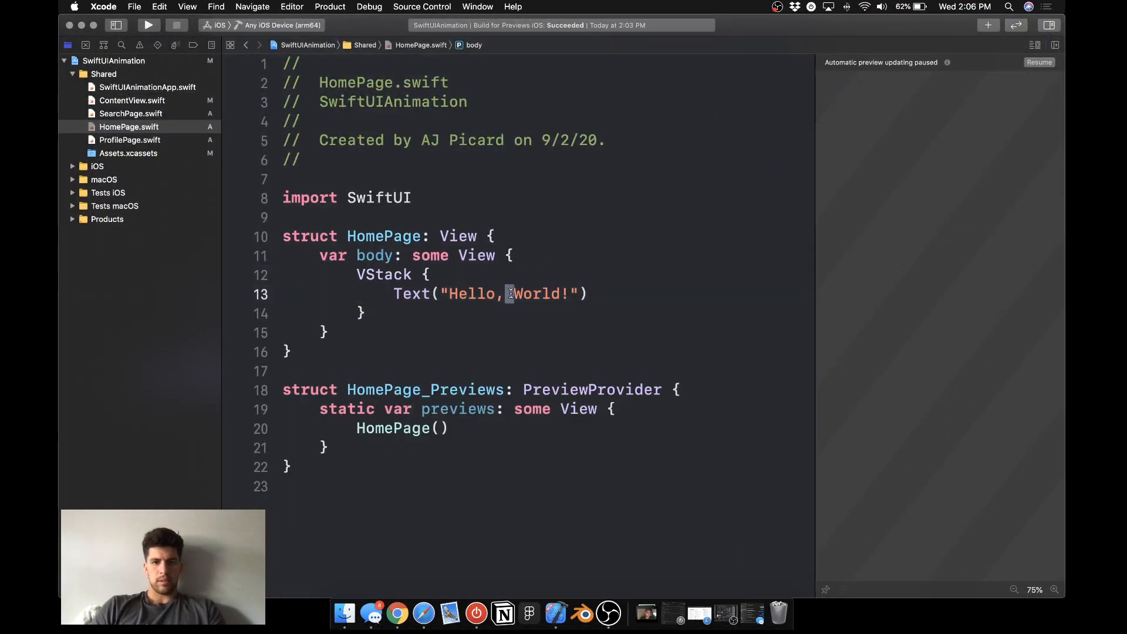
Build a VStack card with bold white 'Sample Cards!' title and View button, framed 180x240 purple with shadow.
text(Sampl)
text(Button(action: Action) {)
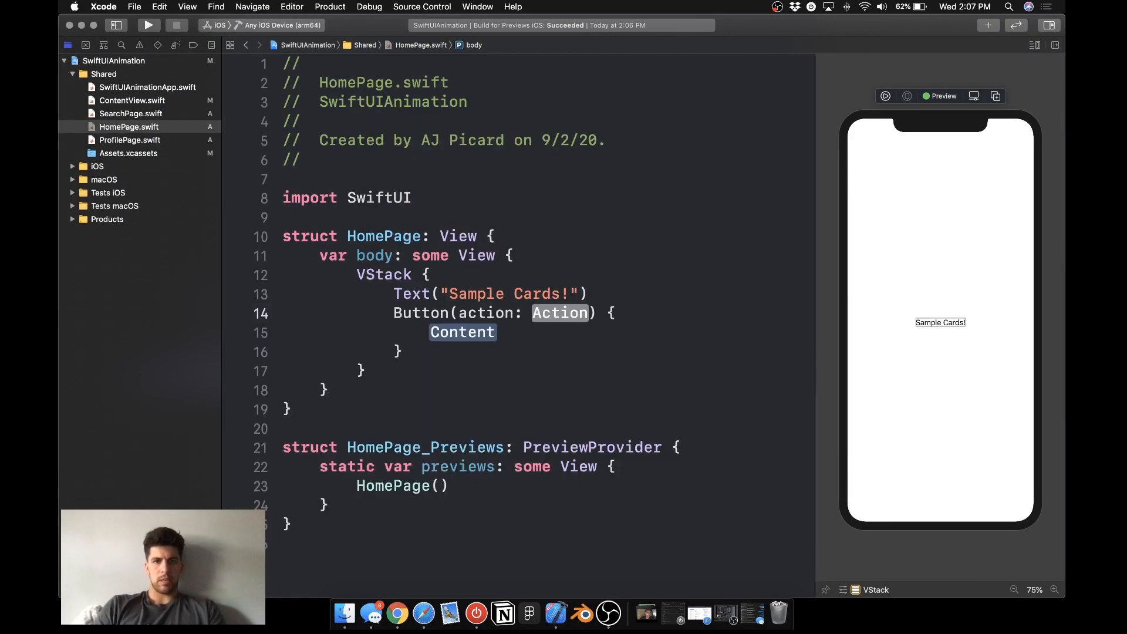
text(Text(")
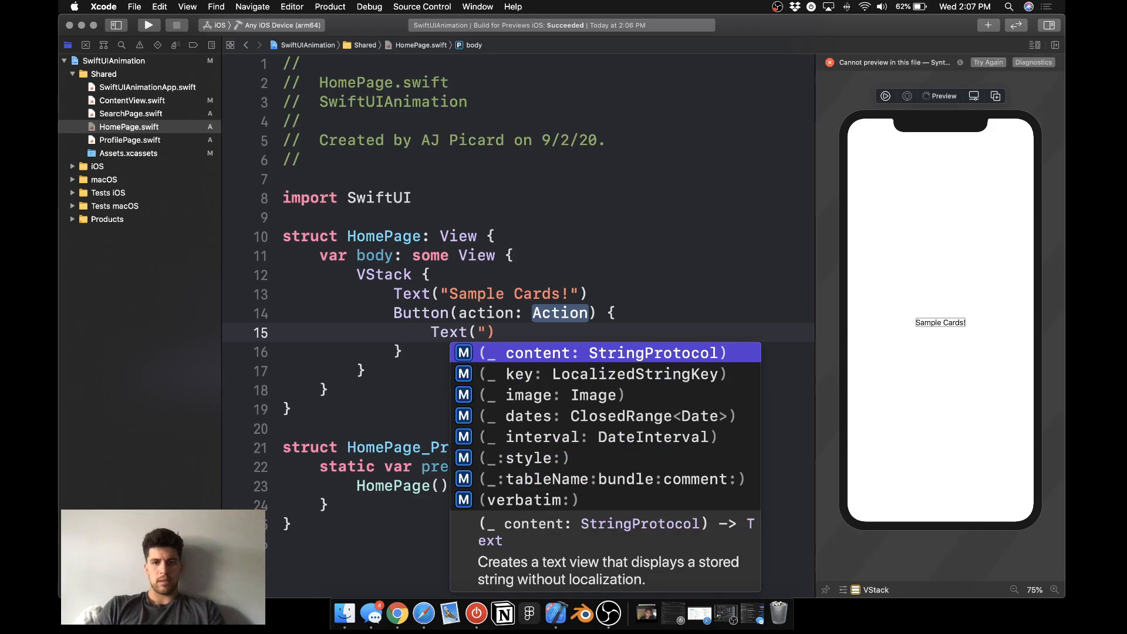
text(View")
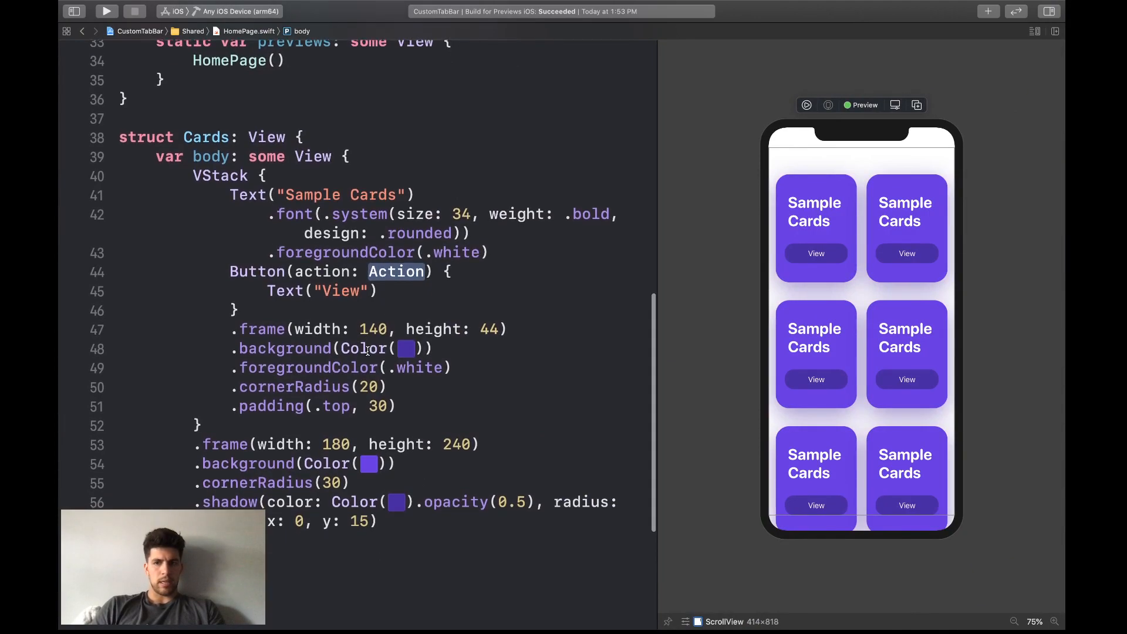
drag(223, 329, 395, 405)
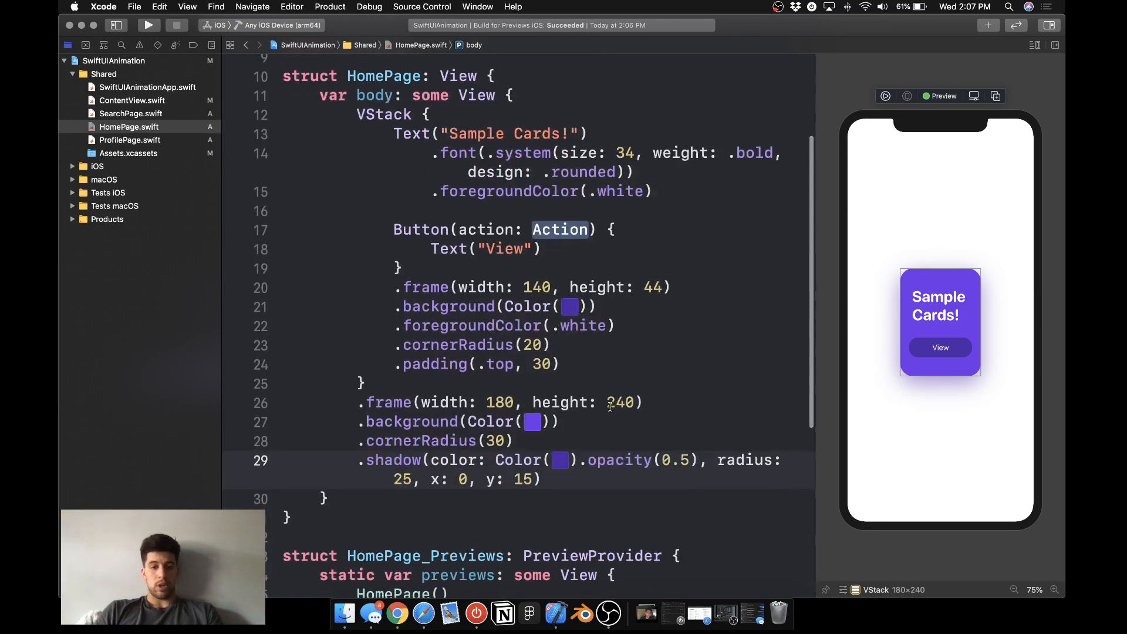
drag(363, 421, 540, 479)
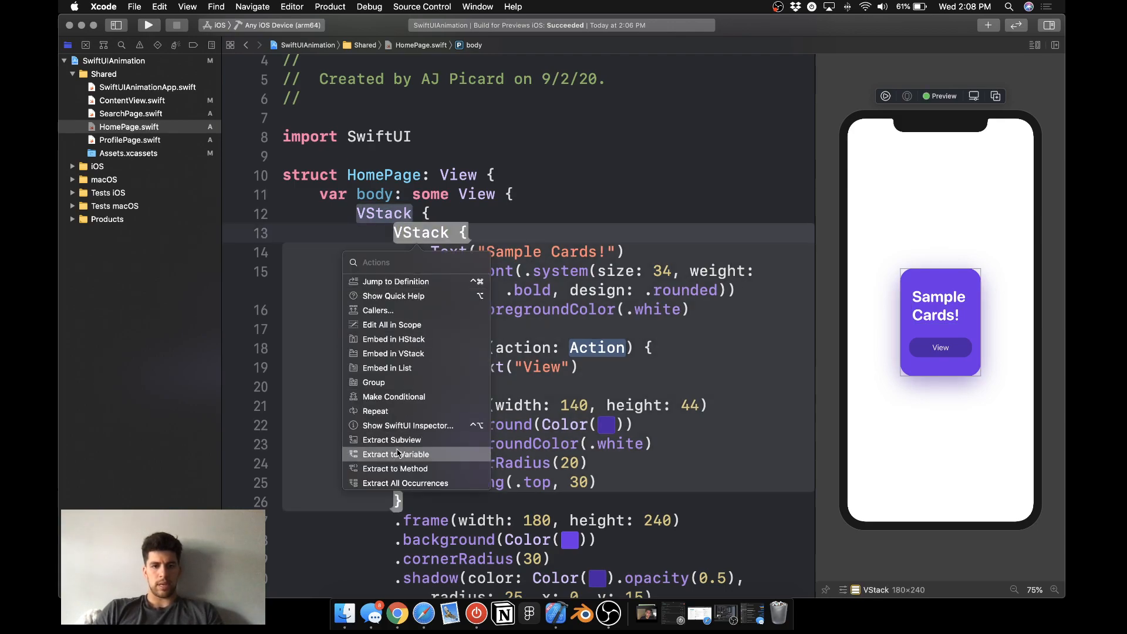
Extract the card into a Cards subview, repeat it five times, and rename the outer stack ZStack.
click(392, 440)
text(Cards())
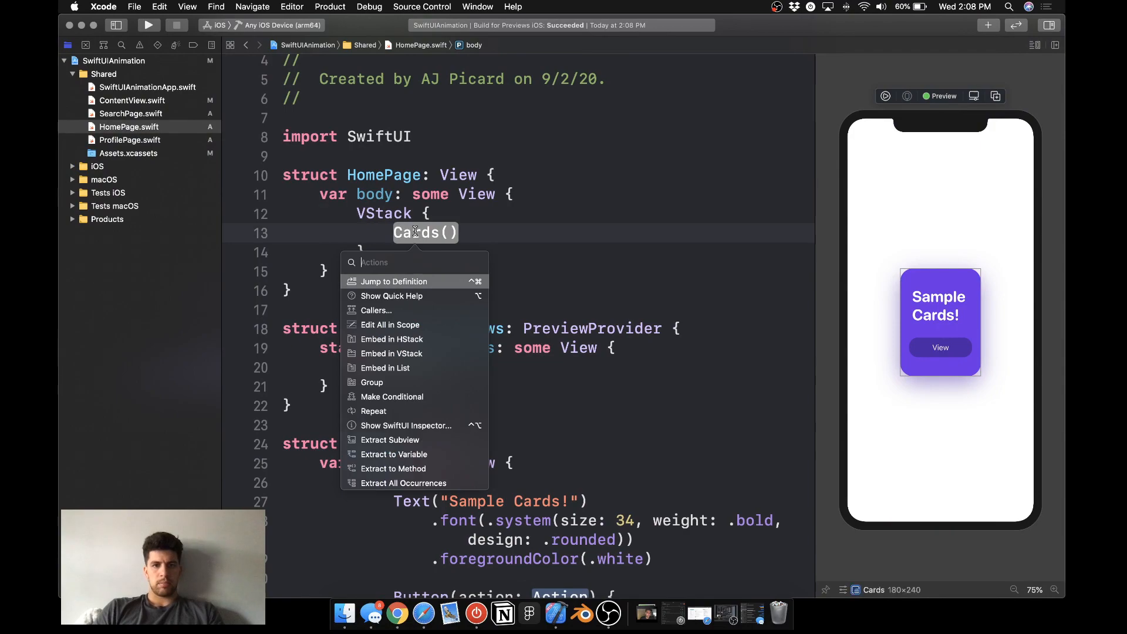
mouse_move(405, 421)
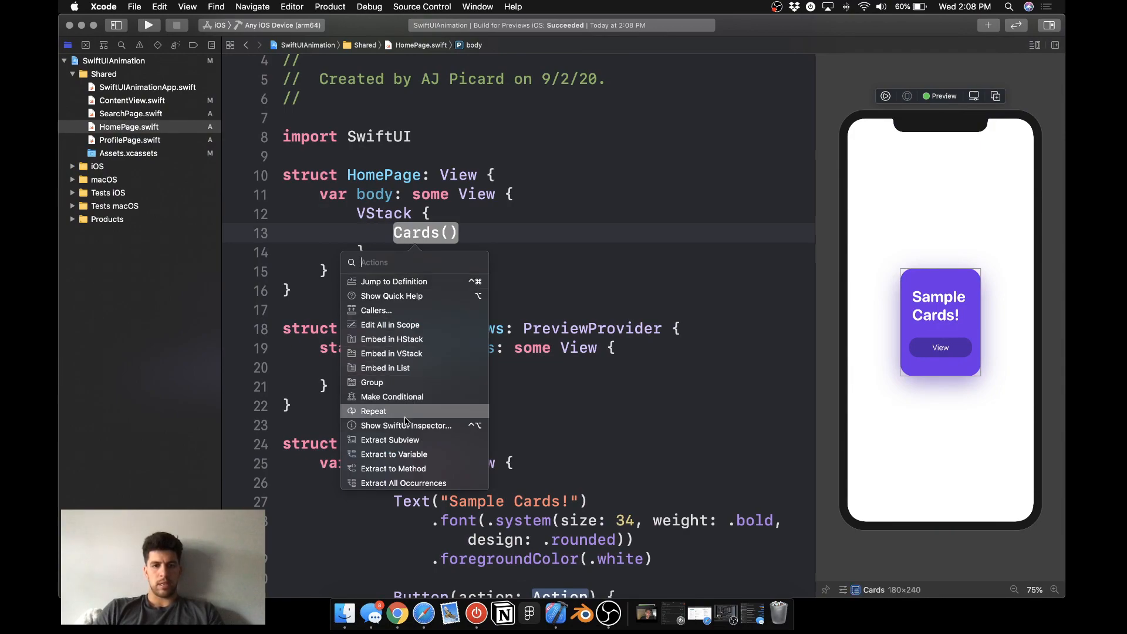
click(373, 410)
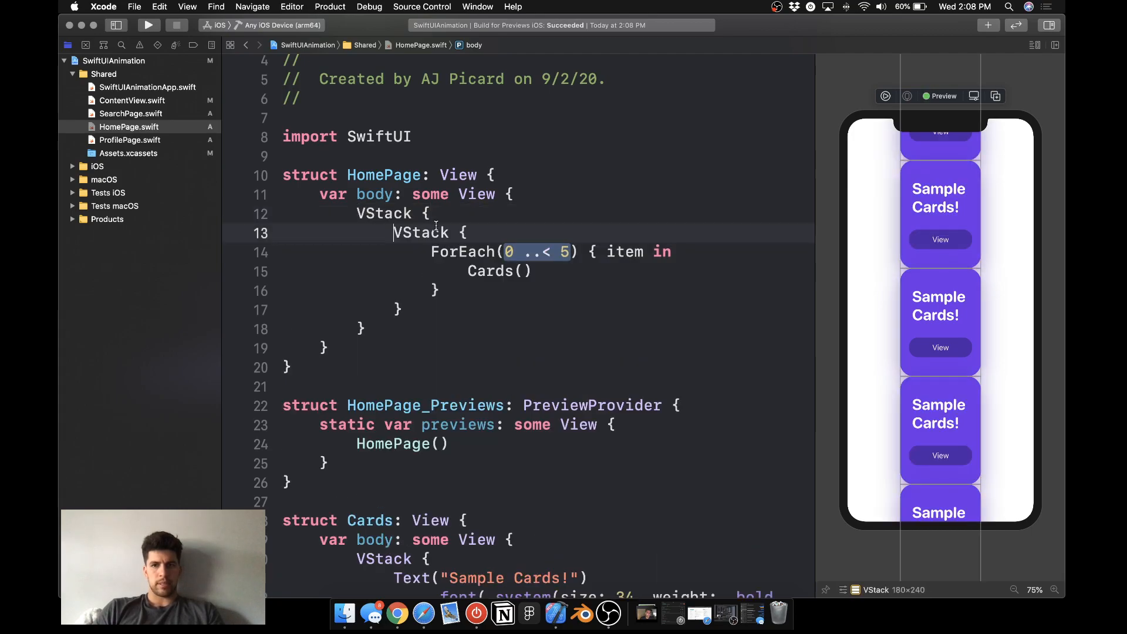
double_click(422, 232)
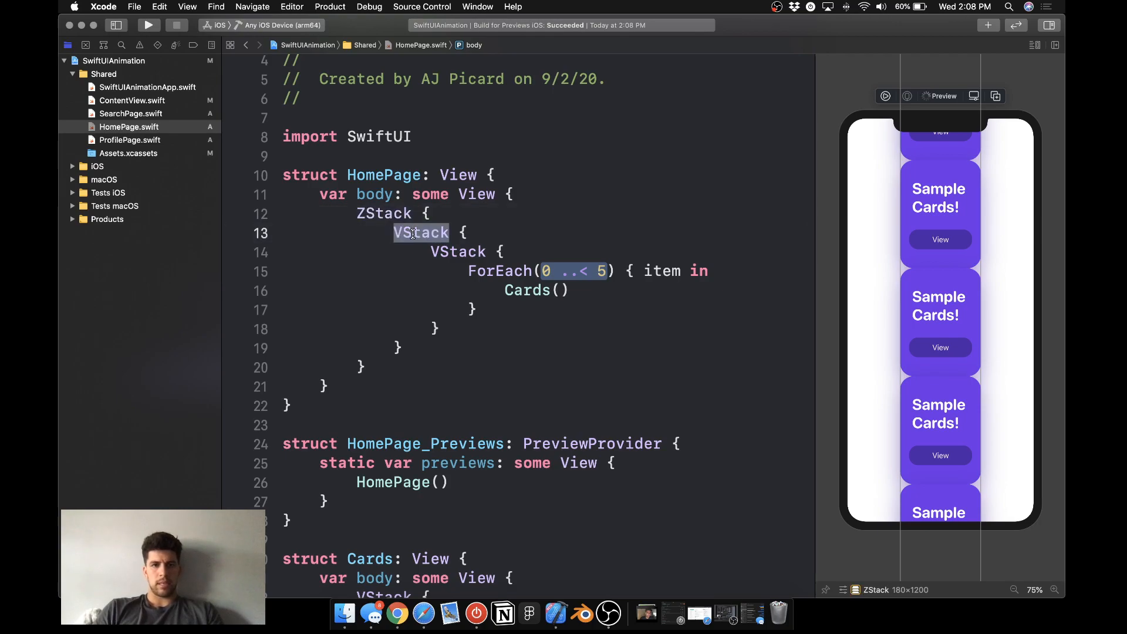
Wrap the cards in a ScrollView with a LazyVGrid using adaptive GridItem columns and spacing -10.
text(Scrollview)
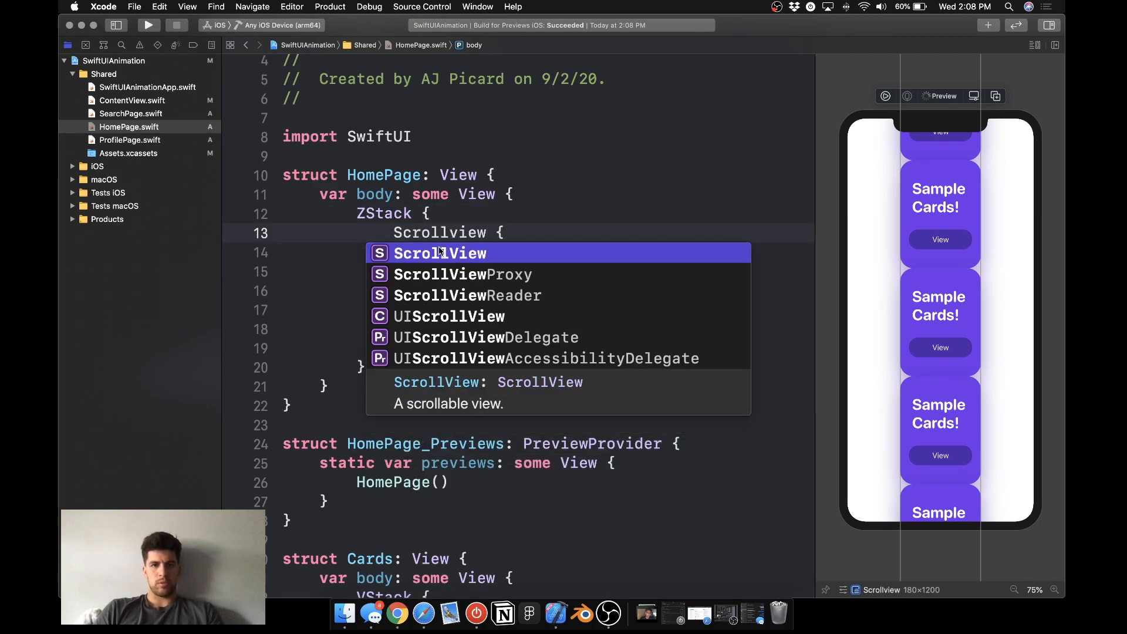
key(Return)
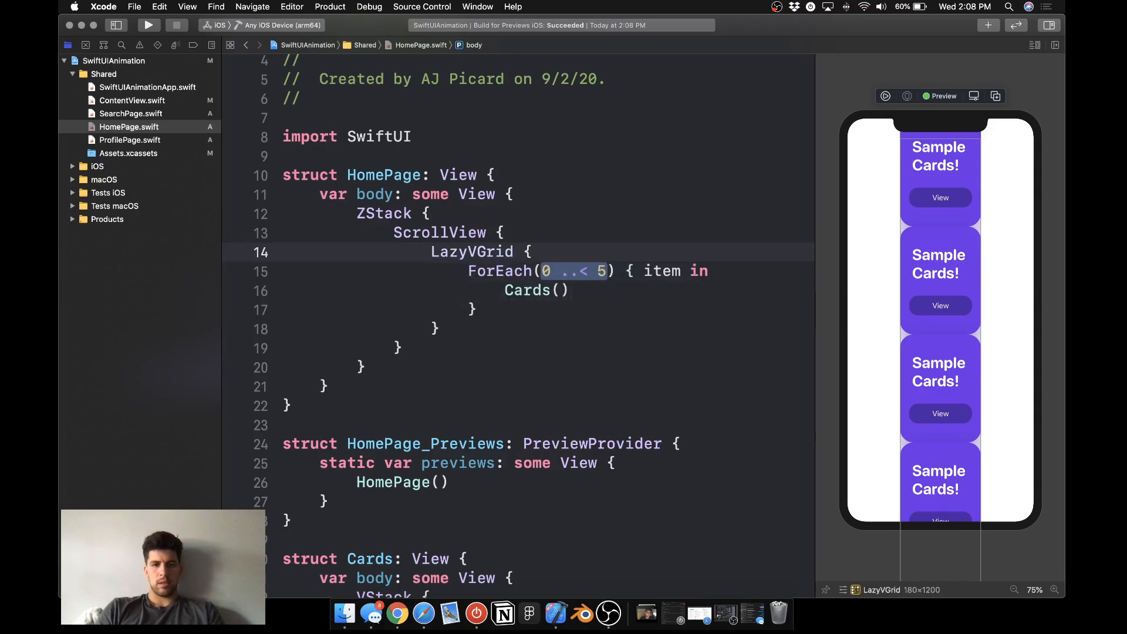
text((colmu)
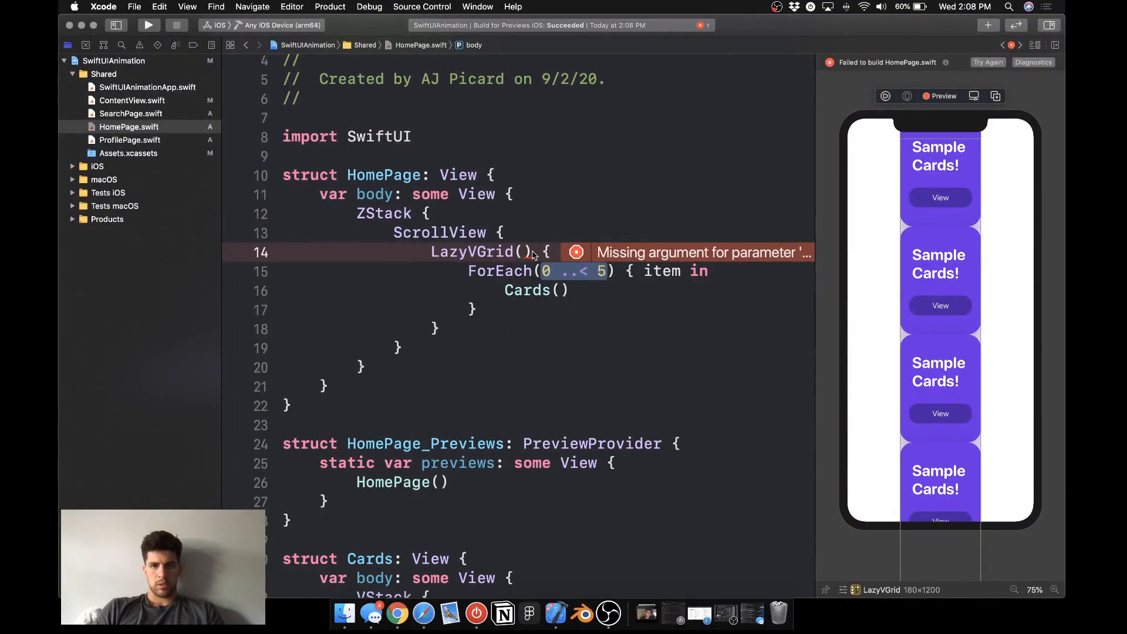
text(columns: [GridItem(.adaptive(minimum: 200)], spacing: -10)])
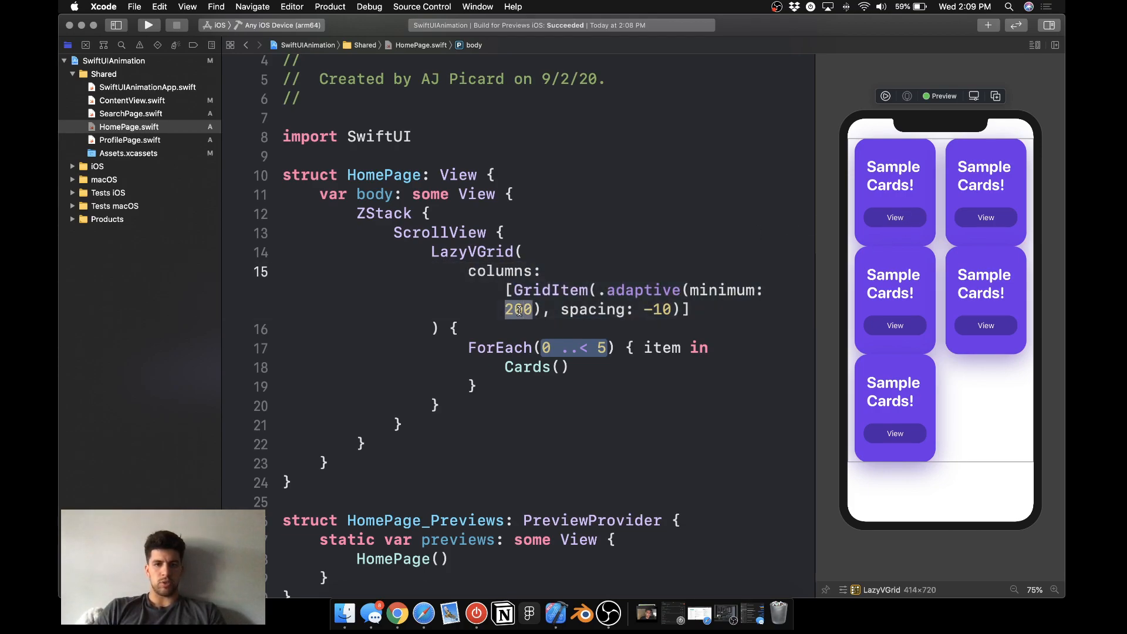
Settle the column minimum at 200, extend ForEach to 0..<10, and add top padding to Cards.
text(400)
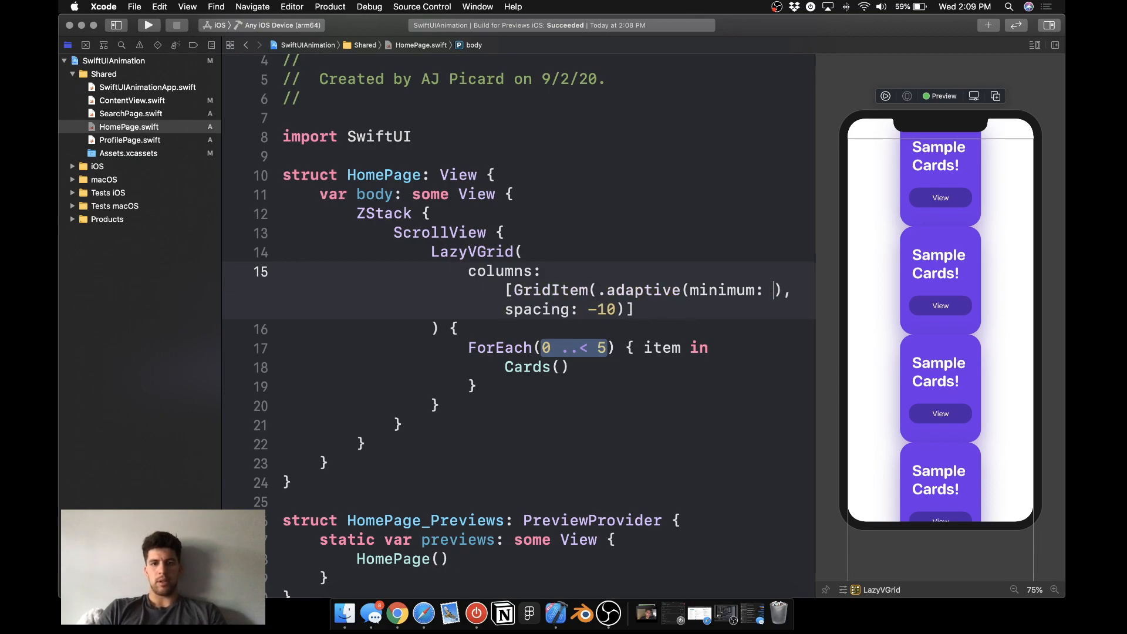
text(300)
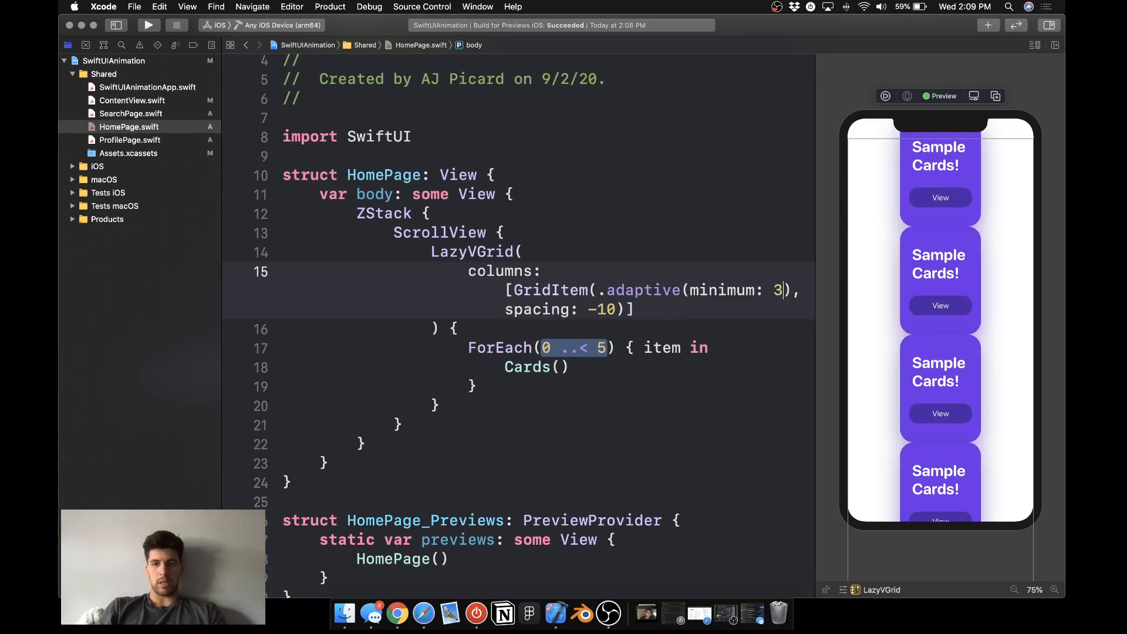
text(00)
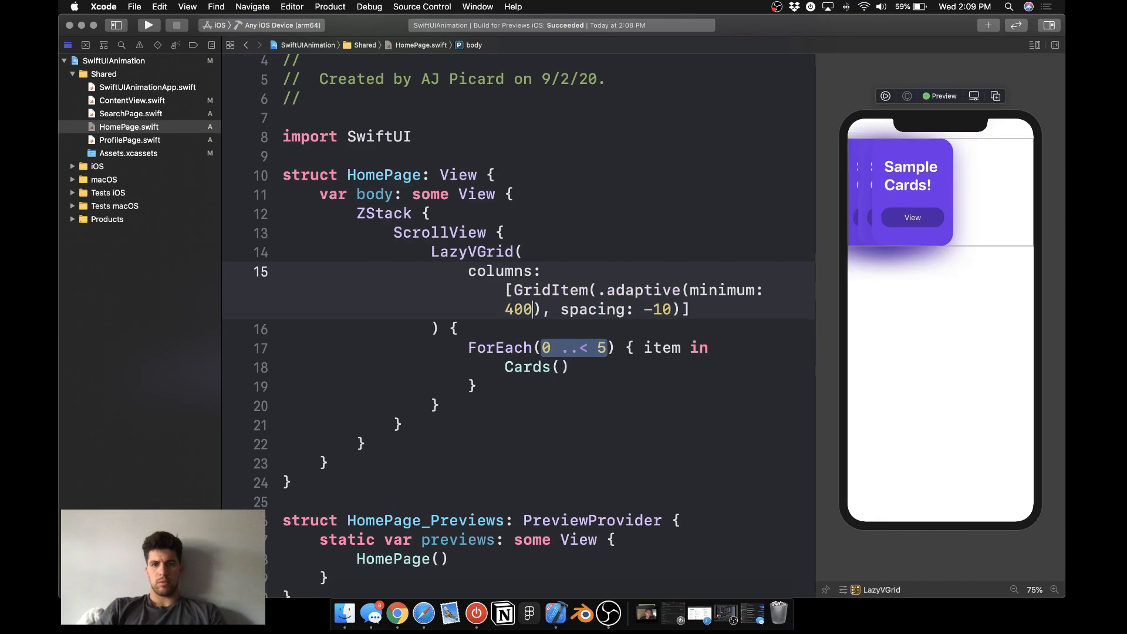
key(Backspace)
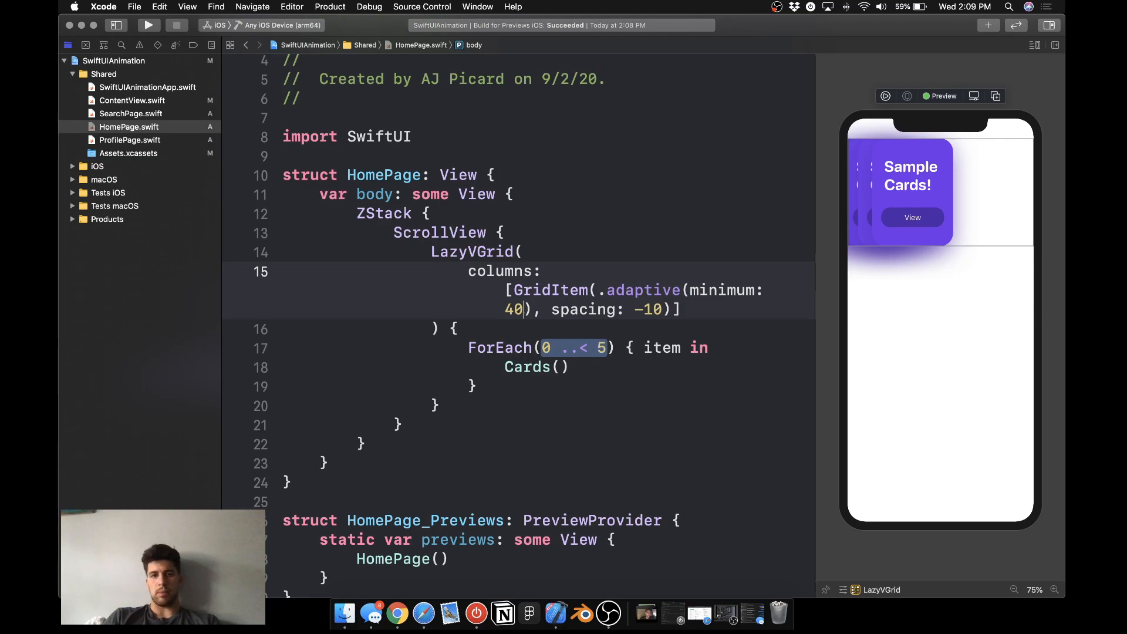
text(200)
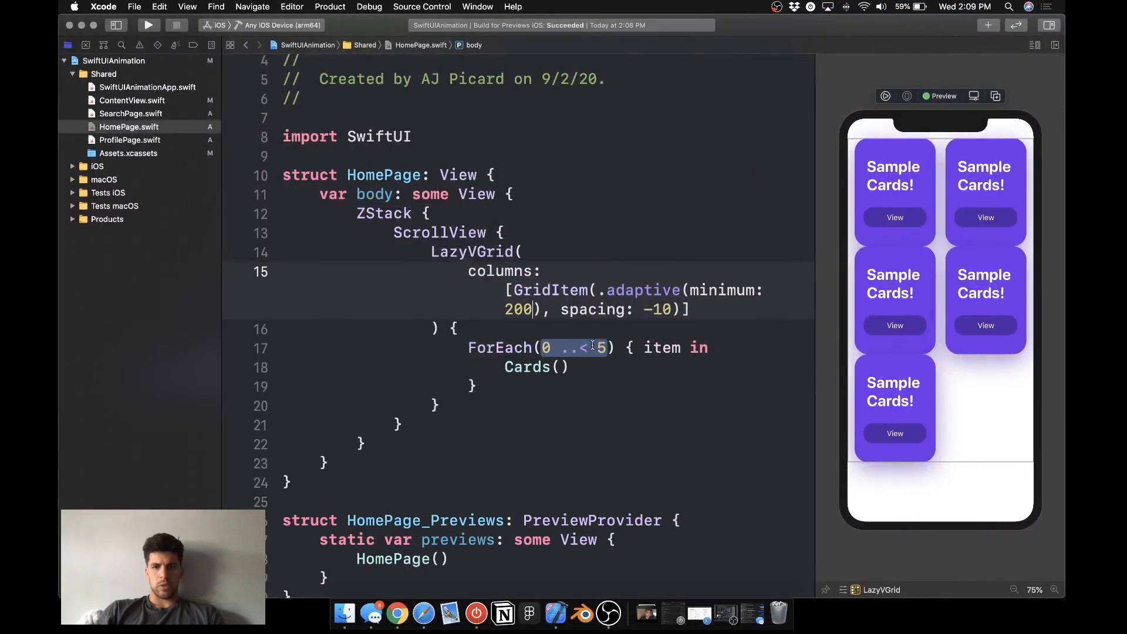
text(0)
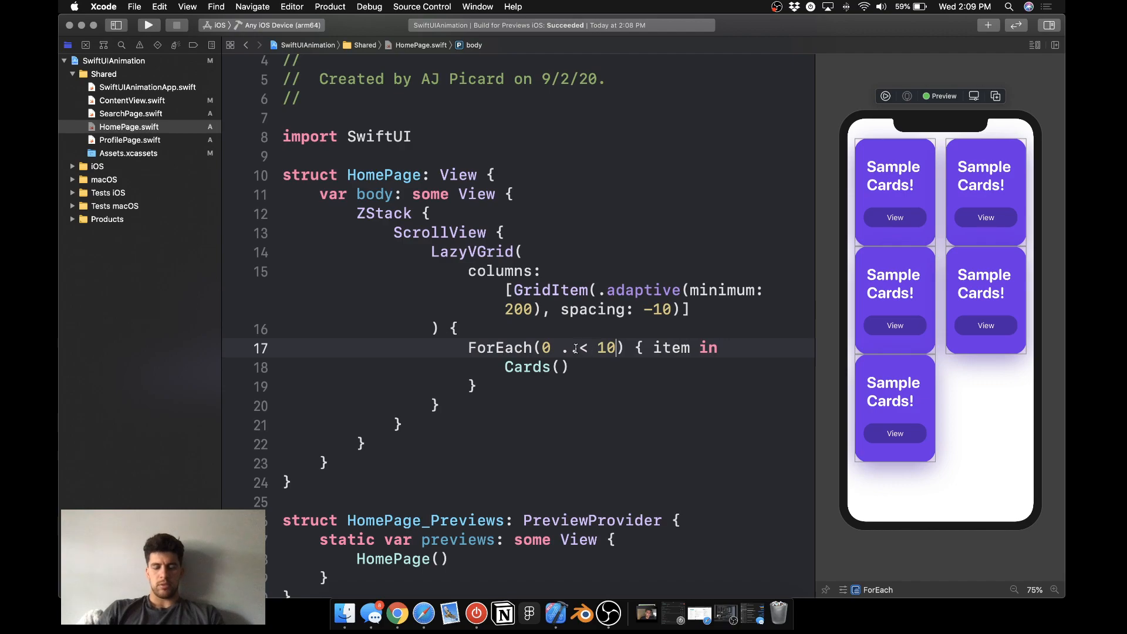
text(.padding(.top, 409)
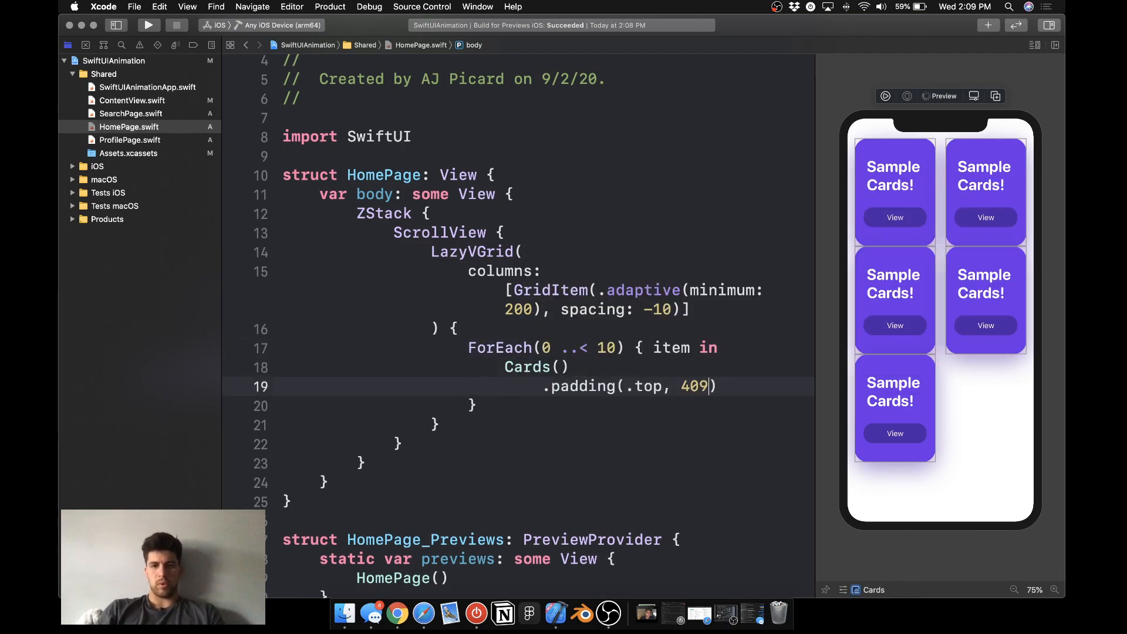
key(backspace)
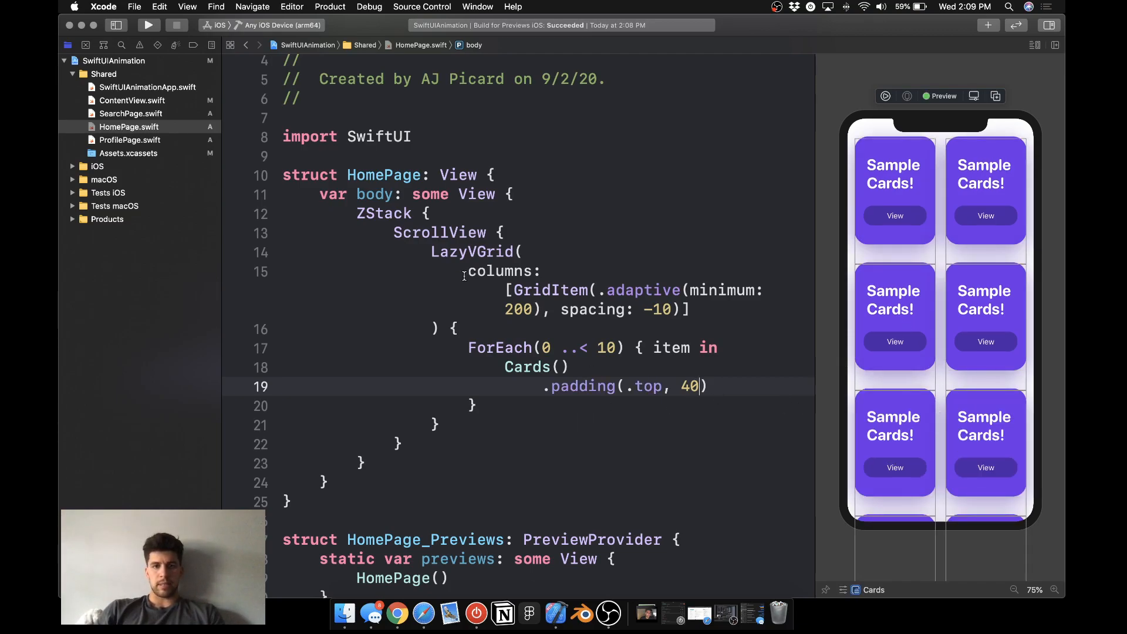
text((s)
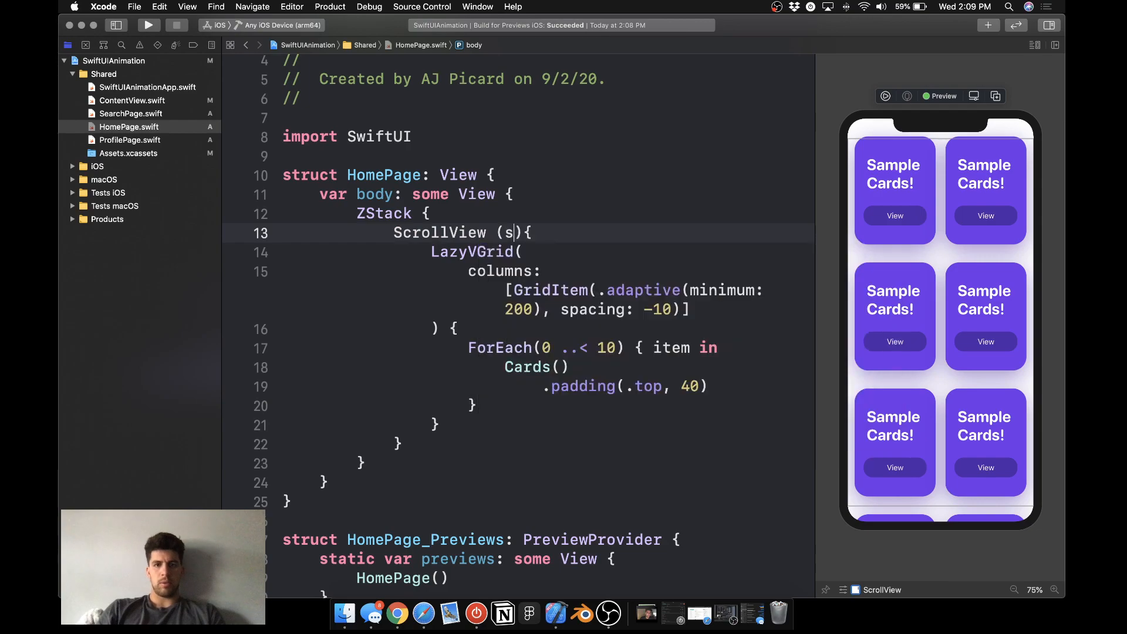
Set ScrollView showsIndicators: false and append .frame(maxWidth: .infinity) after it.
text(hows)
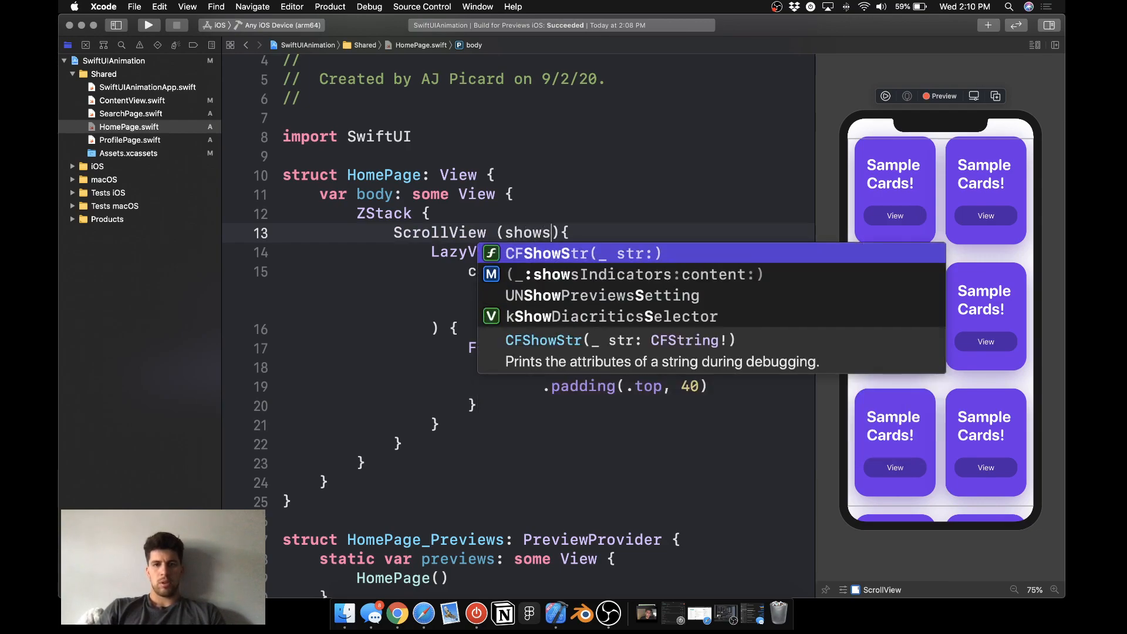
text(Ind)
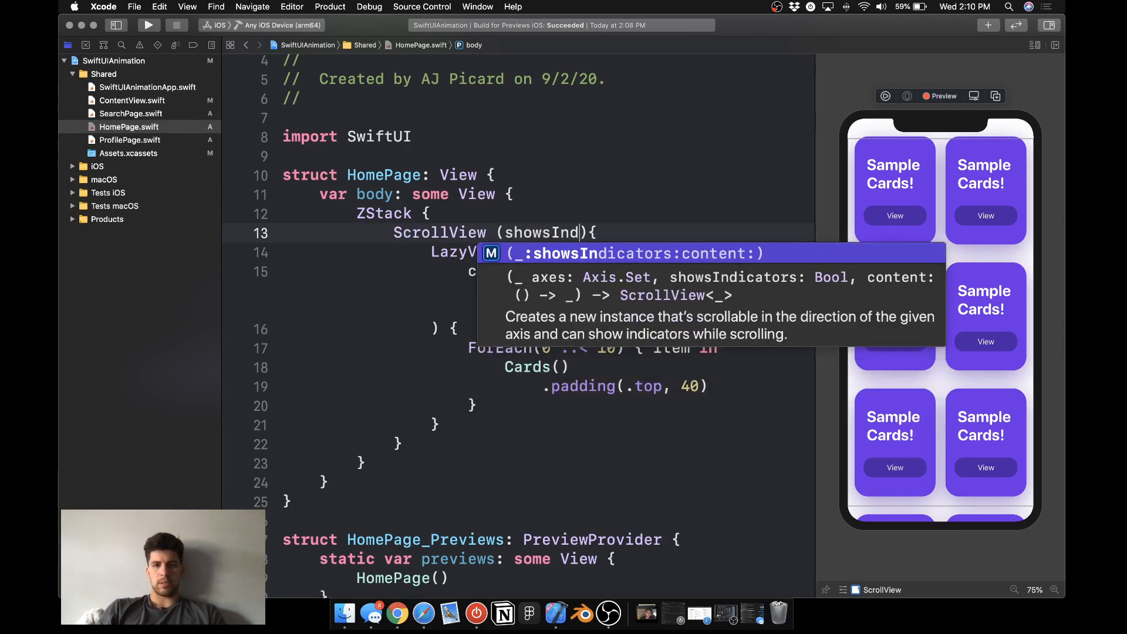
text(icators)
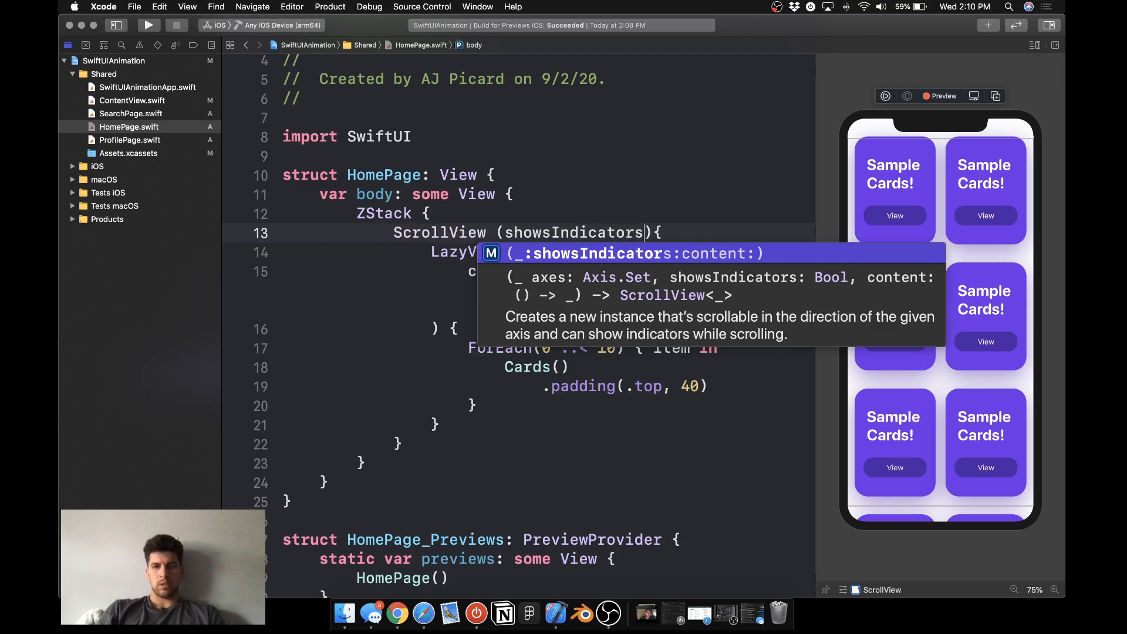
text(false)
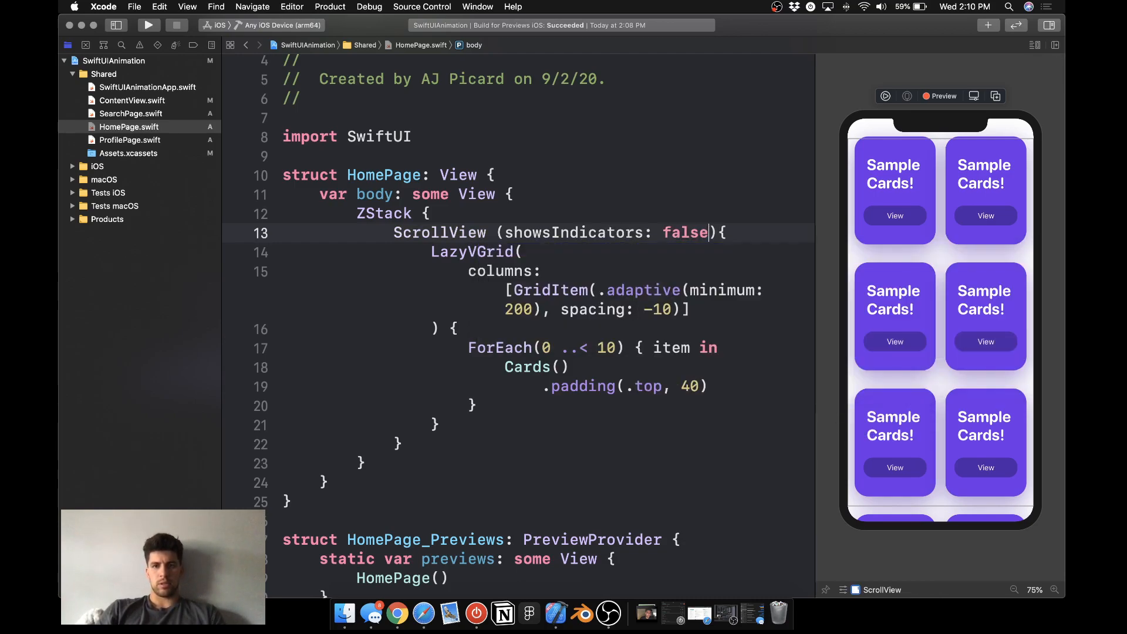
mouse_move(935, 308)
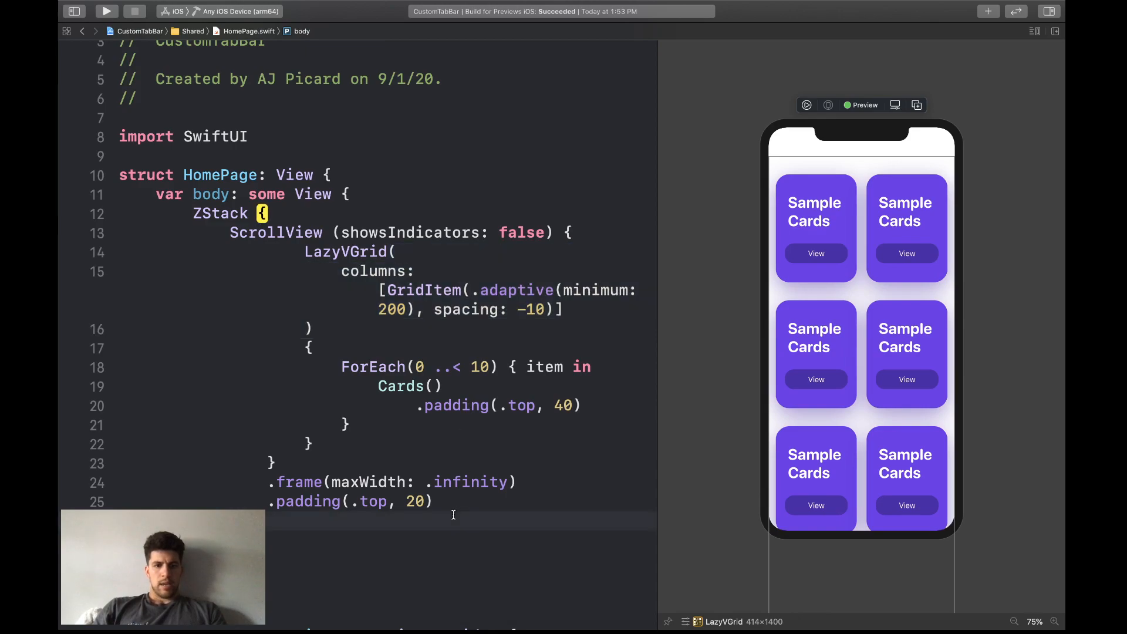
click(573, 232)
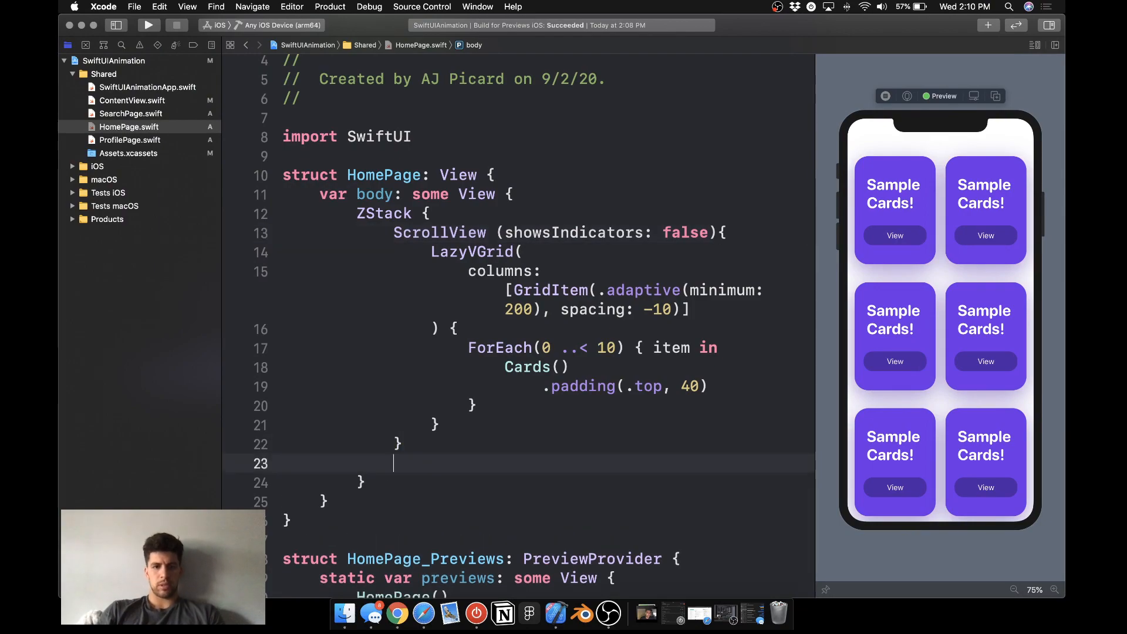
text(.frame(maxWidth: .infinity))
text(.padding(.top, 20))
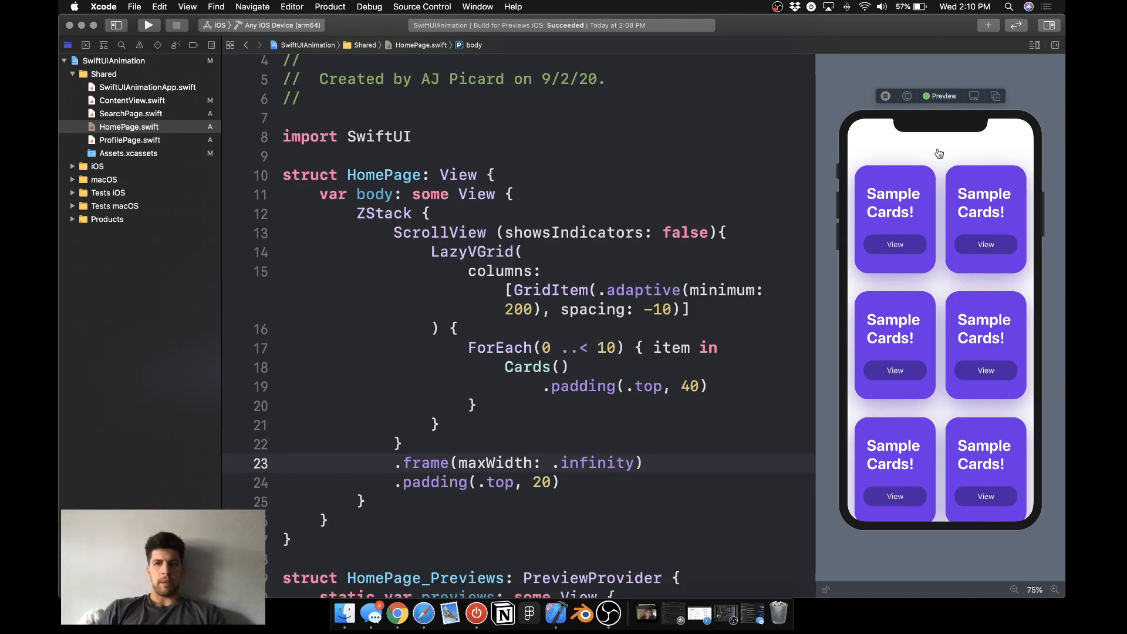
mouse_move(120, 114)
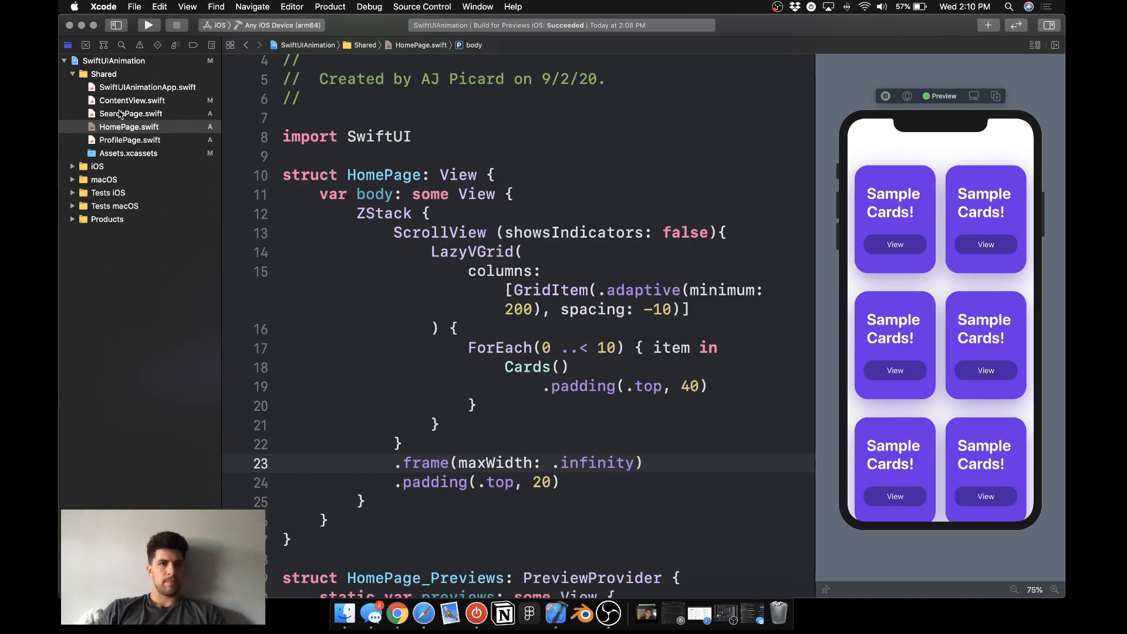
Add HomePage() as the first view inside ContentView's ZStack.
click(132, 100)
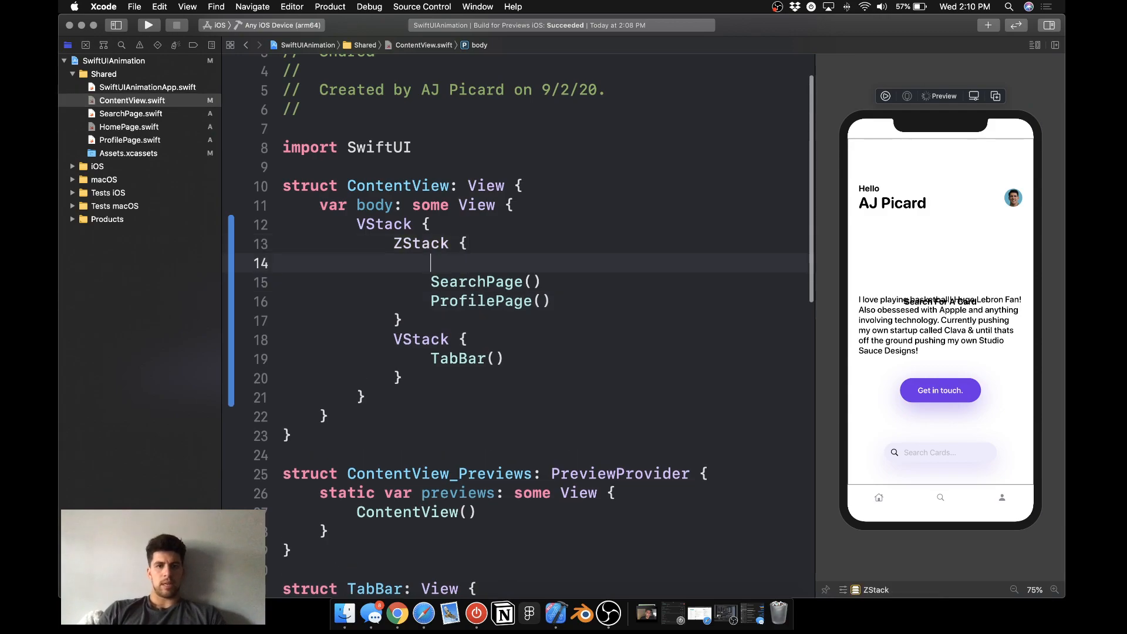
text(HomePage()
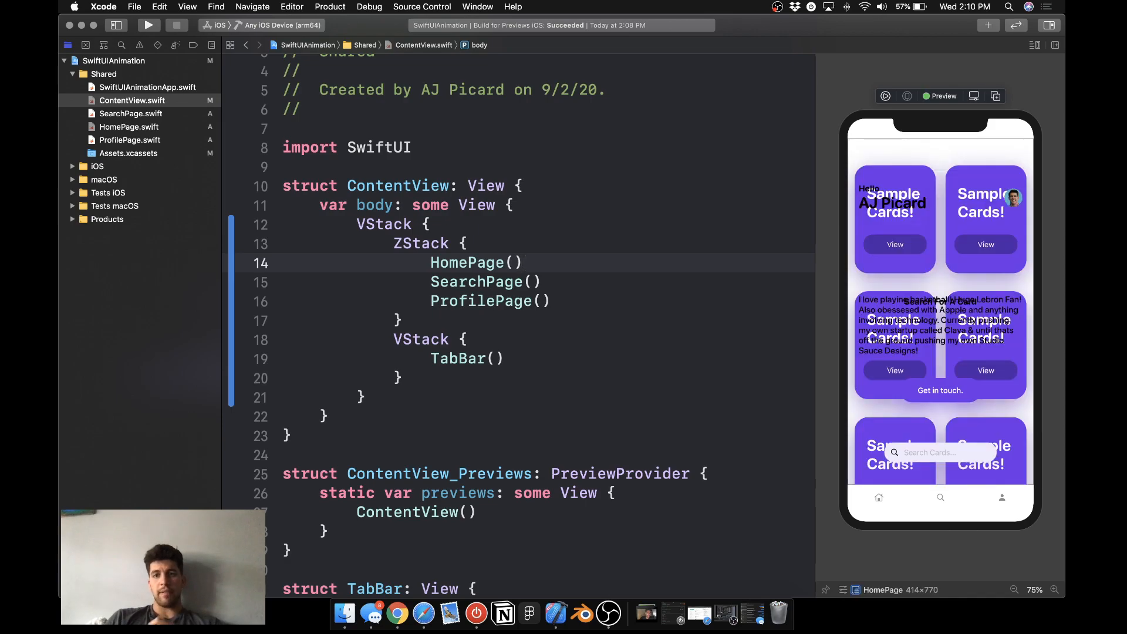
click(524, 262)
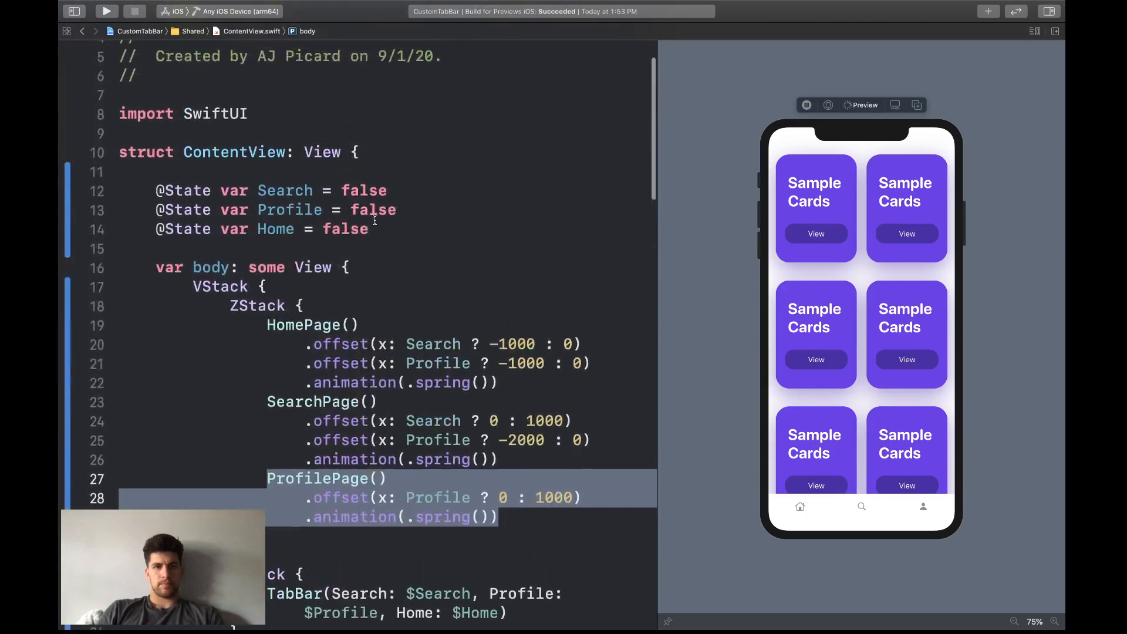
scroll(down, 3)
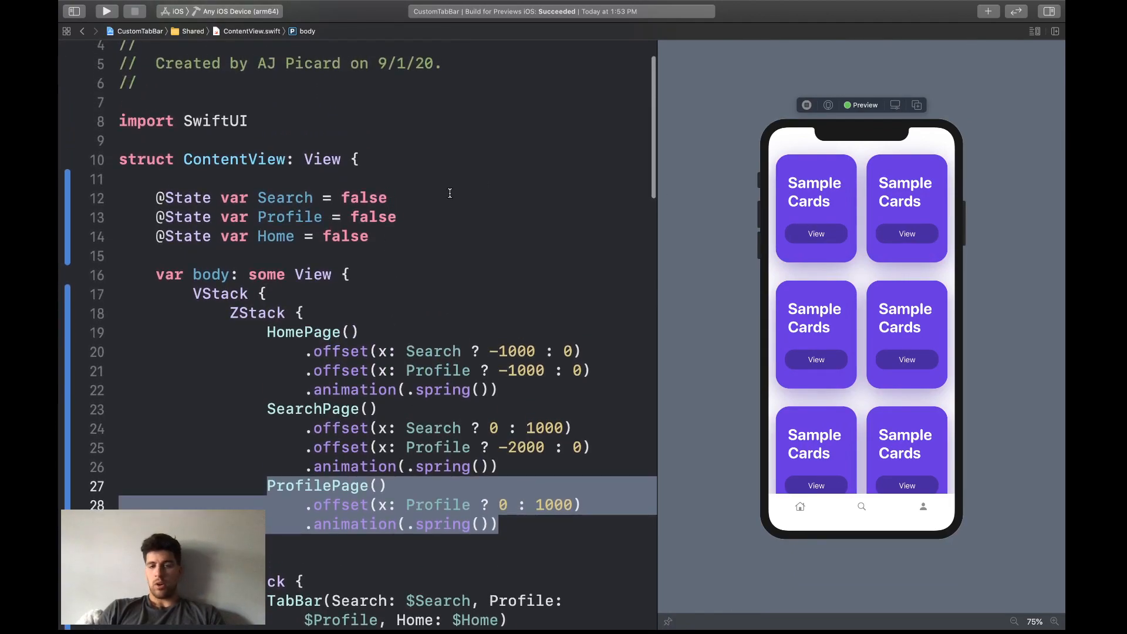
click(800, 506)
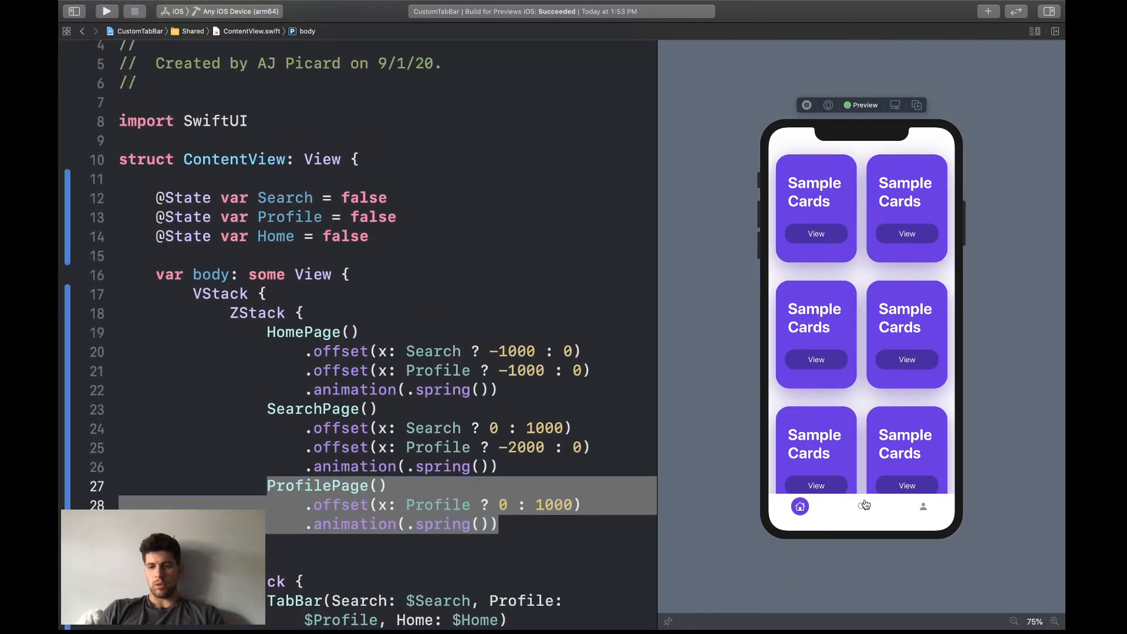
click(923, 506)
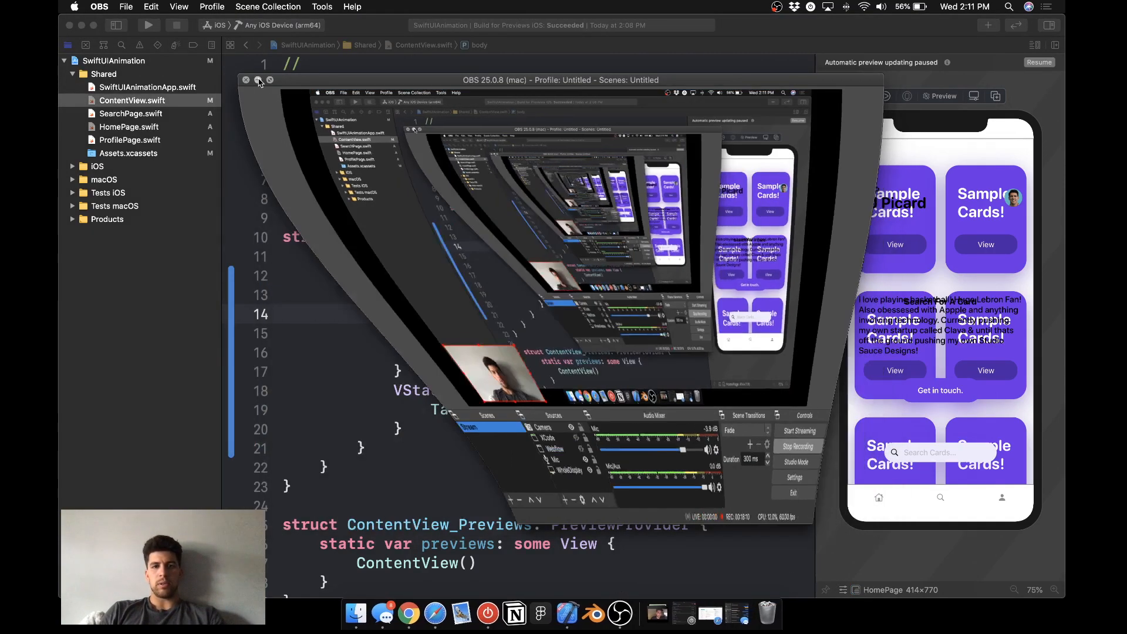
click(246, 79)
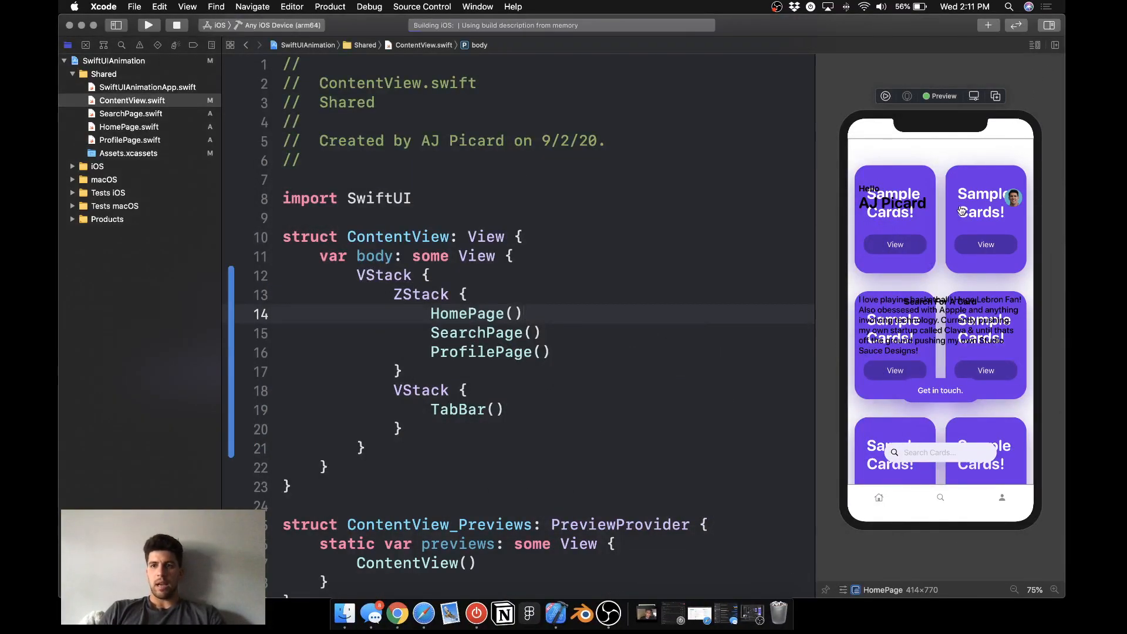